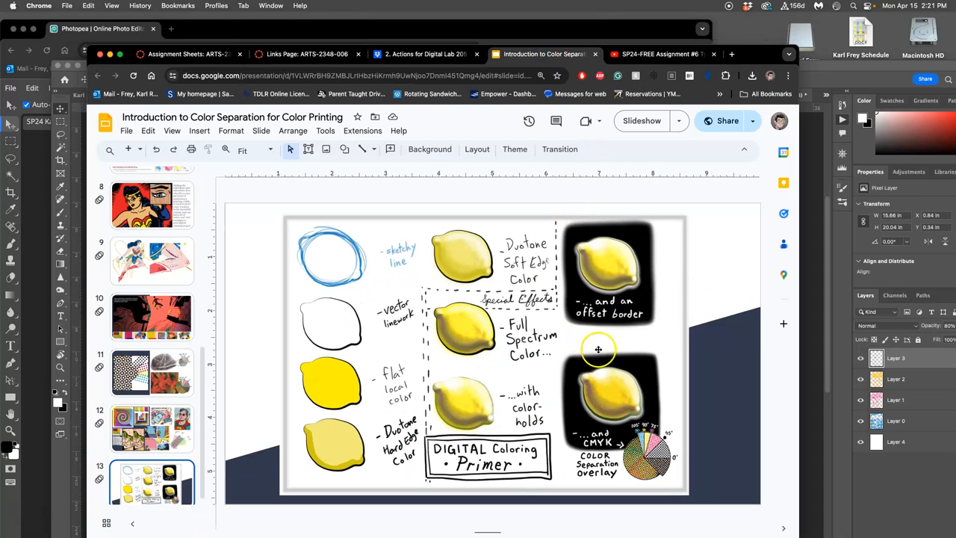
mouse_move(608, 444)
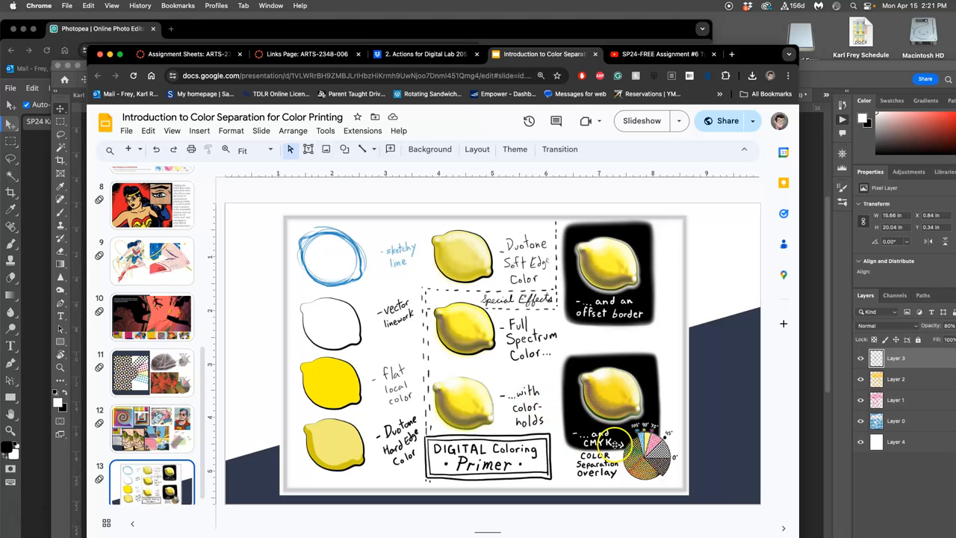
Show slide 11 with the CMYK halftone dot close-ups and screen-angle diagrams.
left_click(152, 372)
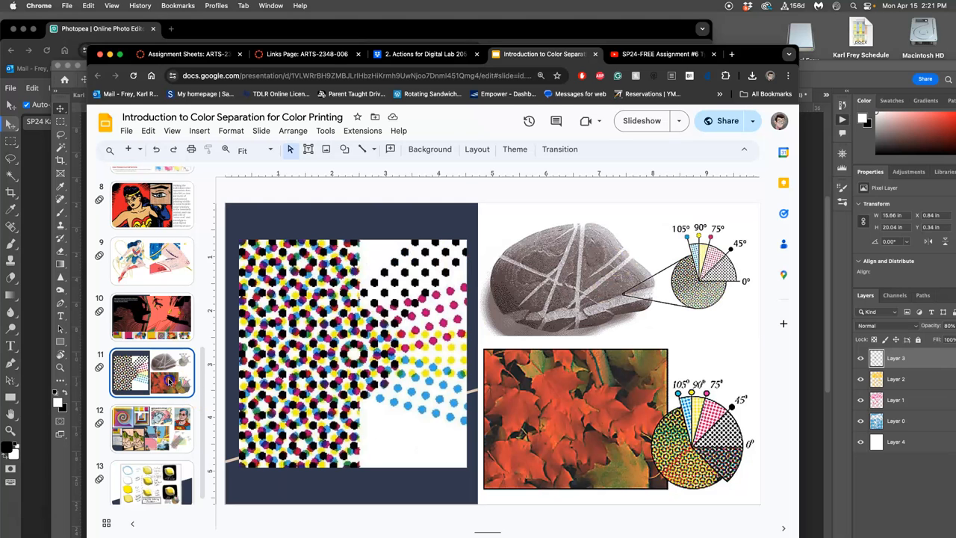
mouse_move(422, 359)
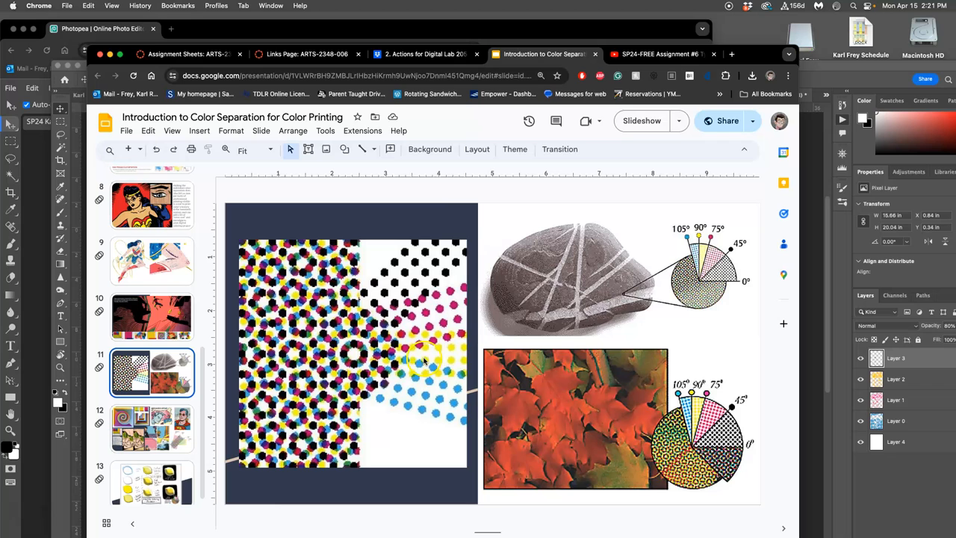
mouse_move(715, 265)
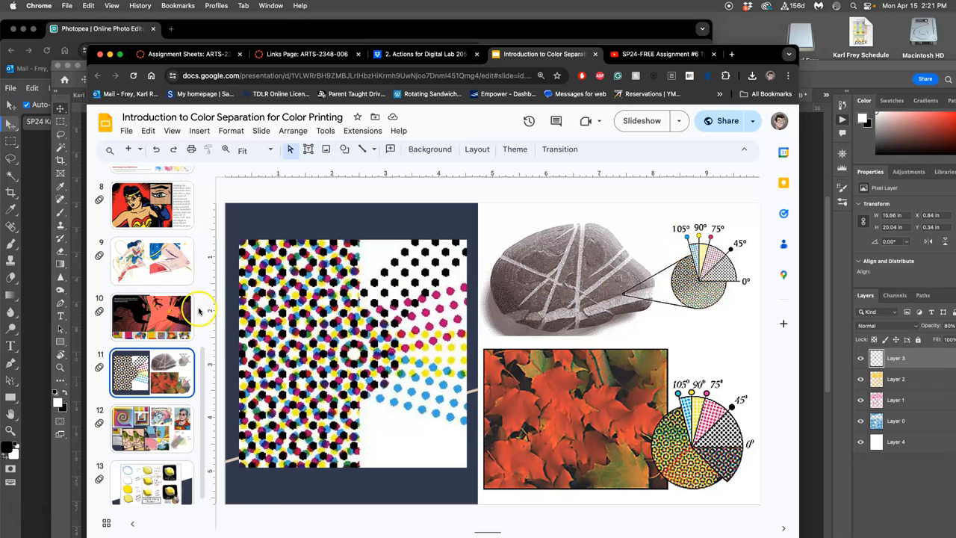
Return to the Digital Coloring Primer slide, then move on to the Ben-Day dots slide.
left_click(152, 475)
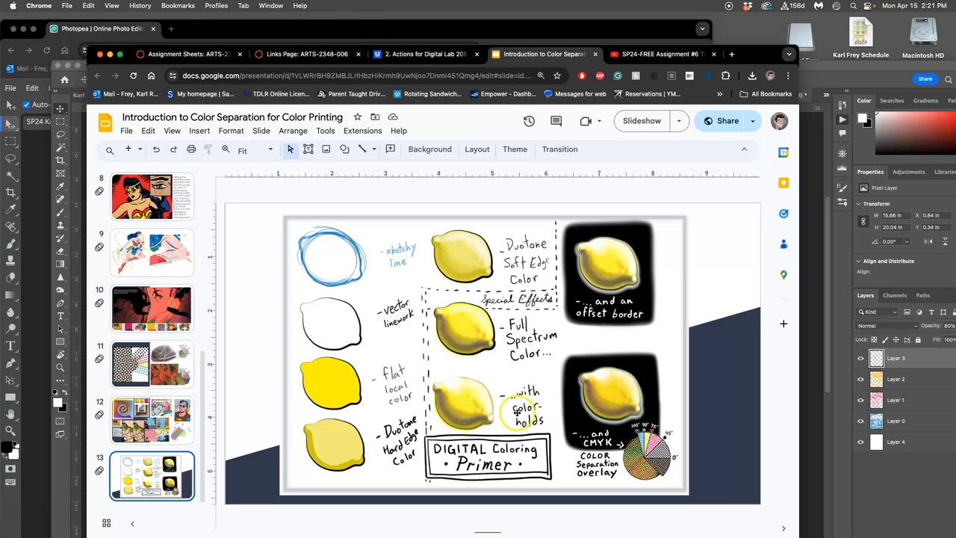
mouse_move(517, 295)
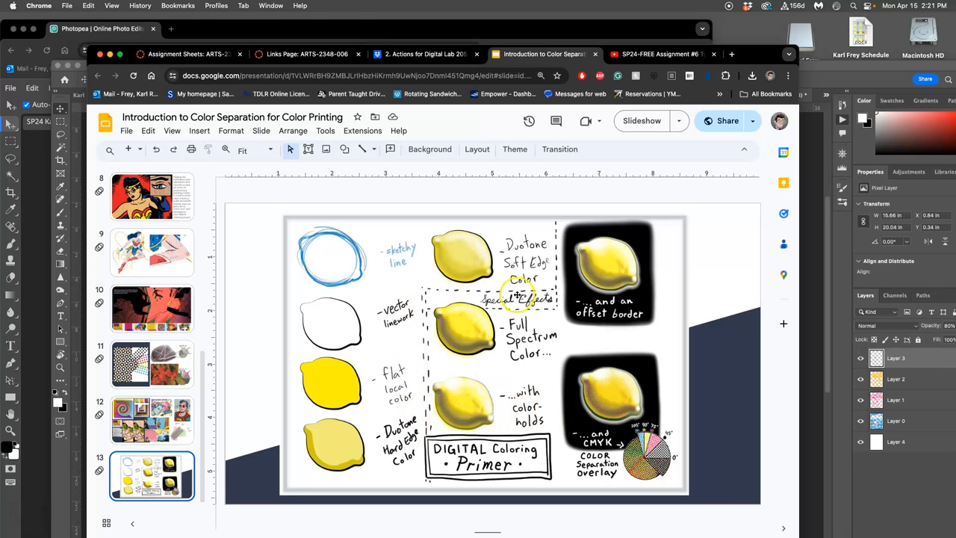
mouse_move(625, 413)
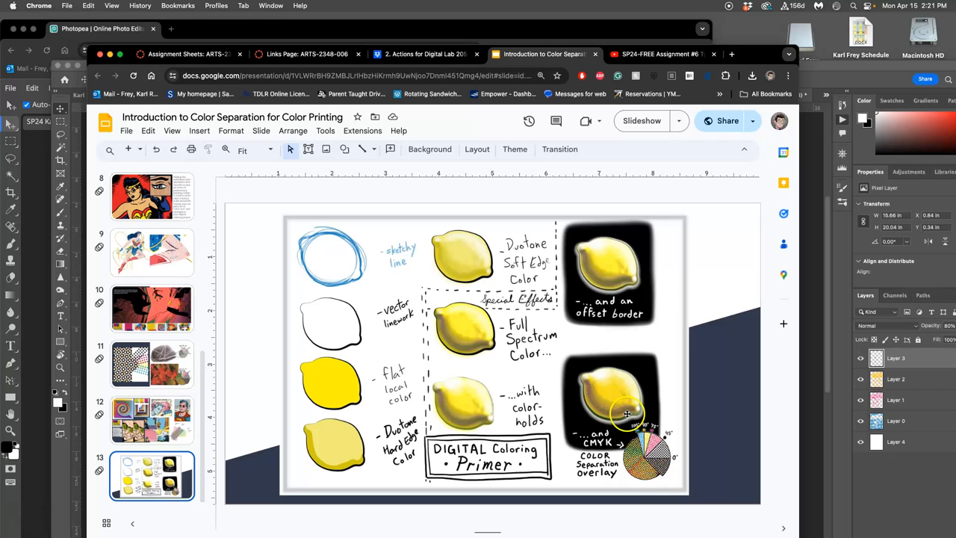
mouse_move(625, 459)
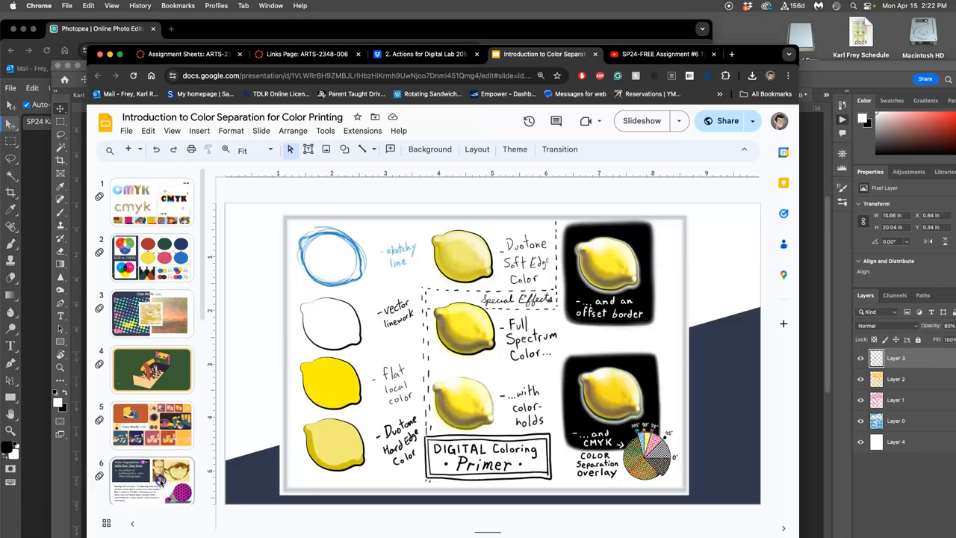
left_click(152, 478)
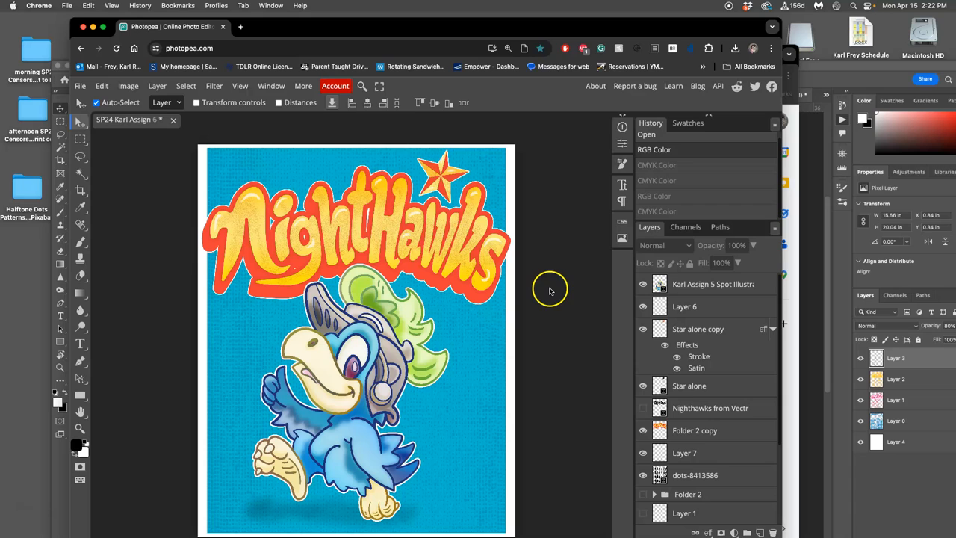
mouse_move(561, 284)
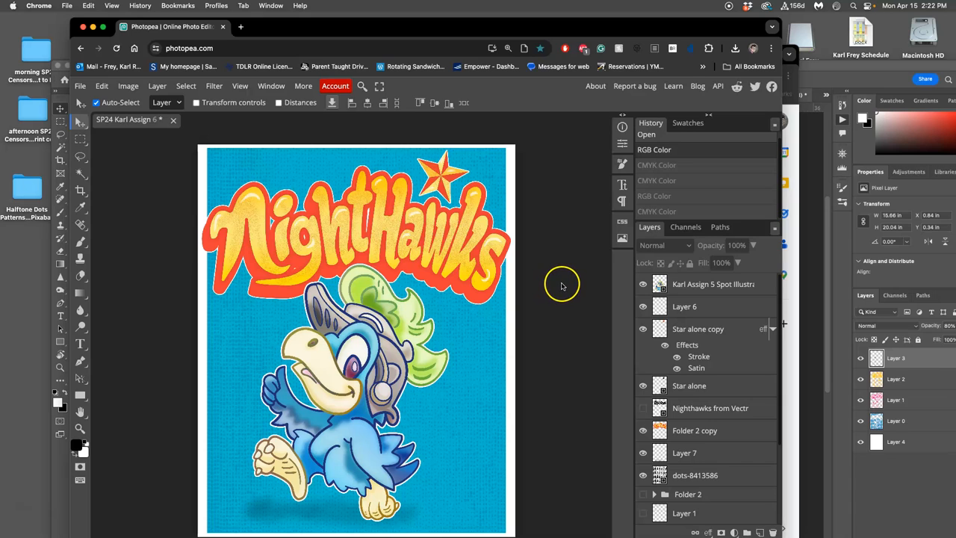
mouse_move(799, 219)
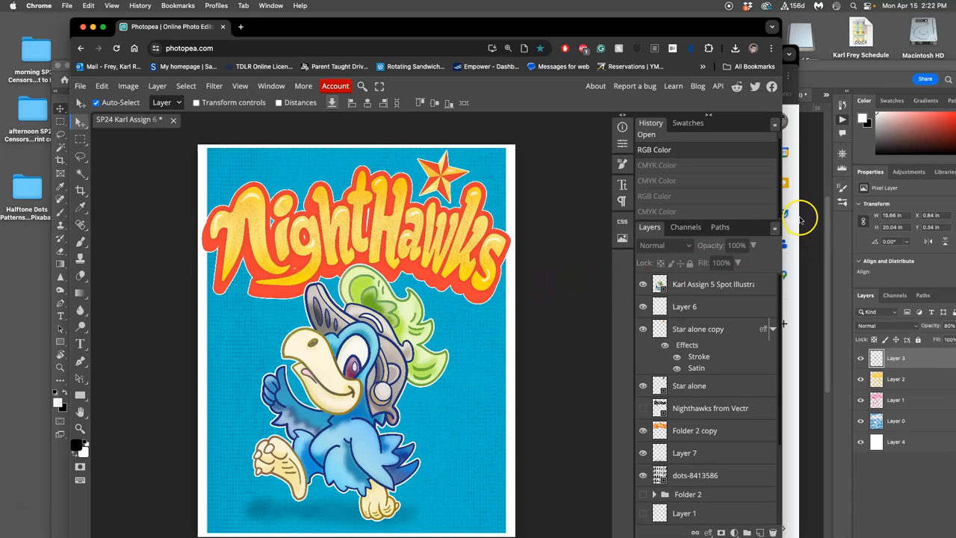
mouse_move(798, 218)
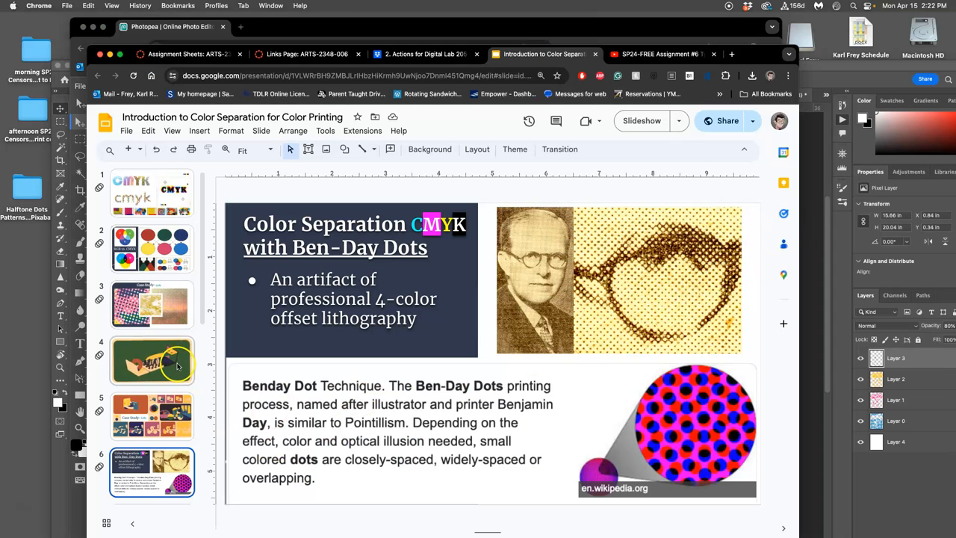
View the Wonder Woman halftone example slide, then bring the Photopea poster window forward.
scroll("down", 3)
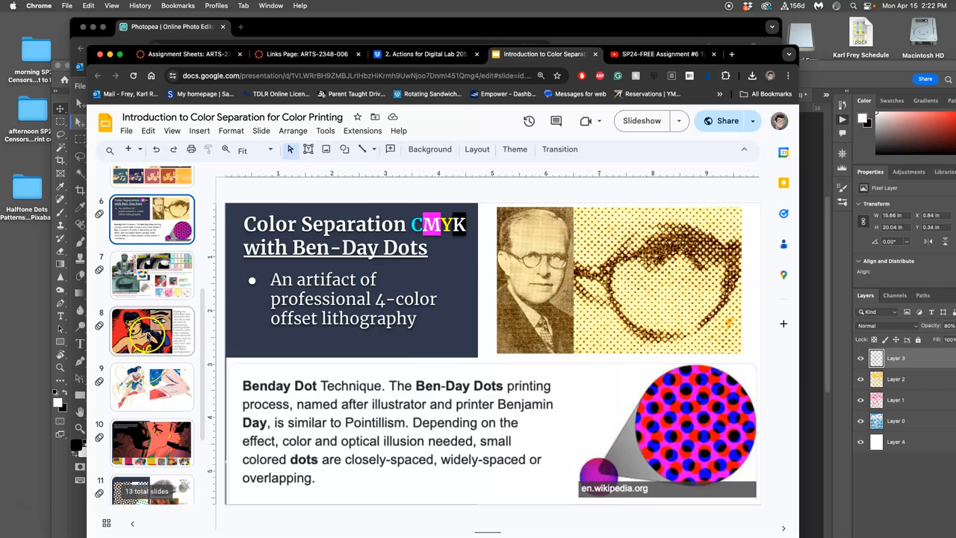
left_click(152, 330)
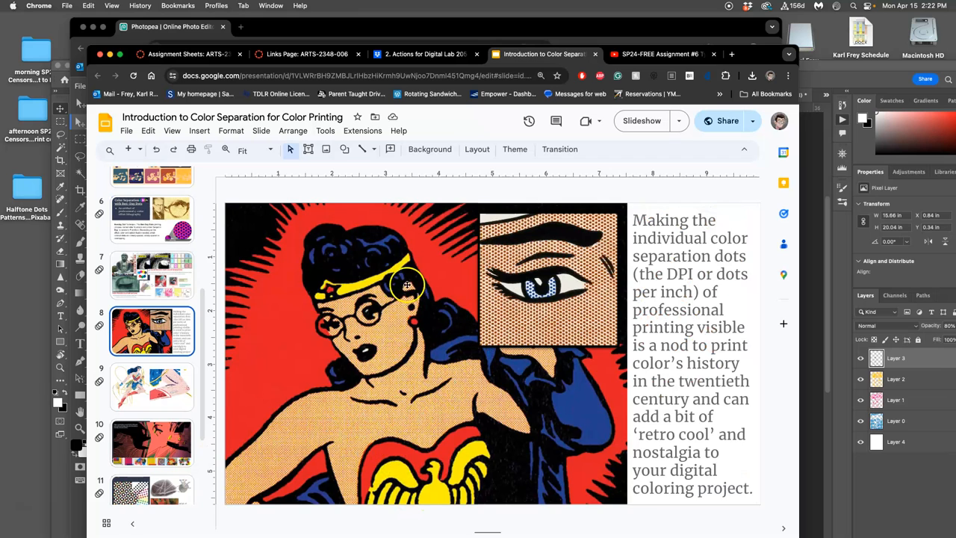
mouse_move(305, 401)
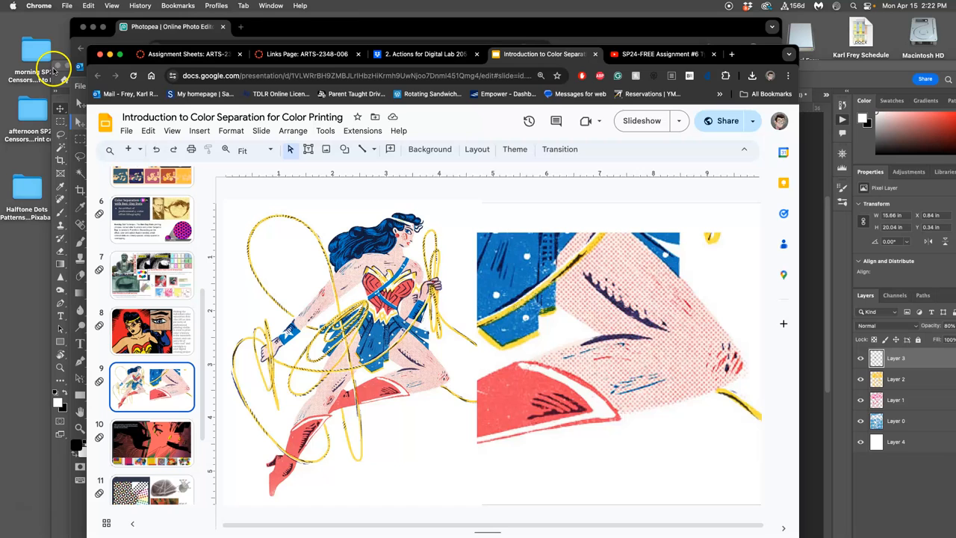
left_click(157, 28)
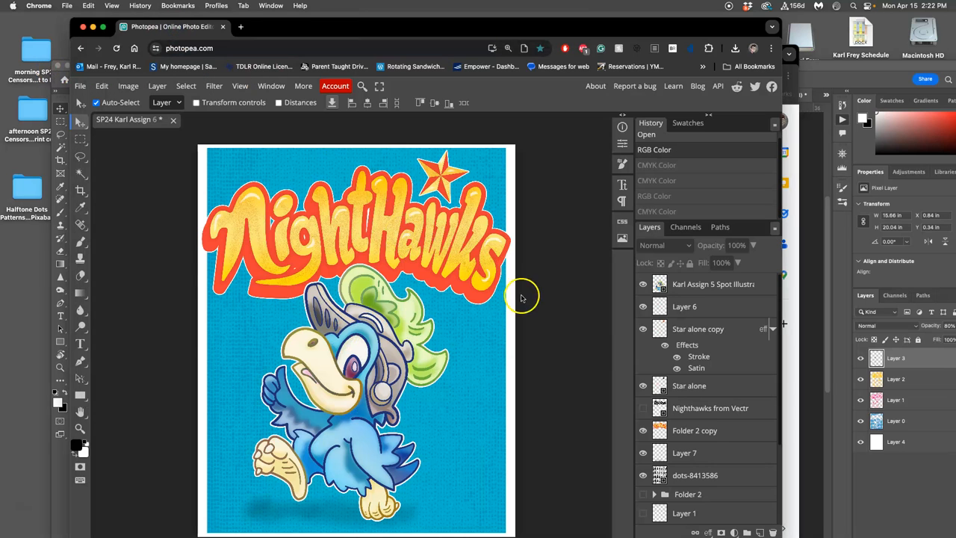
Duplicate the mascot illustration layer and rasterize the copy via its context actions.
left_click(706, 285)
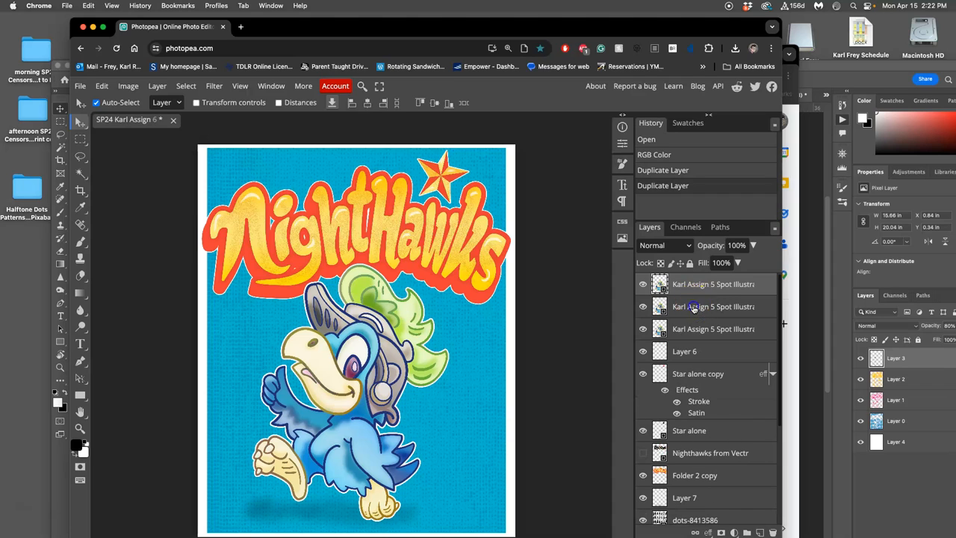
right_click(693, 306)
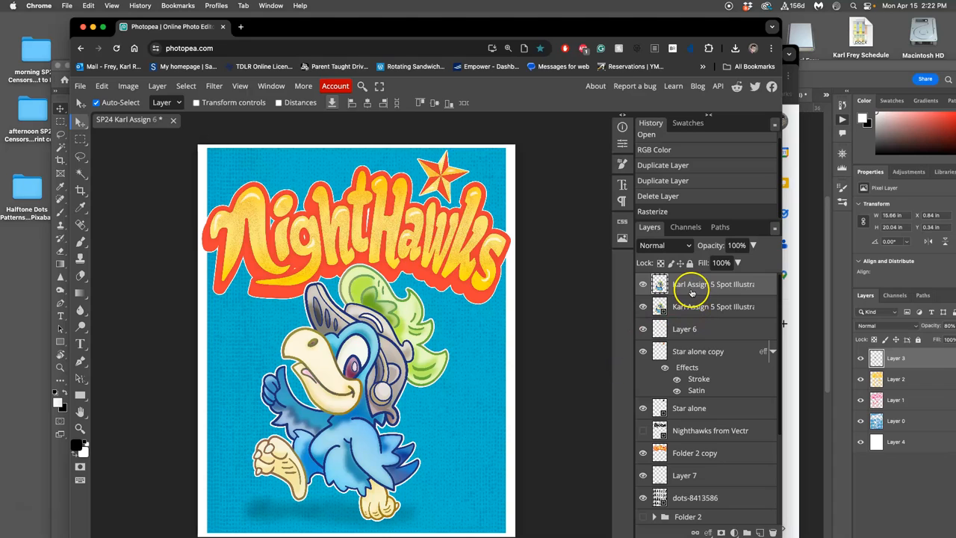
mouse_move(214, 86)
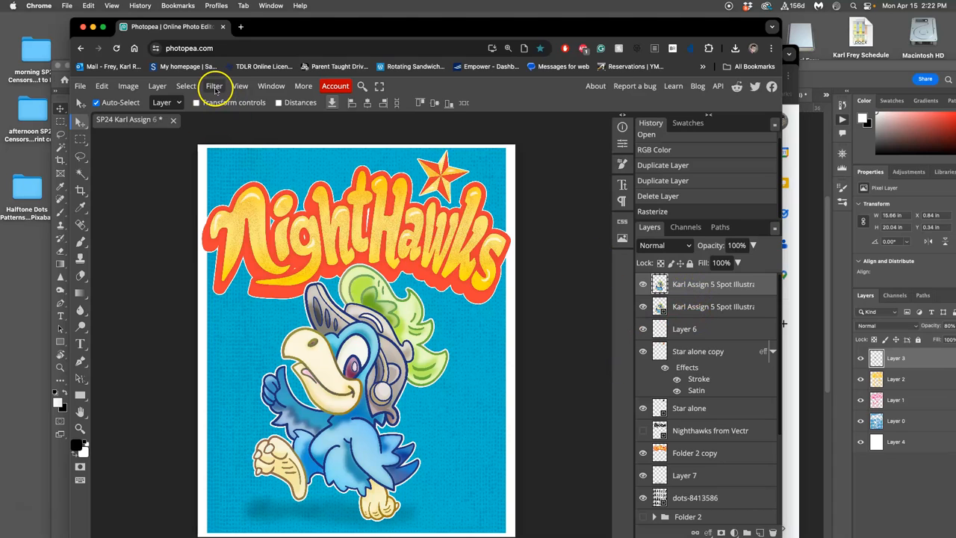
Show the Filter menu's list of image filters for the duplicated mascot layer.
left_click(214, 85)
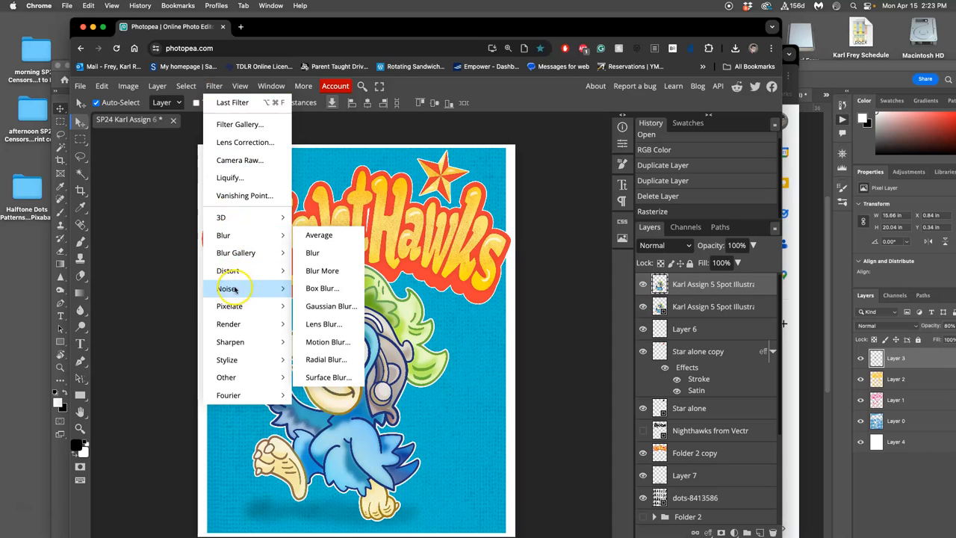
mouse_move(230, 323)
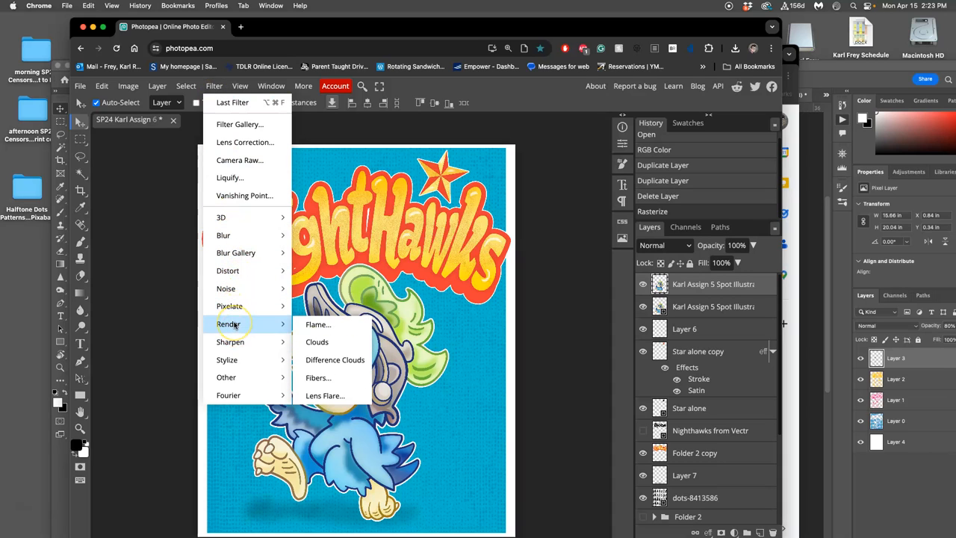
mouse_move(248, 128)
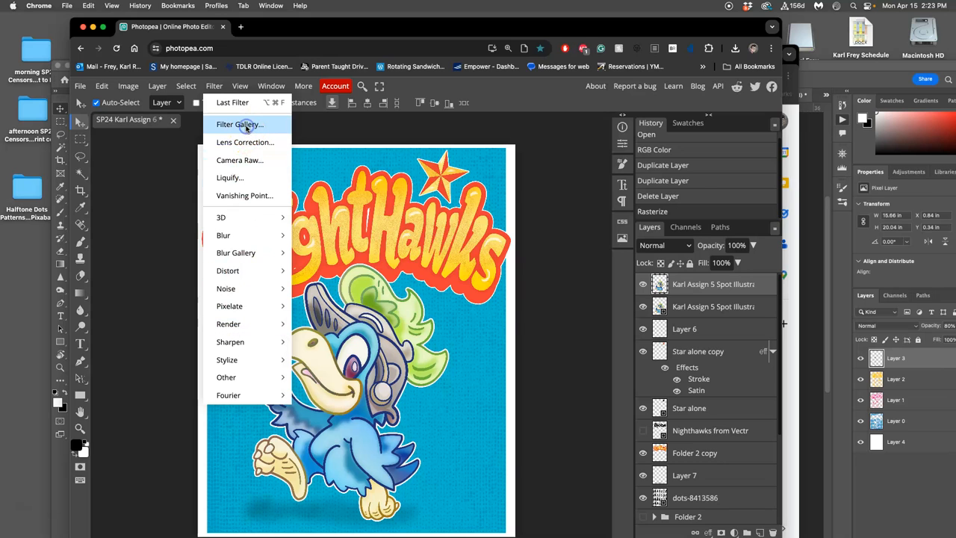
Choose the Halftone Pattern effect under Sketch in the Filter Gallery for the mascot copy.
left_click(239, 124)
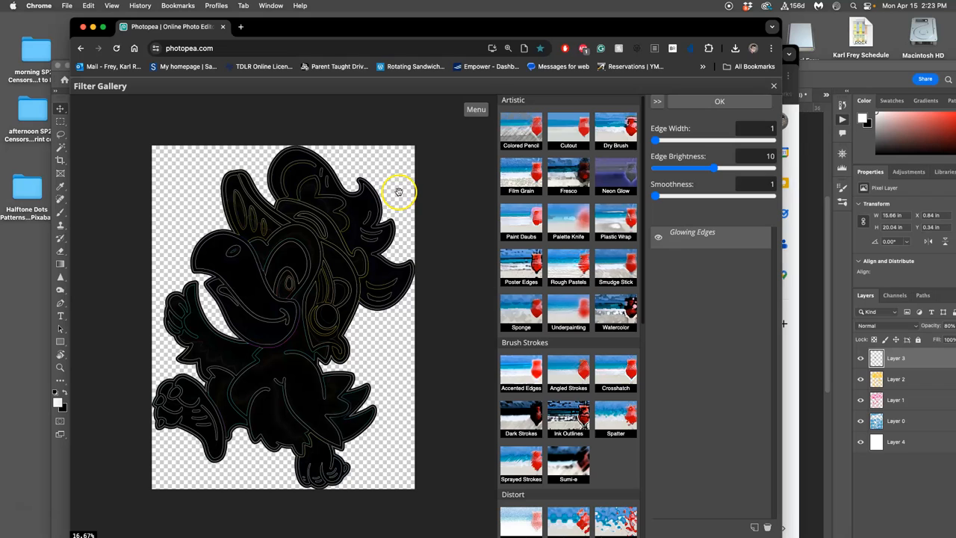
mouse_move(555, 287)
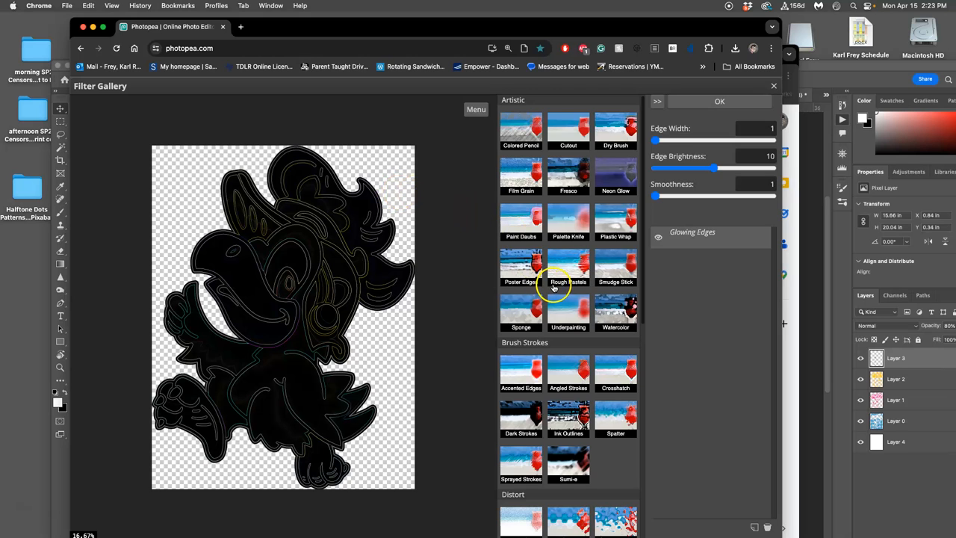
scroll("down", 3)
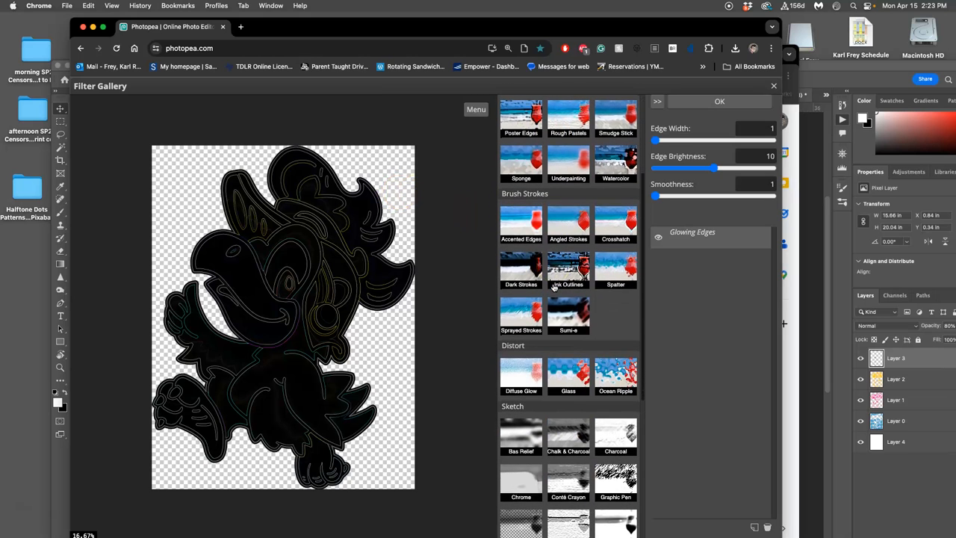
scroll("down", 3)
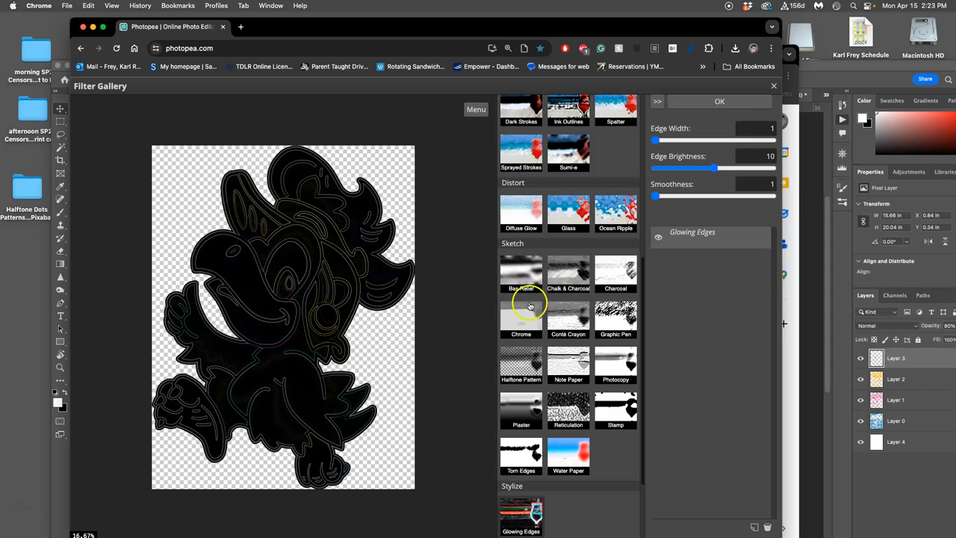
mouse_move(521, 364)
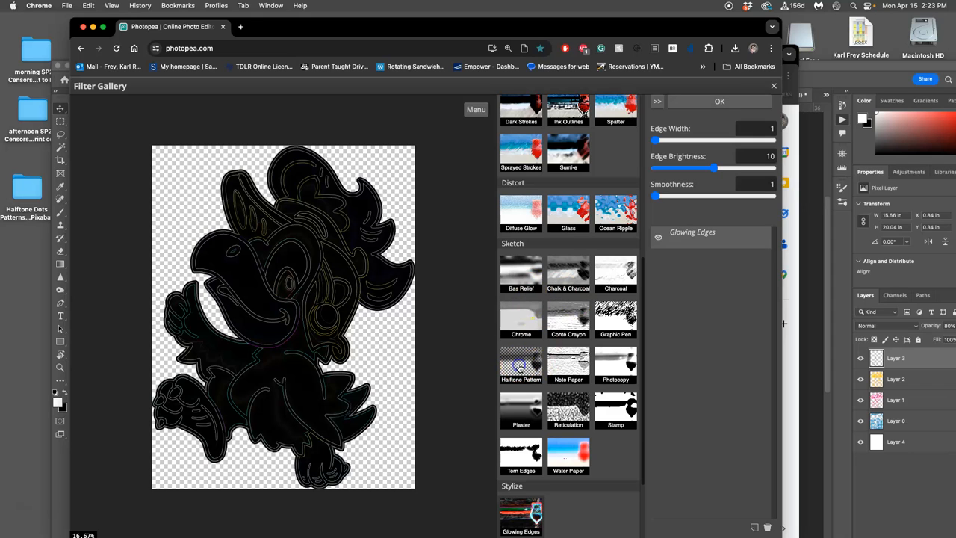
left_click(521, 361)
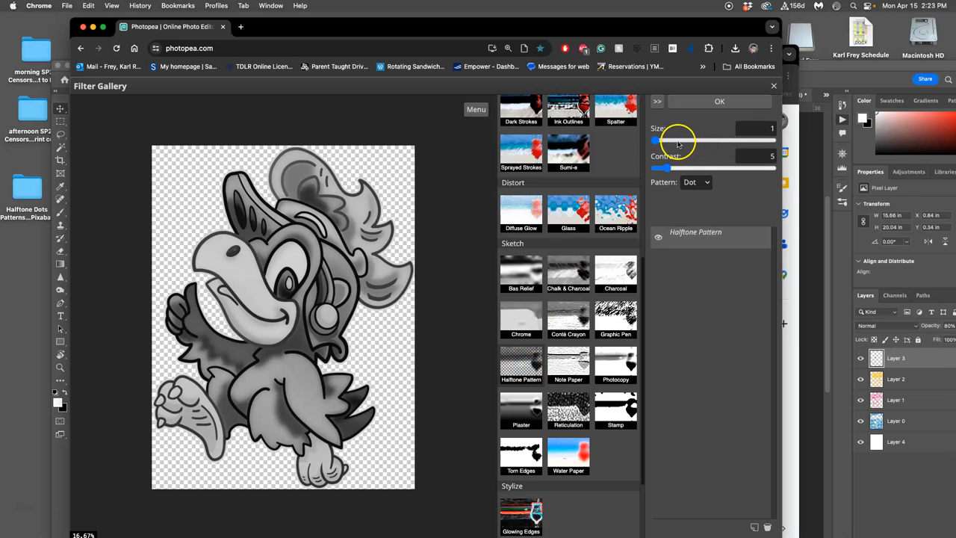
Raise the halftone dot Size to about 9 and Contrast to about 38.
left_click_drag(656, 141, 691, 141)
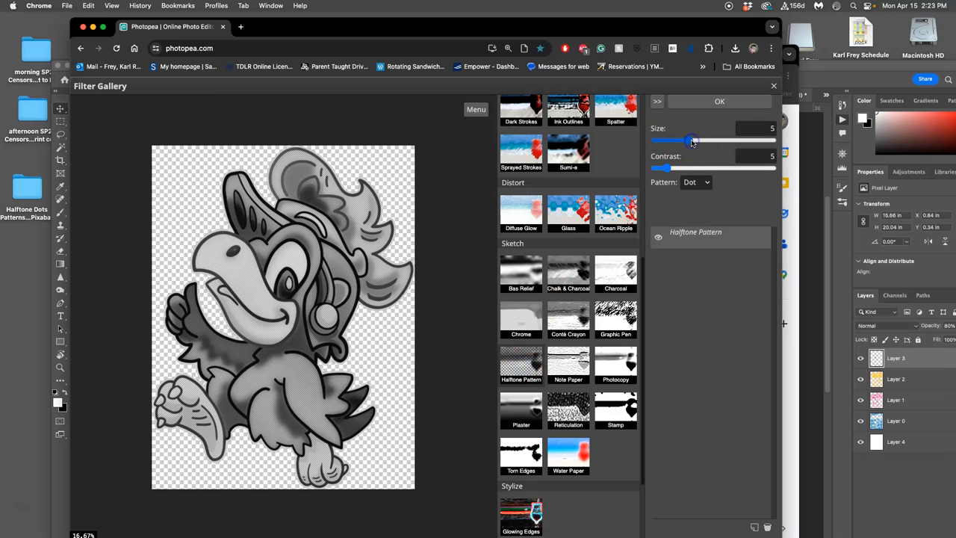
left_click_drag(688, 141, 731, 140)
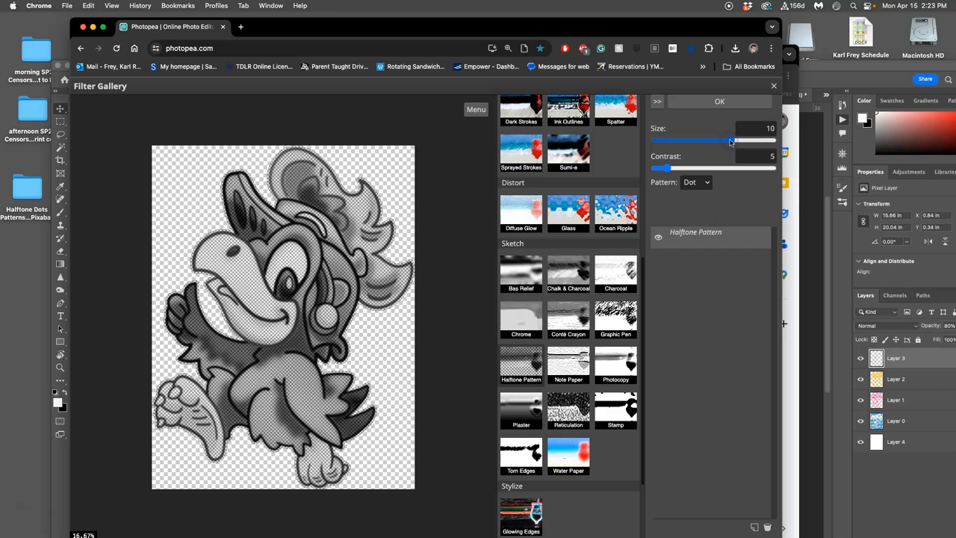
left_click_drag(731, 141, 716, 140)
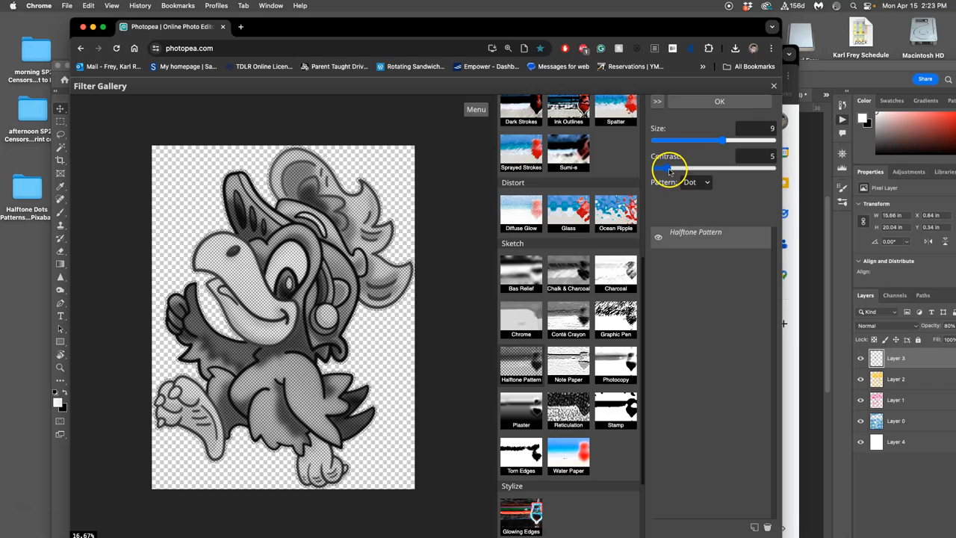
left_click_drag(666, 168, 728, 168)
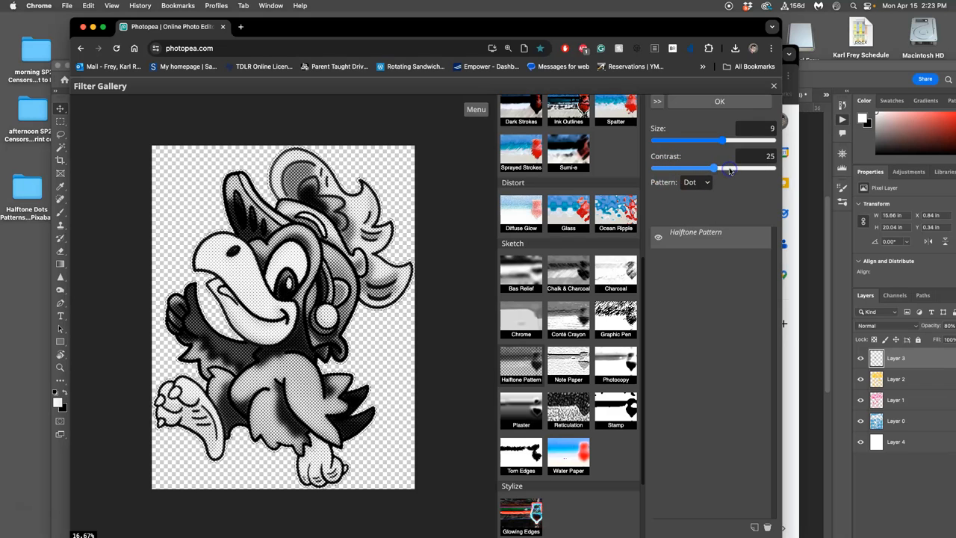
left_click_drag(715, 168, 745, 168)
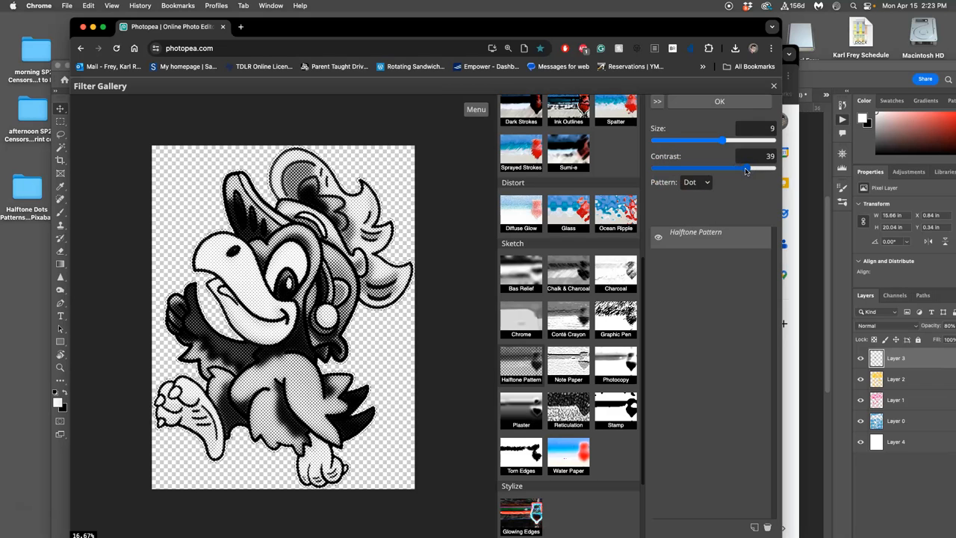
left_click_drag(745, 168, 743, 168)
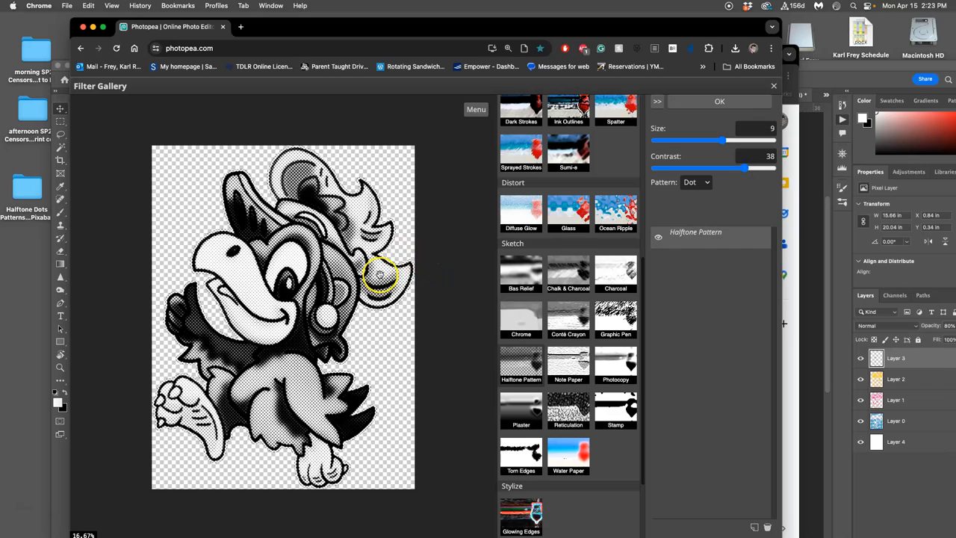
Try the Circle and then the Line halftone patterns before settling on dots.
left_click(703, 182)
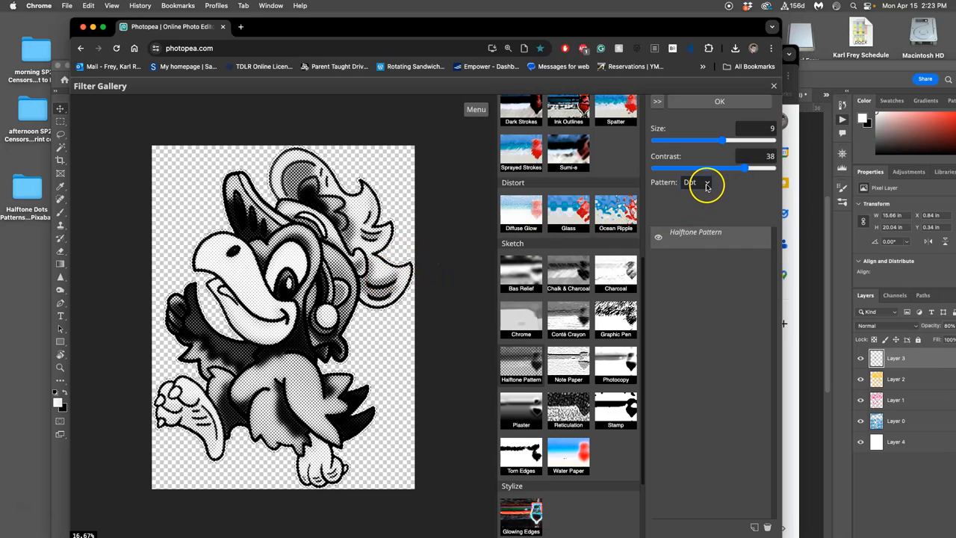
left_click(702, 183)
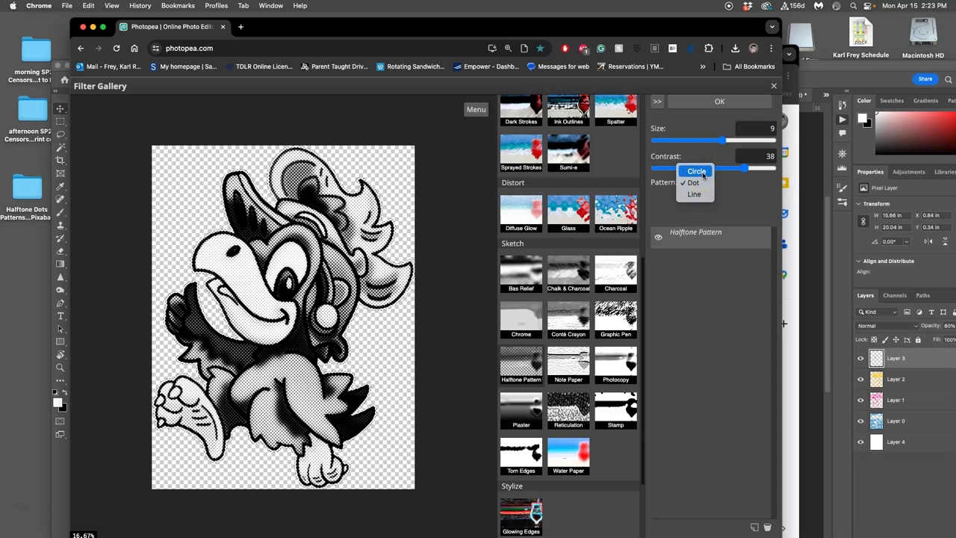
left_click(691, 182)
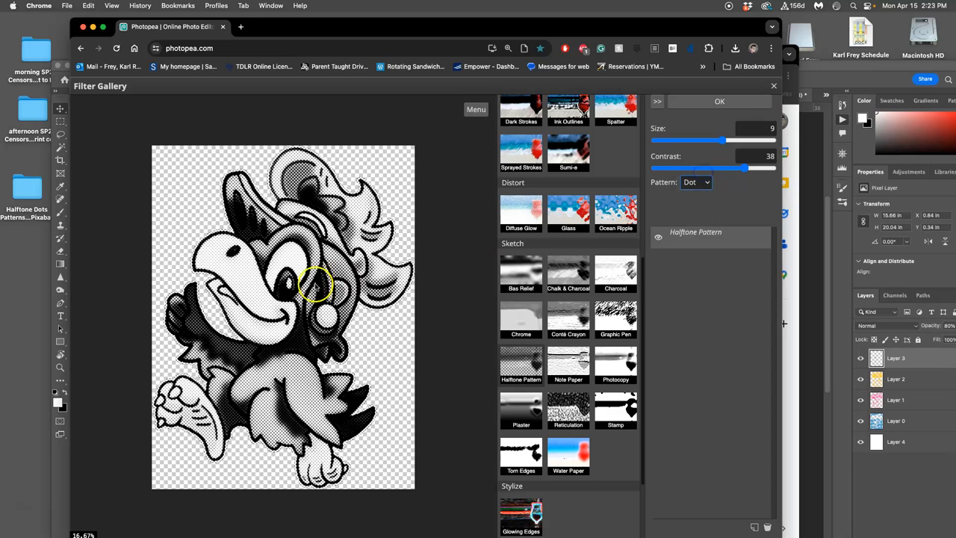
left_click(696, 181)
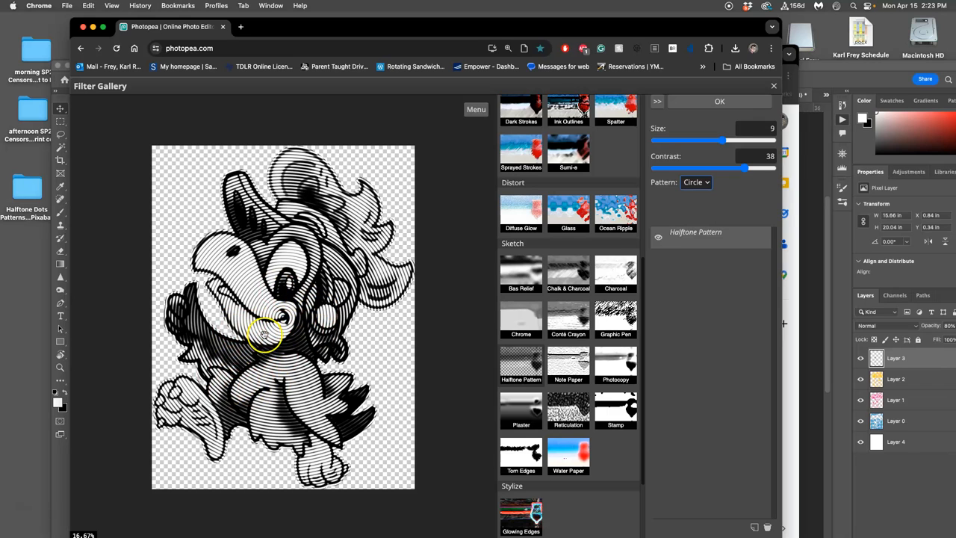
left_click(694, 181)
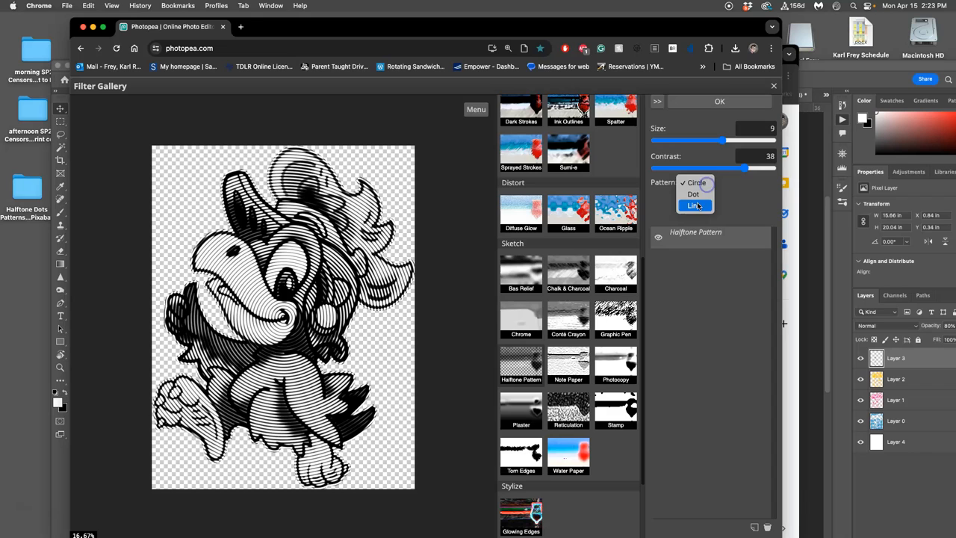
left_click(692, 205)
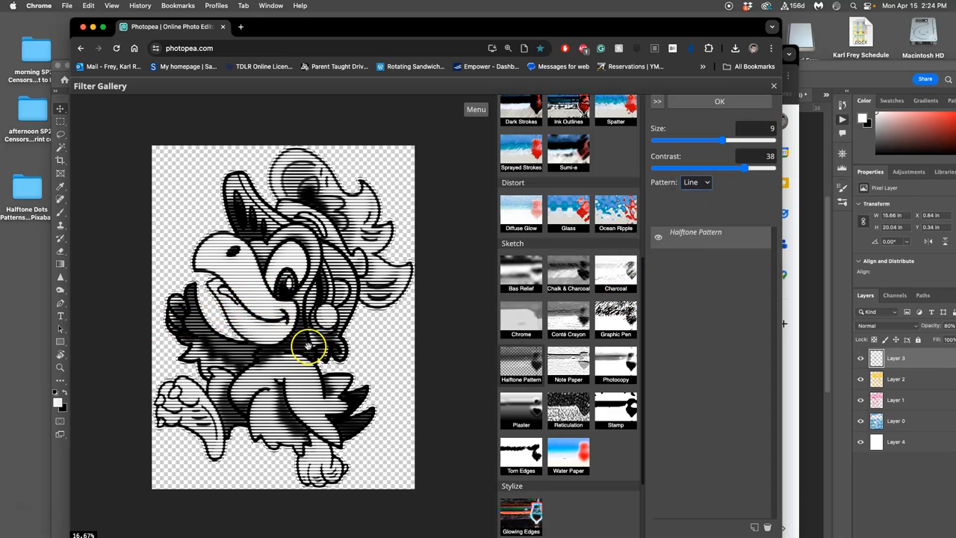
left_click(694, 182)
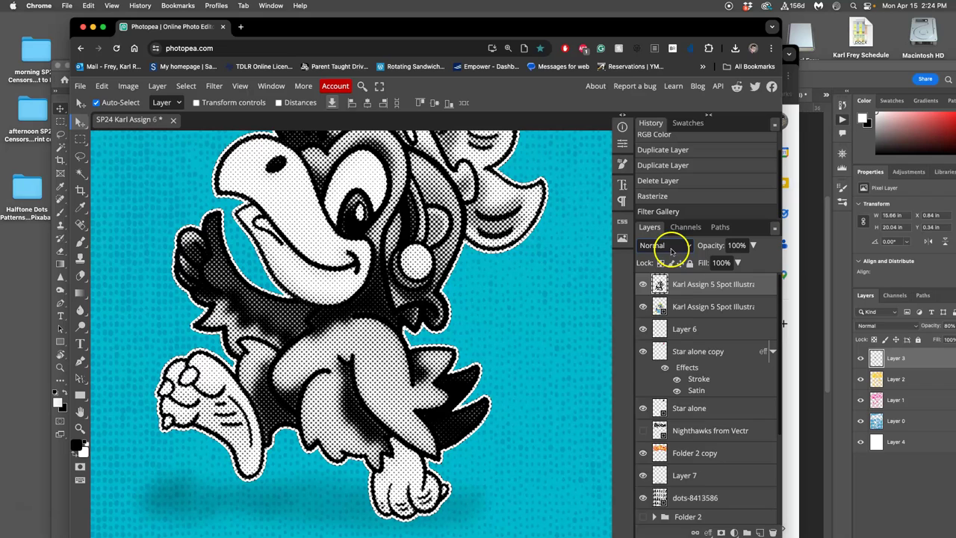
Blend the halftone mascot layer as Soft Light at roughly 55% opacity.
left_click(660, 245)
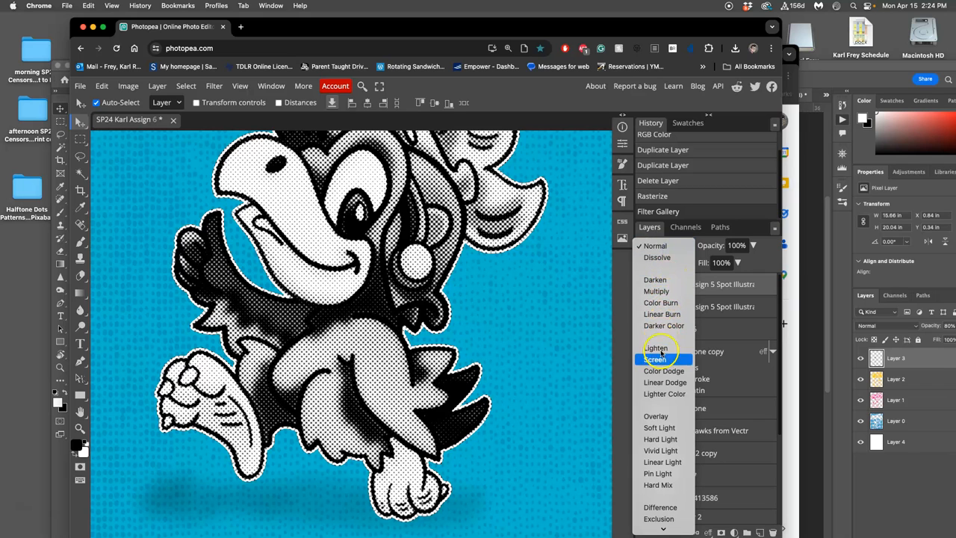
left_click(659, 428)
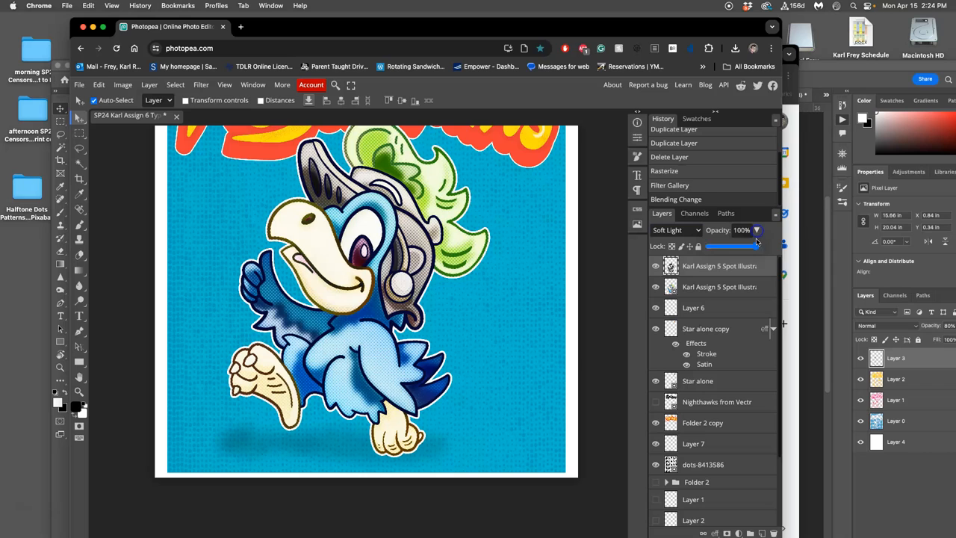
left_click_drag(754, 246, 725, 245)
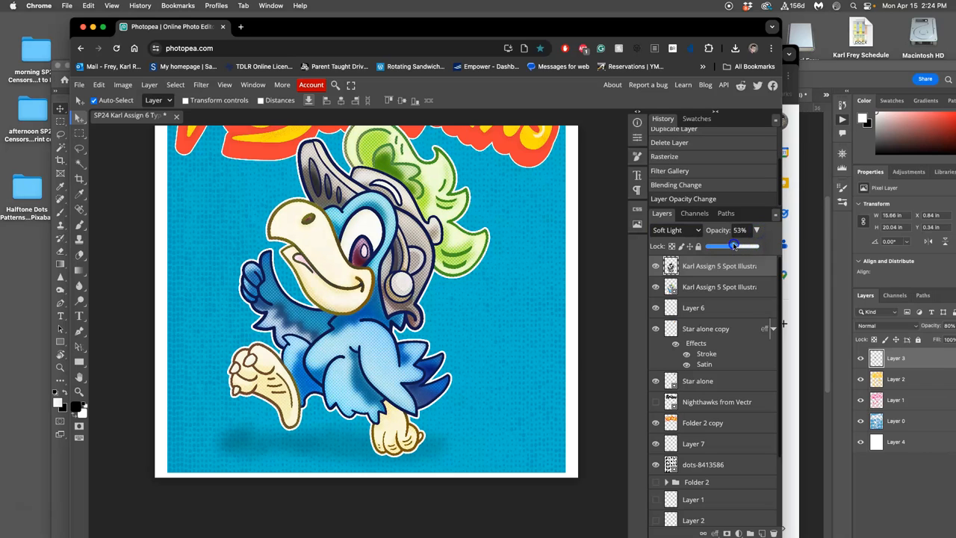
left_click_drag(728, 246, 735, 246)
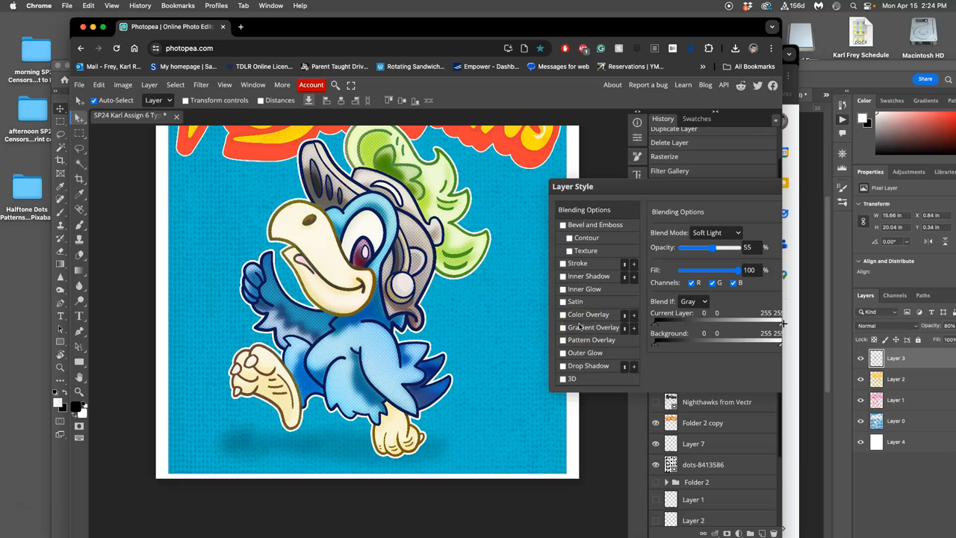
Add a Gradient Overlay style in Overlay blend mode and readjust the layer's opacity.
left_click(563, 327)
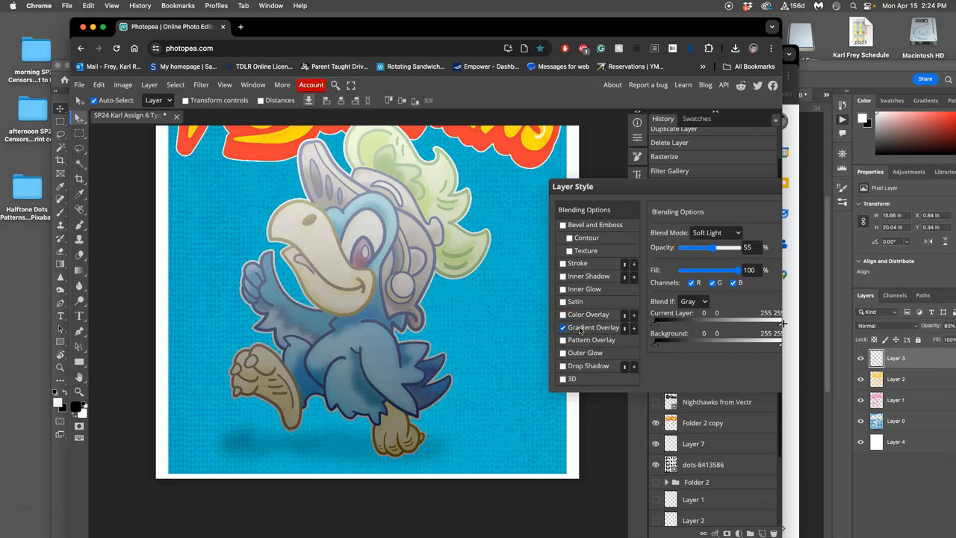
left_click(594, 327)
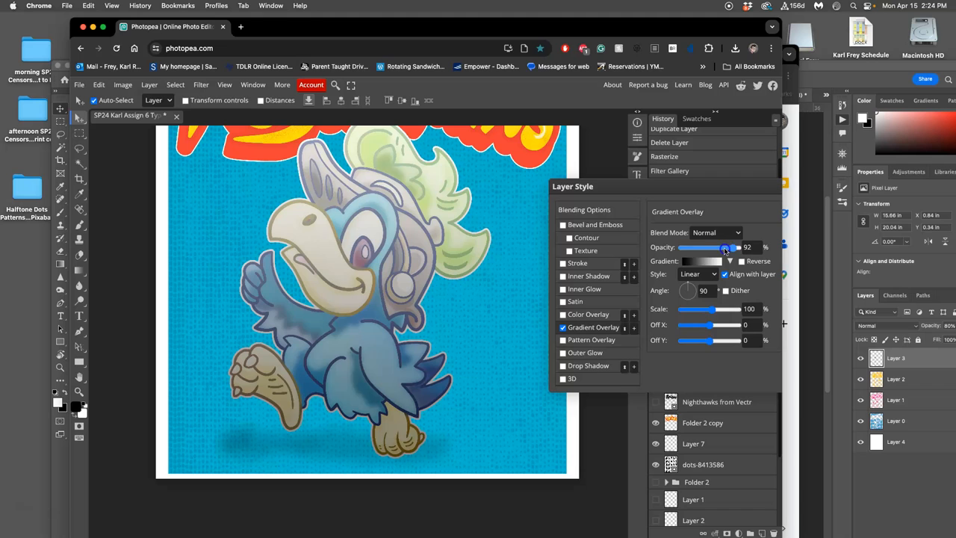
left_click(716, 233)
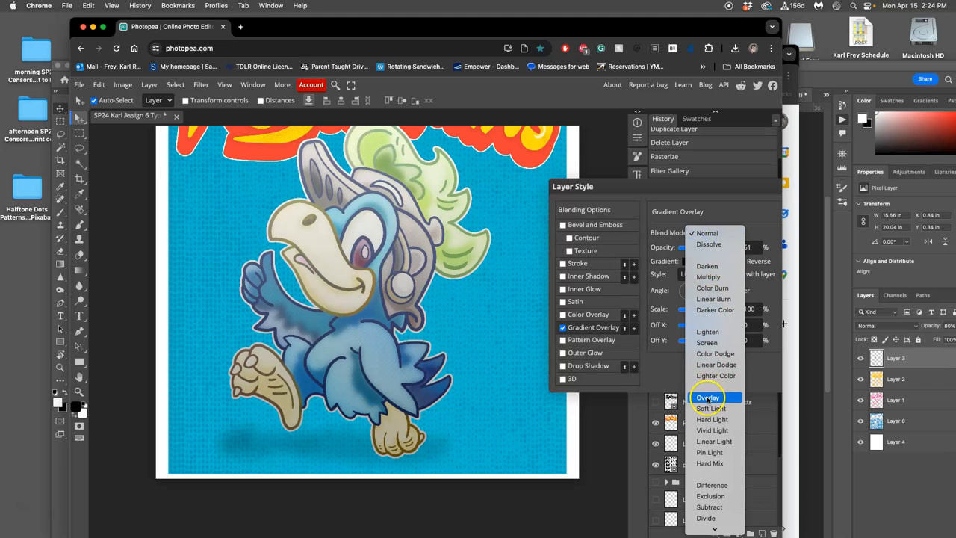
left_click(708, 397)
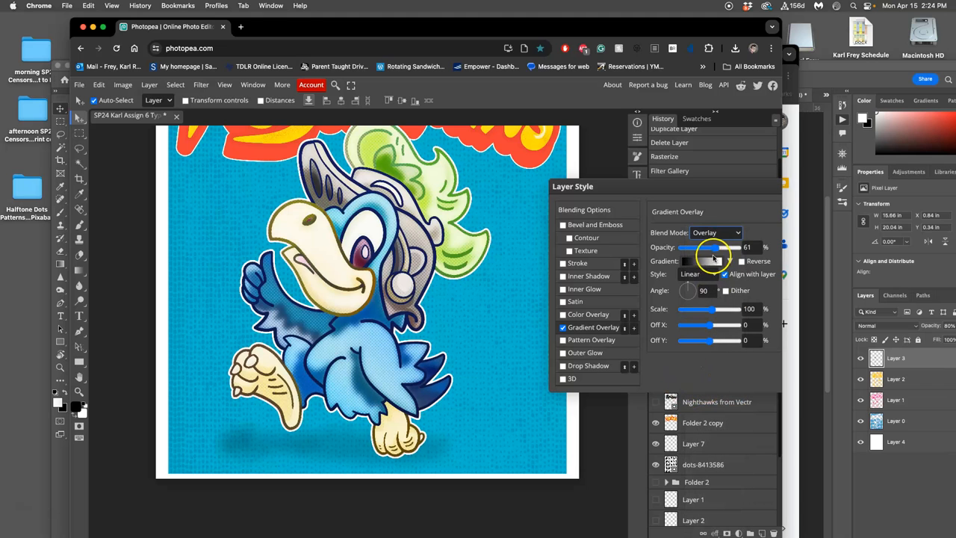
left_click(714, 261)
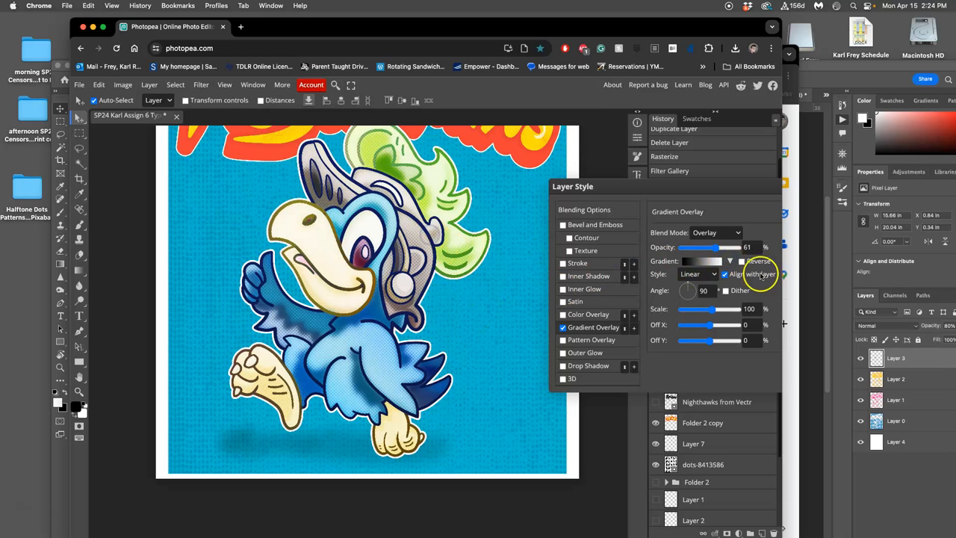
left_click(704, 261)
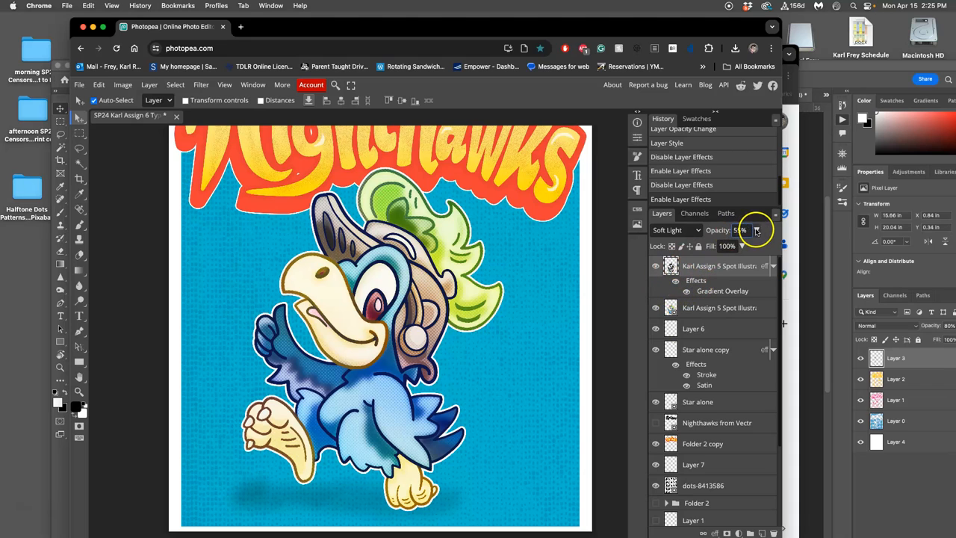
left_click_drag(757, 230, 728, 246)
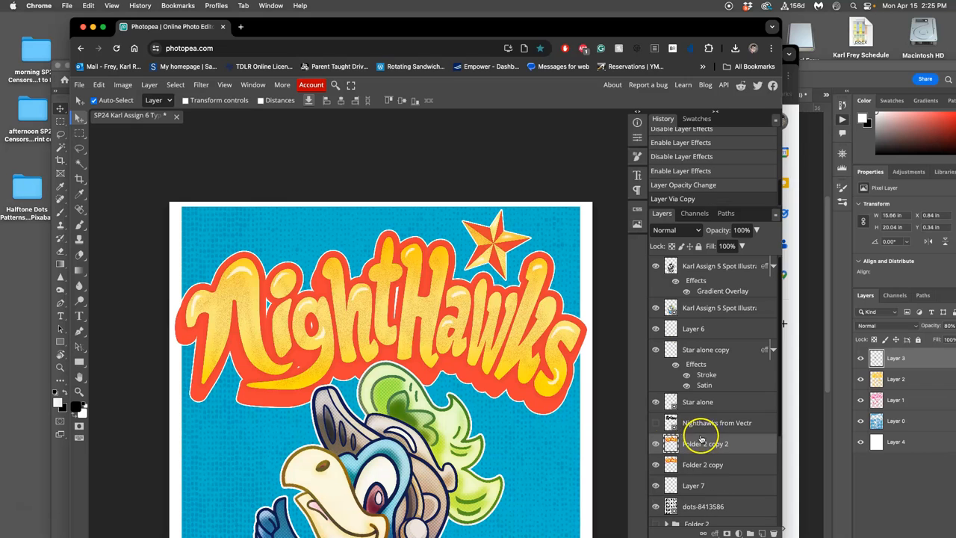
Fade the Soft Light texture layer to about 52% opacity, toggling it to compare.
left_click(201, 84)
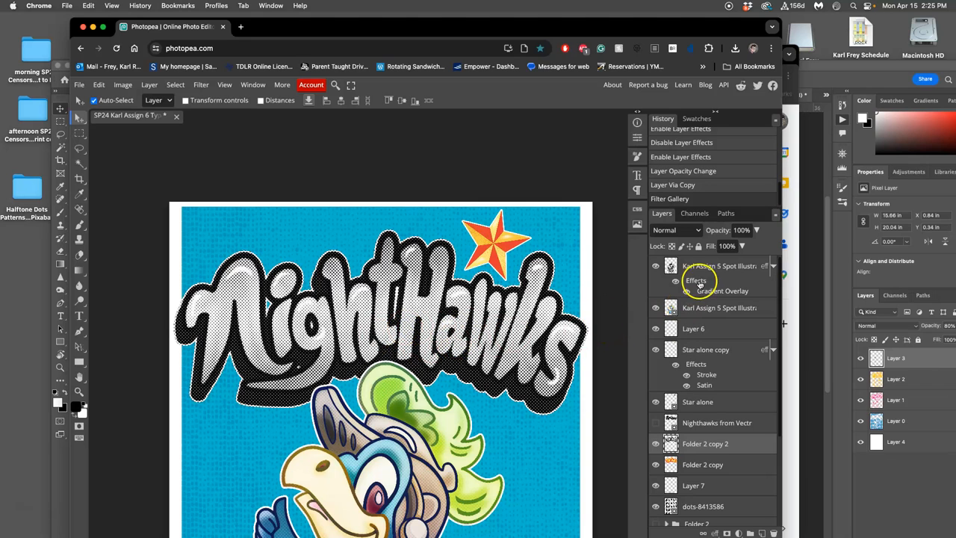
left_click(674, 230)
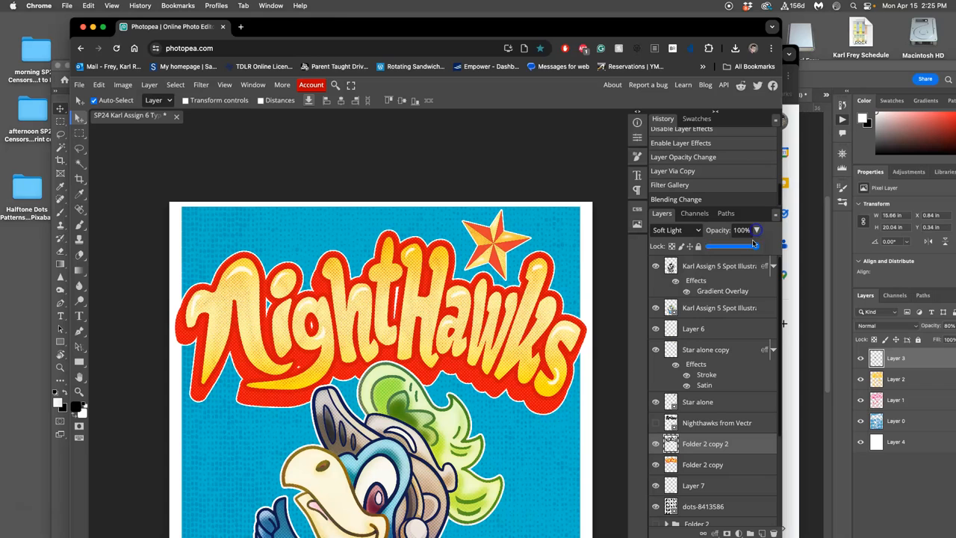
left_click_drag(754, 246, 728, 245)
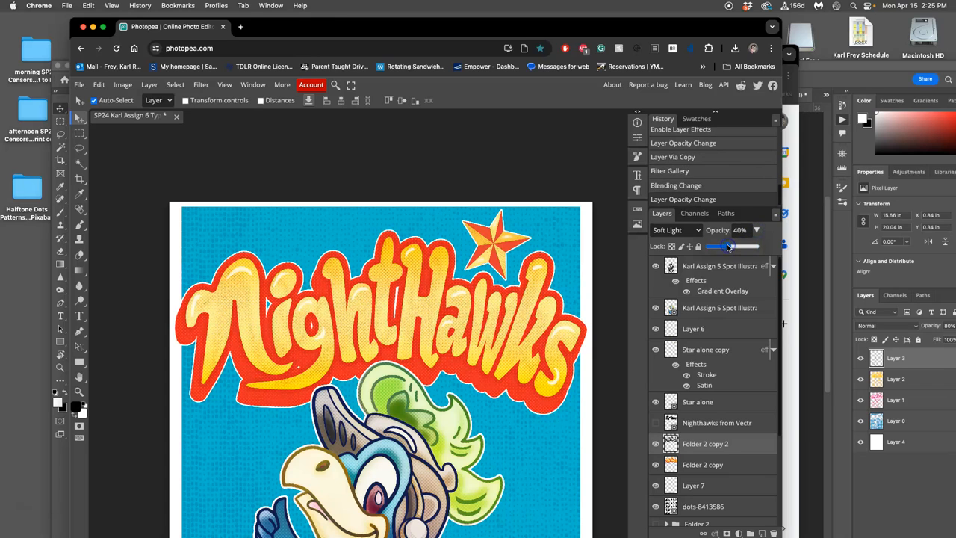
left_click_drag(720, 246, 732, 245)
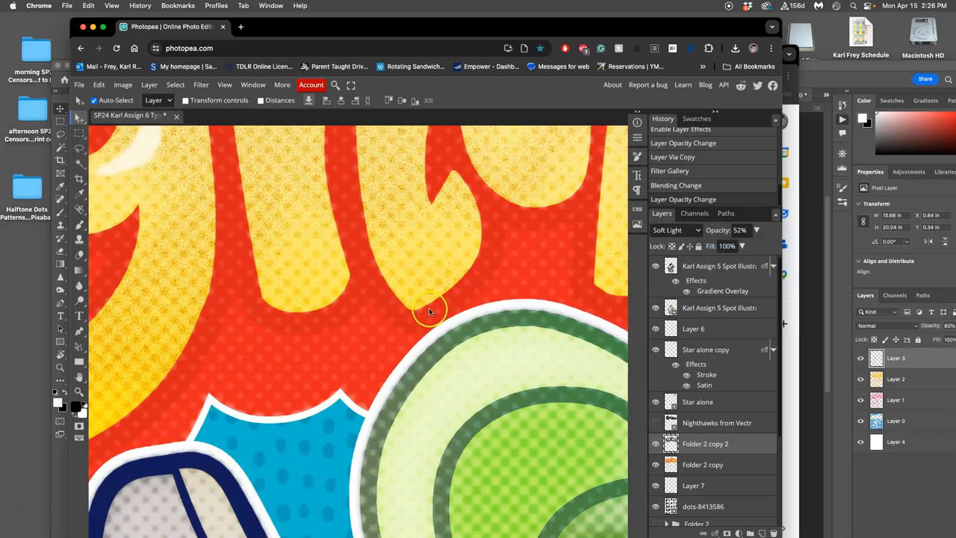
left_click(653, 444)
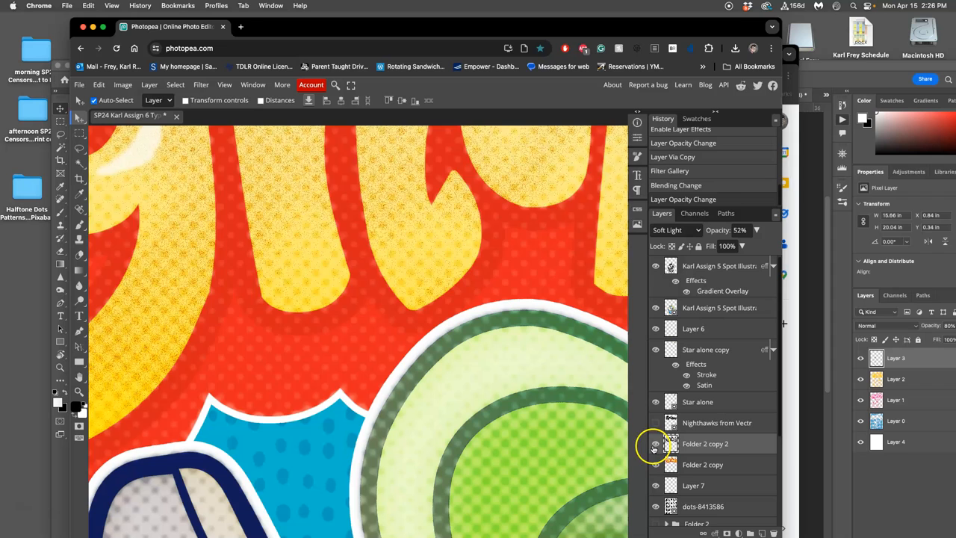
left_click(653, 444)
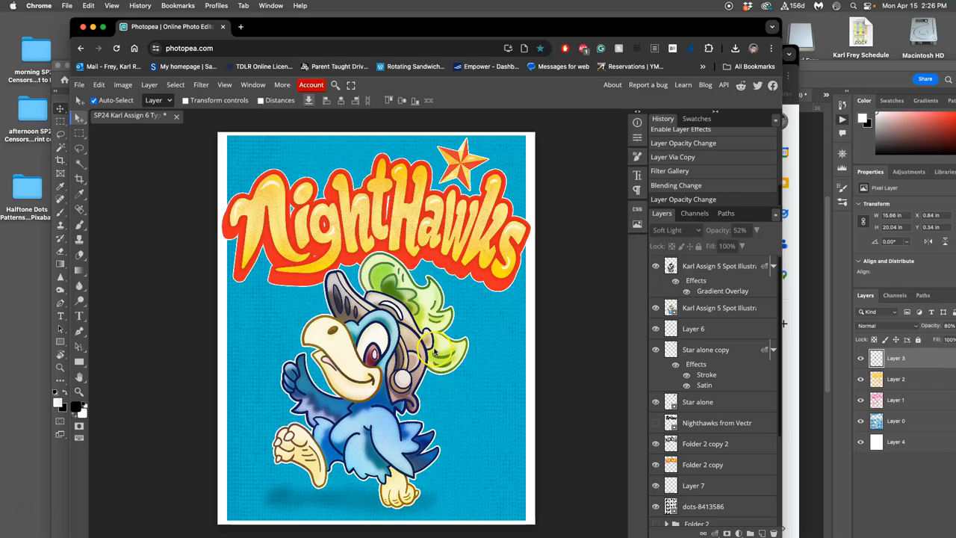
mouse_move(817, 200)
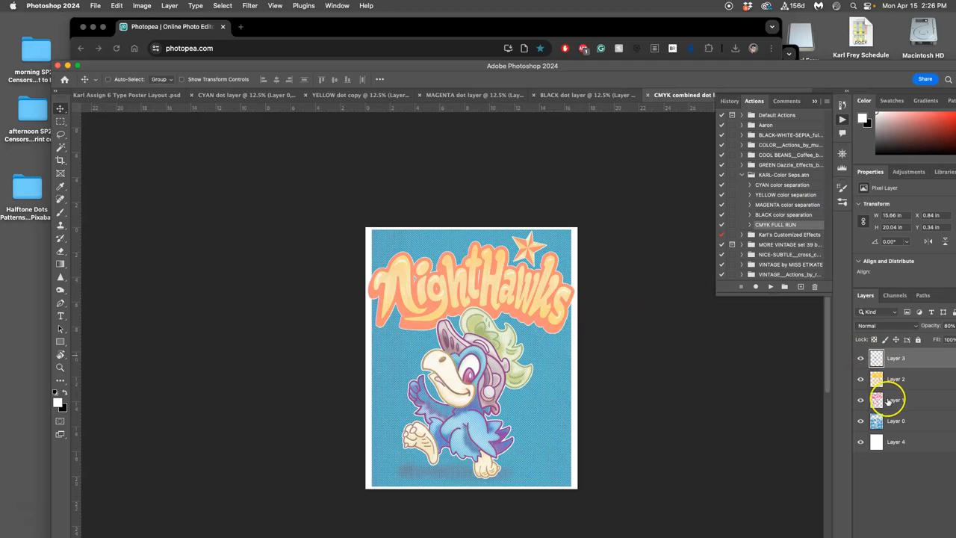
Select the four colour dot layers of the CMYK document for grouping into Group 1.
left_click(861, 359)
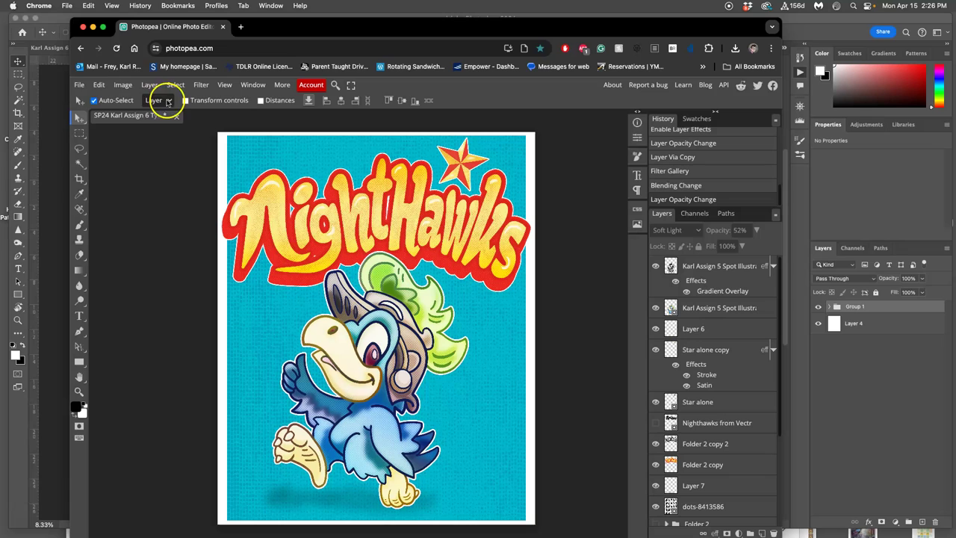
Save the poster layout as PSD, overwriting the existing poster file.
left_click(78, 84)
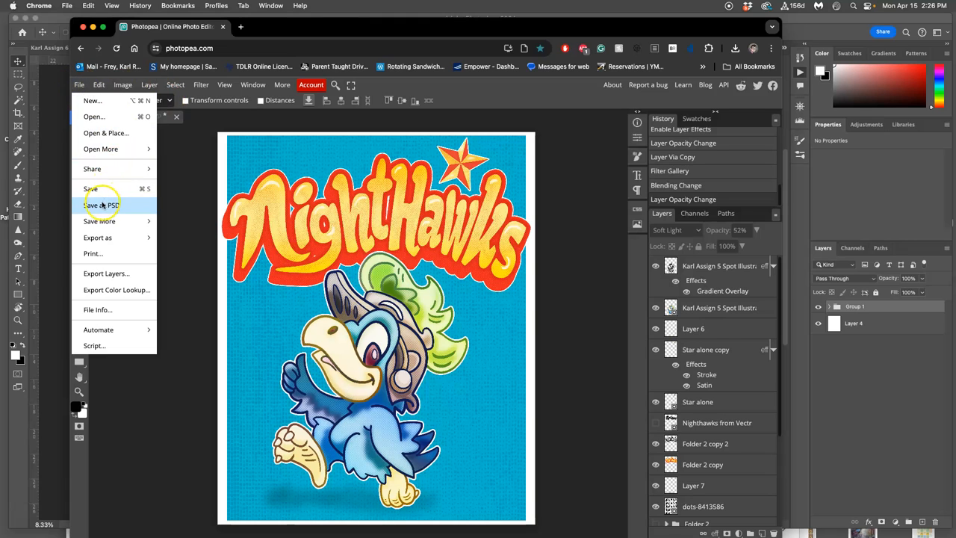
left_click(94, 204)
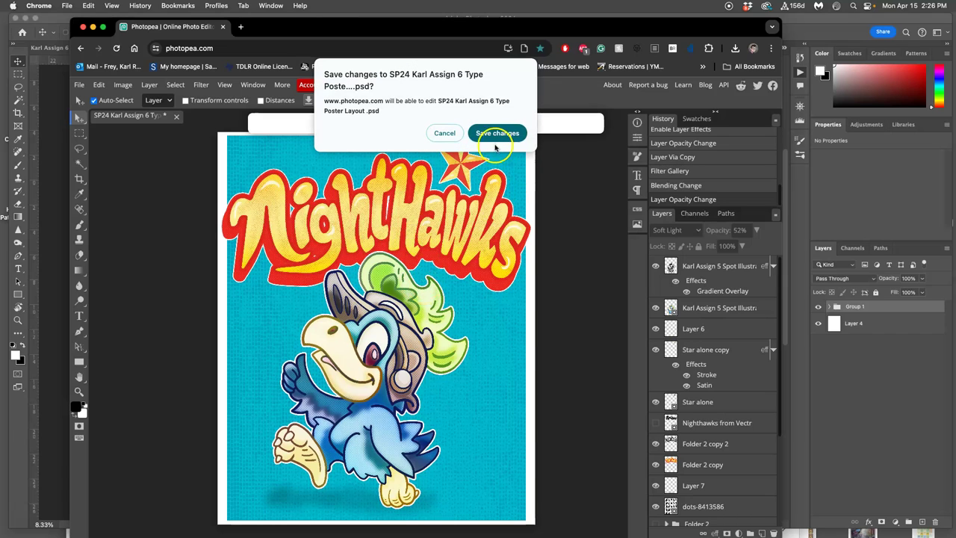
left_click(497, 133)
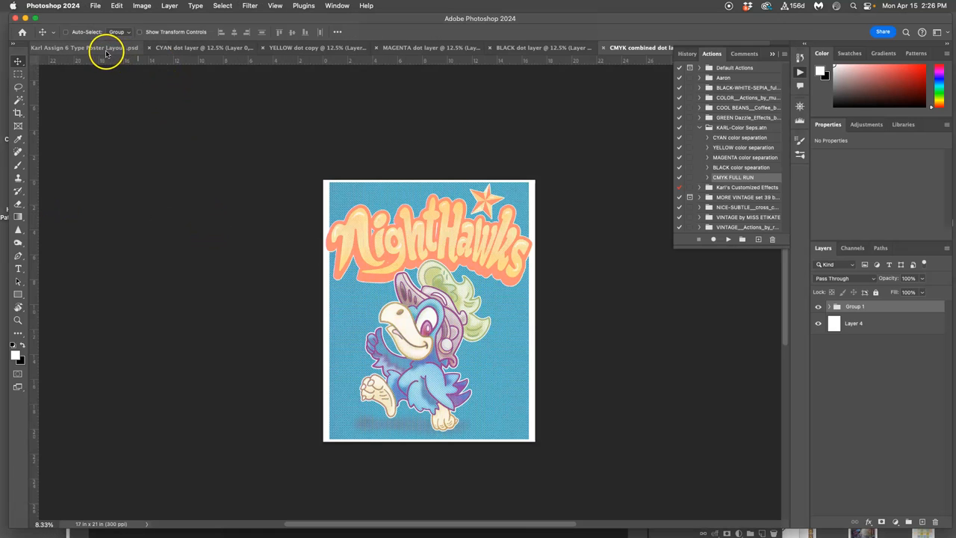
Close the outdated poster layout and the colour dot documents without saving.
left_click(90, 49)
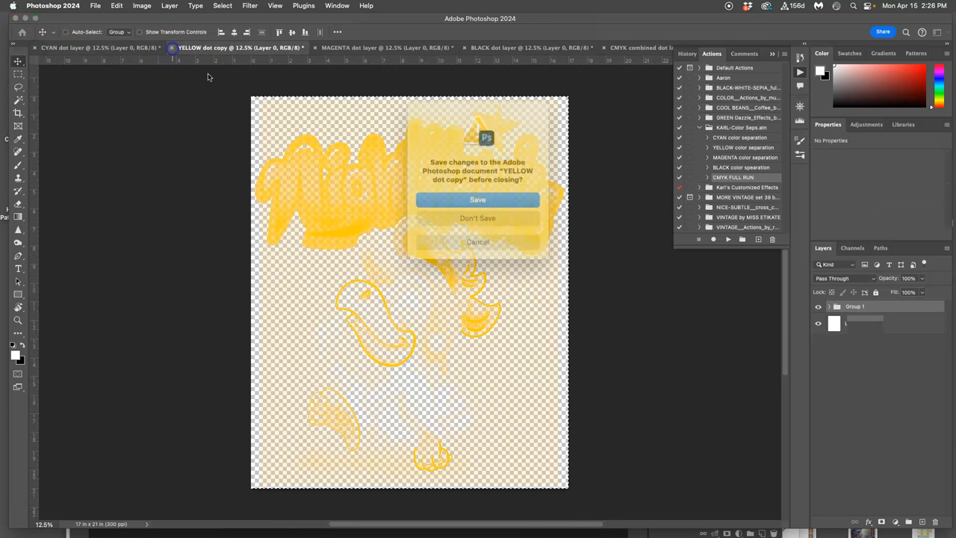
left_click(478, 218)
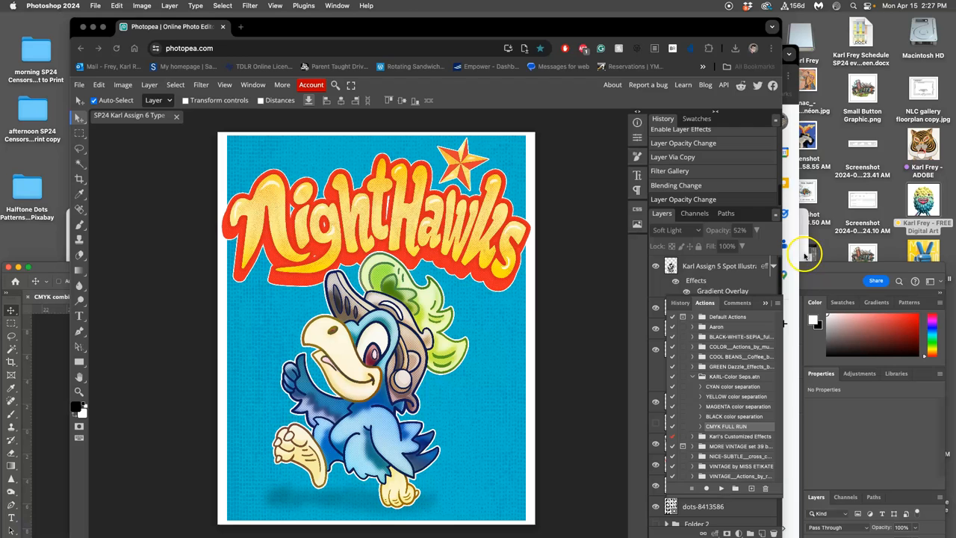
mouse_move(802, 247)
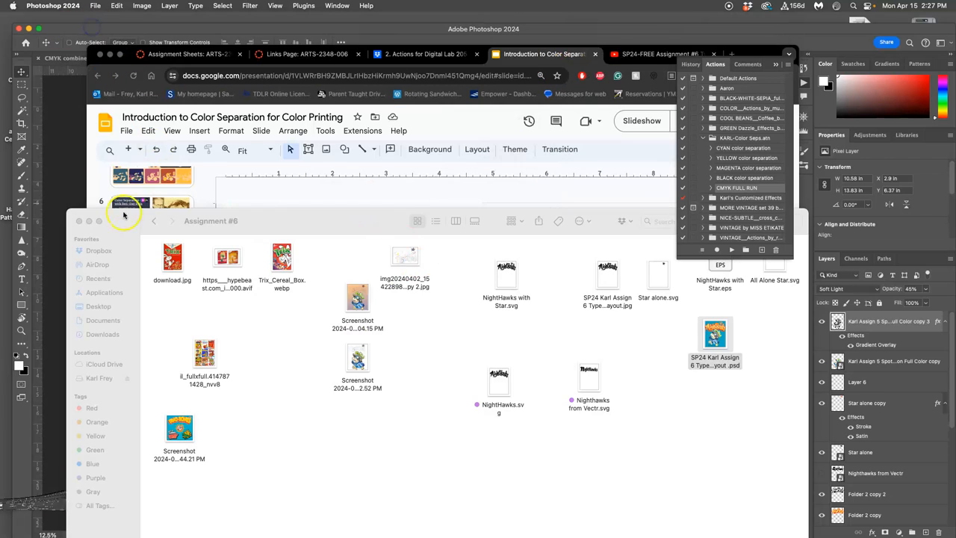
Reopen the poster PSD and move Group 1 of dot layers over its artwork.
left_click(715, 335)
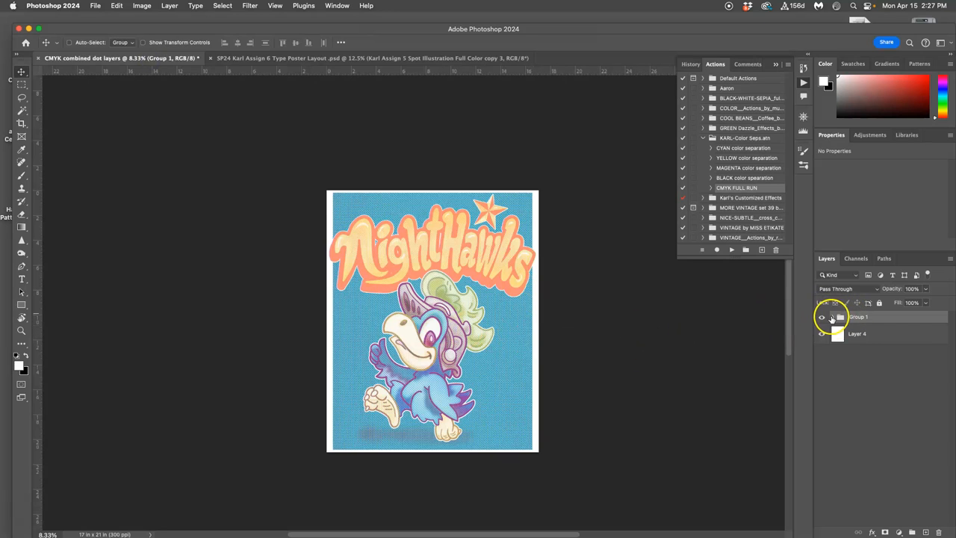
left_click(835, 316)
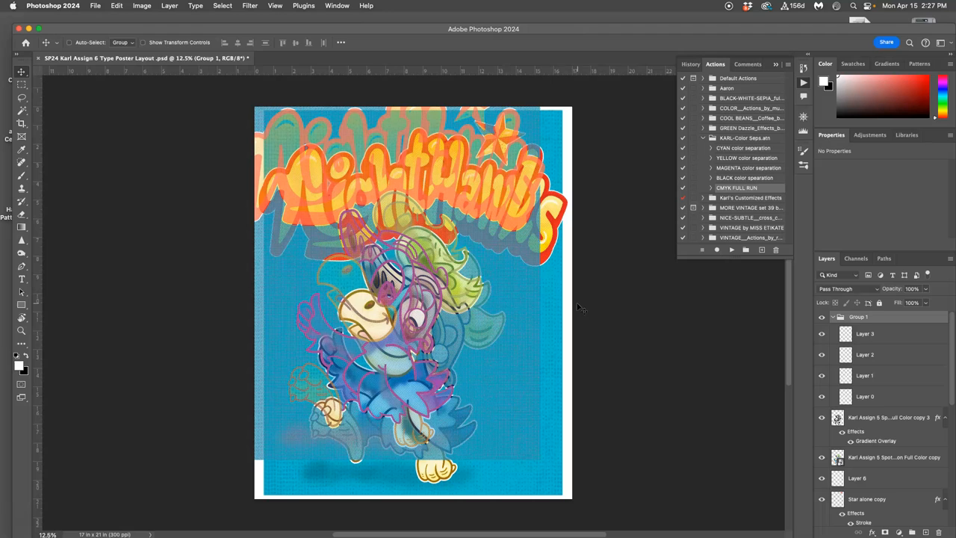
left_click(833, 315)
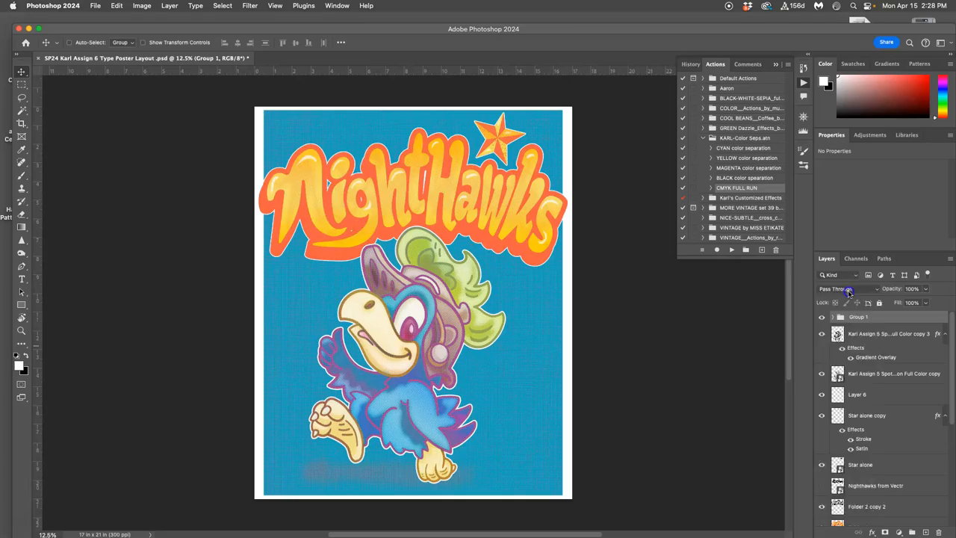
Set Group 1 to Pin Light blending and drag its opacity to about 73%.
left_click(850, 288)
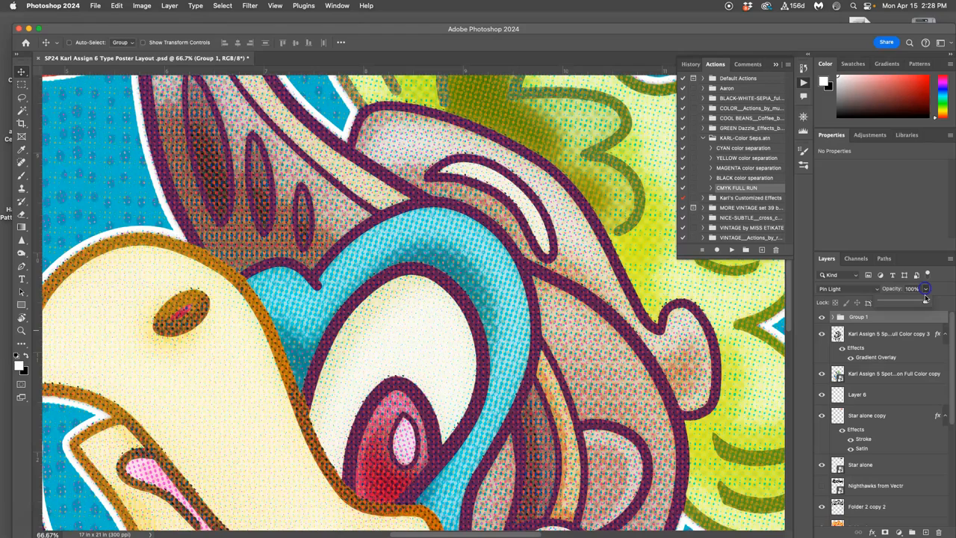
left_click_drag(924, 297, 903, 300)
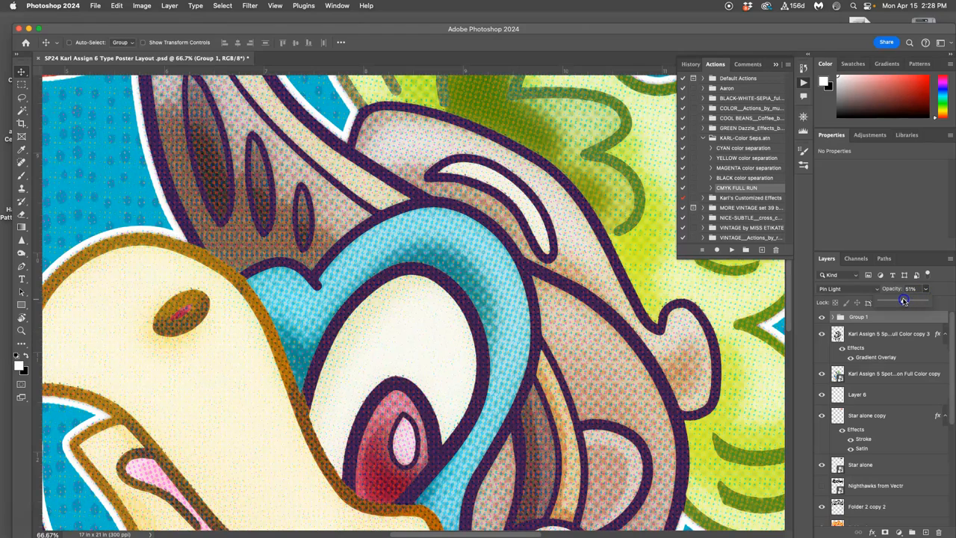
left_click_drag(904, 299, 912, 300)
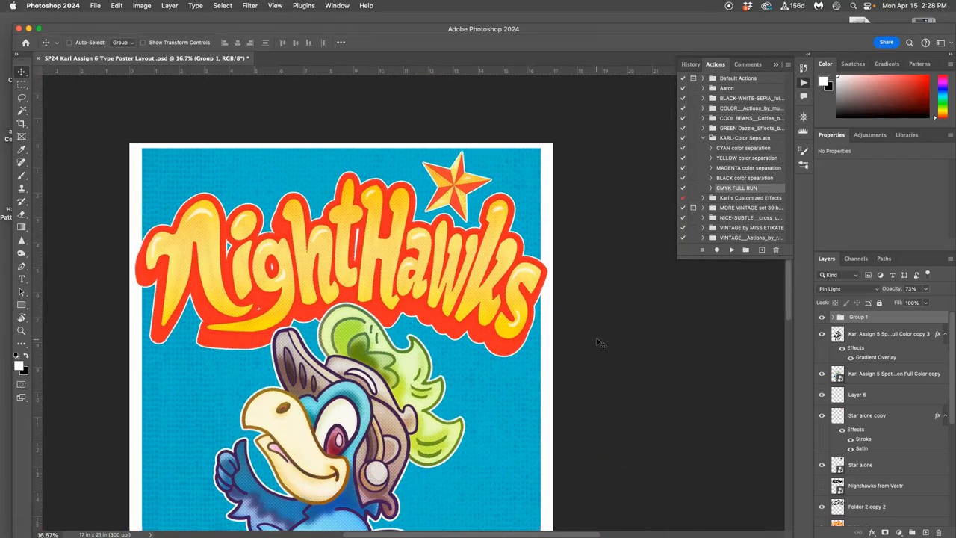
Fade Full Color copy 3 to about 37% opacity and raise Group 1 to about 75%.
scroll("down", 3)
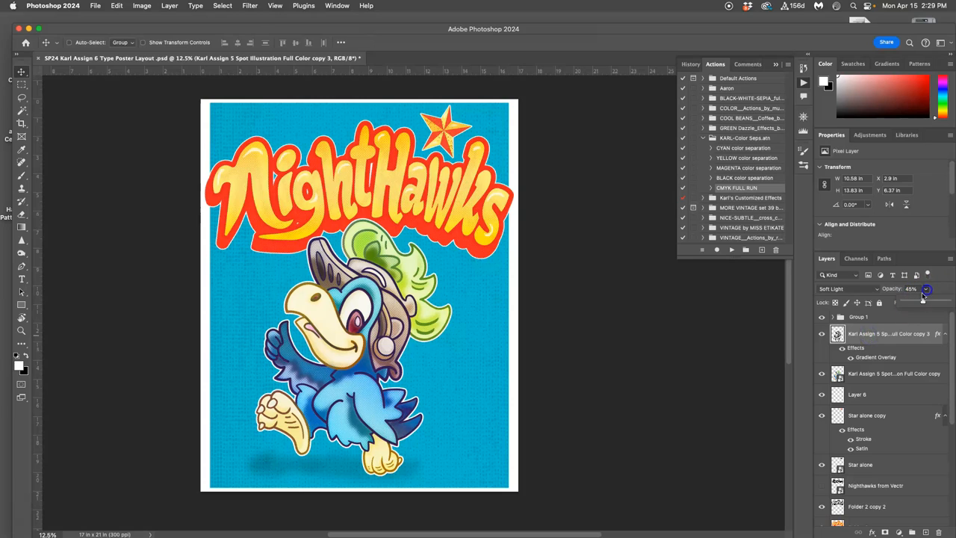
left_click_drag(926, 295, 919, 300)
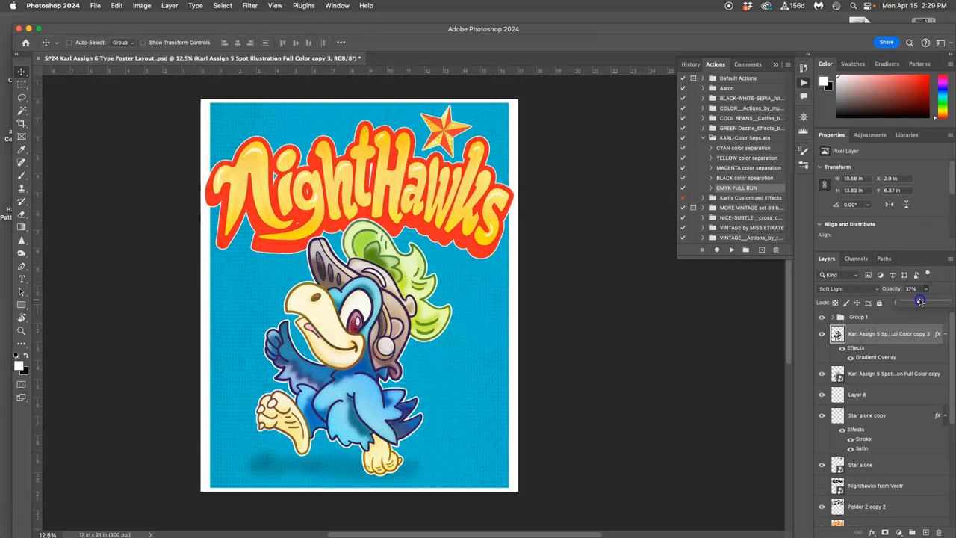
left_click_drag(920, 301, 917, 301)
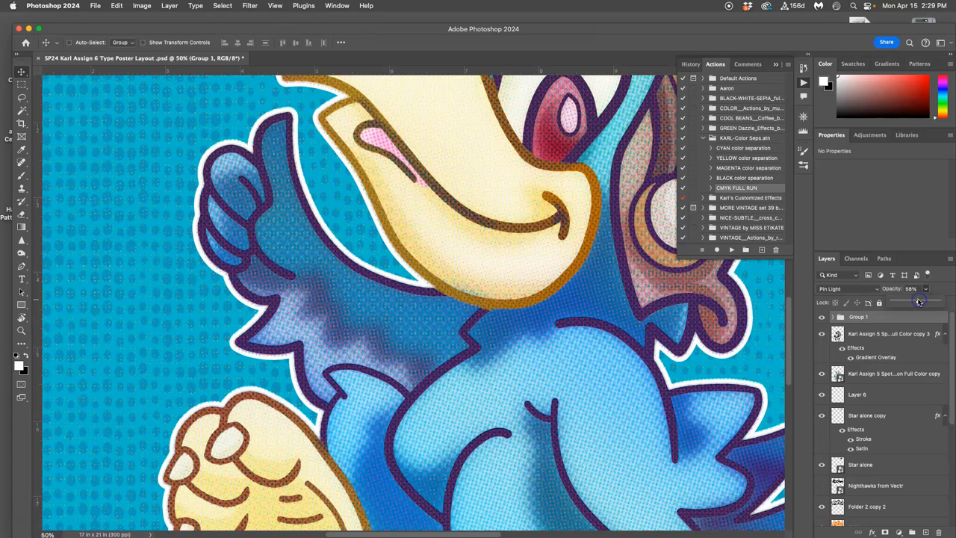
left_click_drag(918, 301, 925, 300)
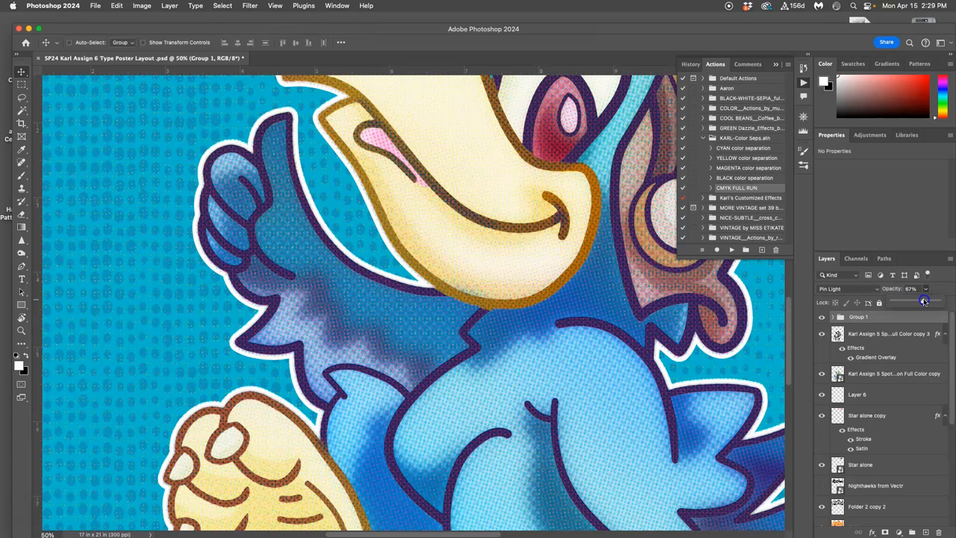
left_click_drag(923, 300, 926, 300)
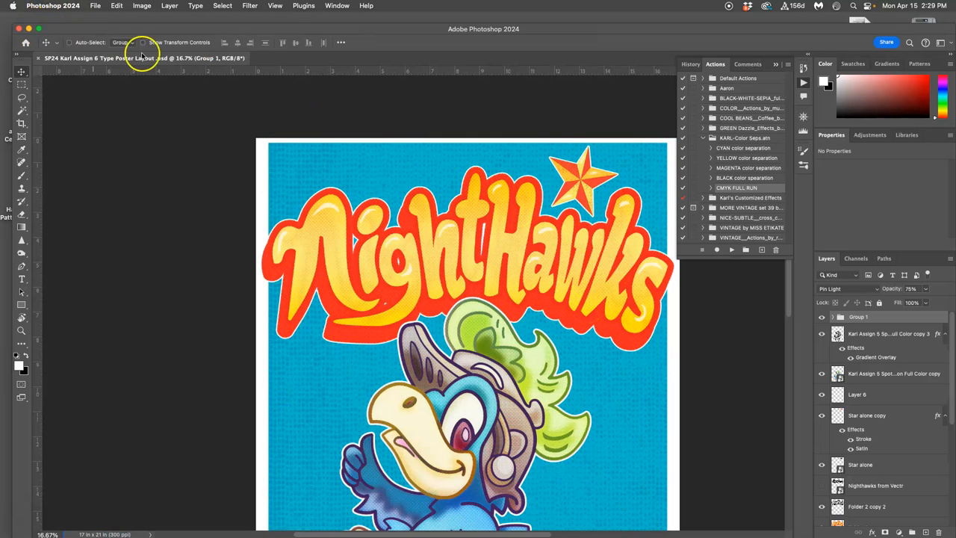
Save a JPEG copy of the poster at Quality 12 (Maximum).
left_click(94, 6)
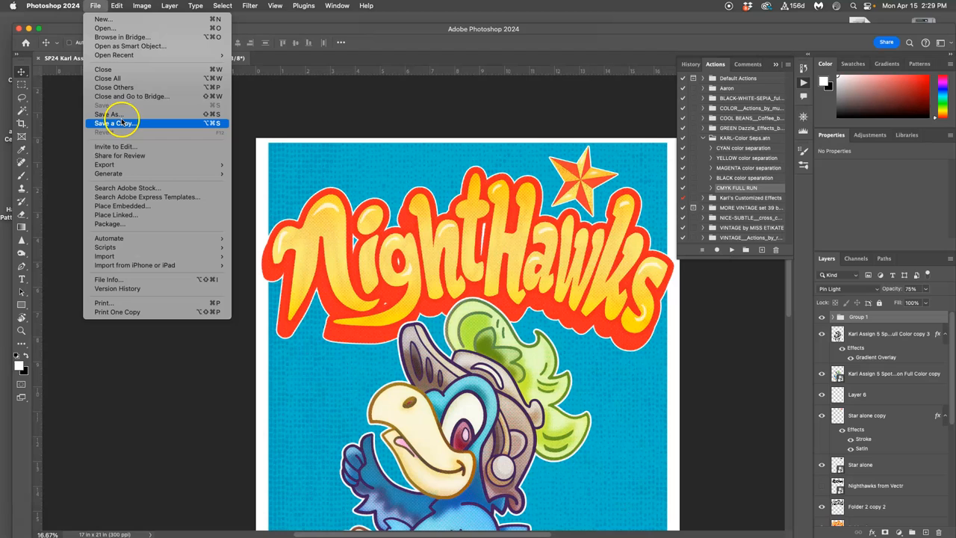
left_click(114, 122)
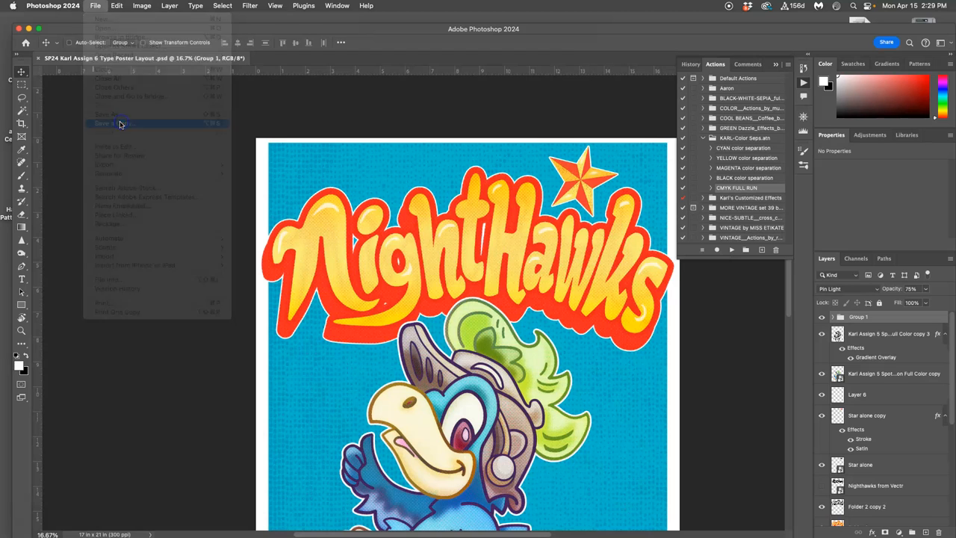
left_click(120, 123)
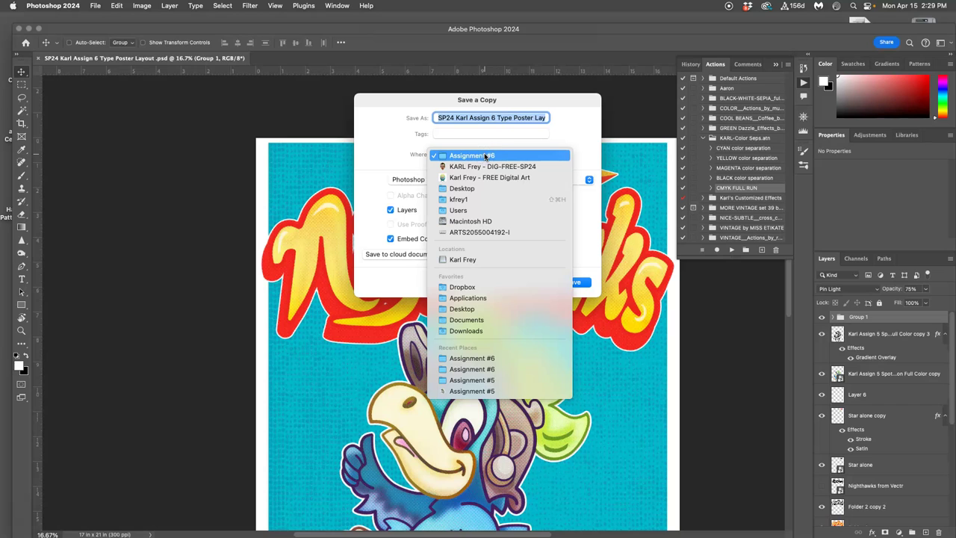
left_click(460, 188)
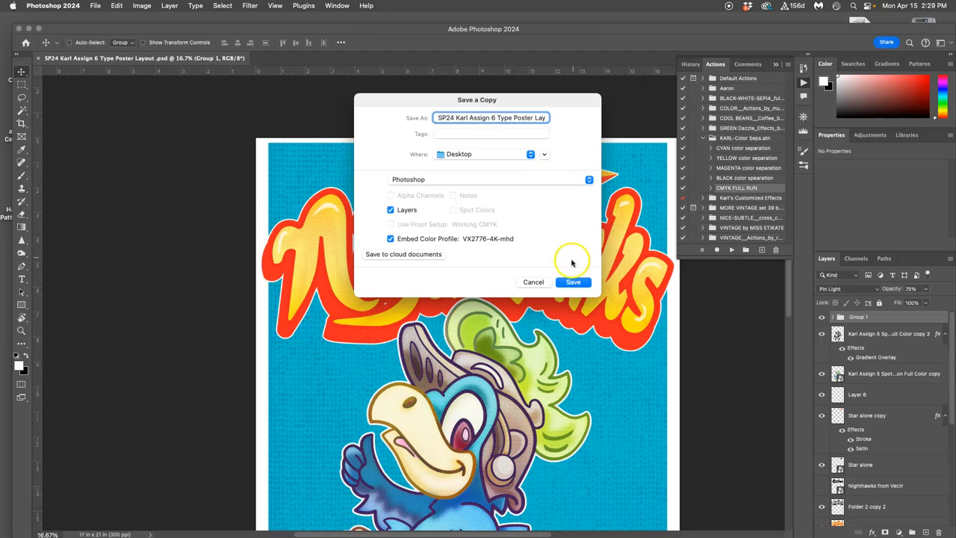
left_click(489, 179)
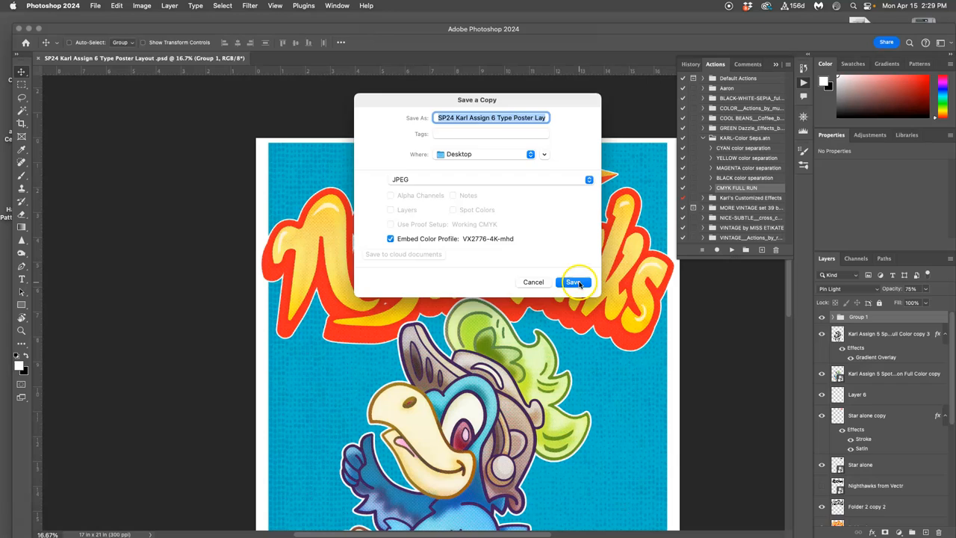
left_click(575, 282)
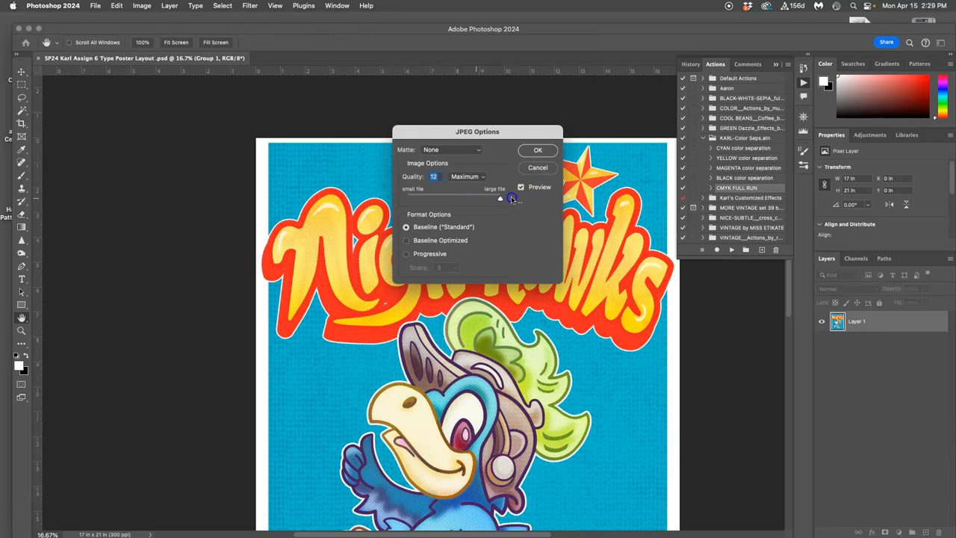
left_click(537, 151)
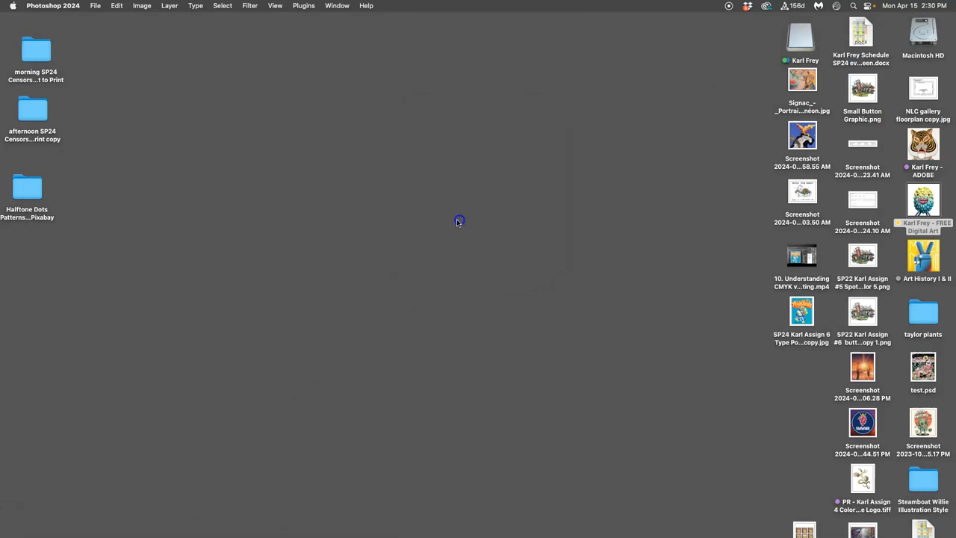
Set the saved poster JPEG apart on the desktop and open the digital art folder.
left_click(802, 310)
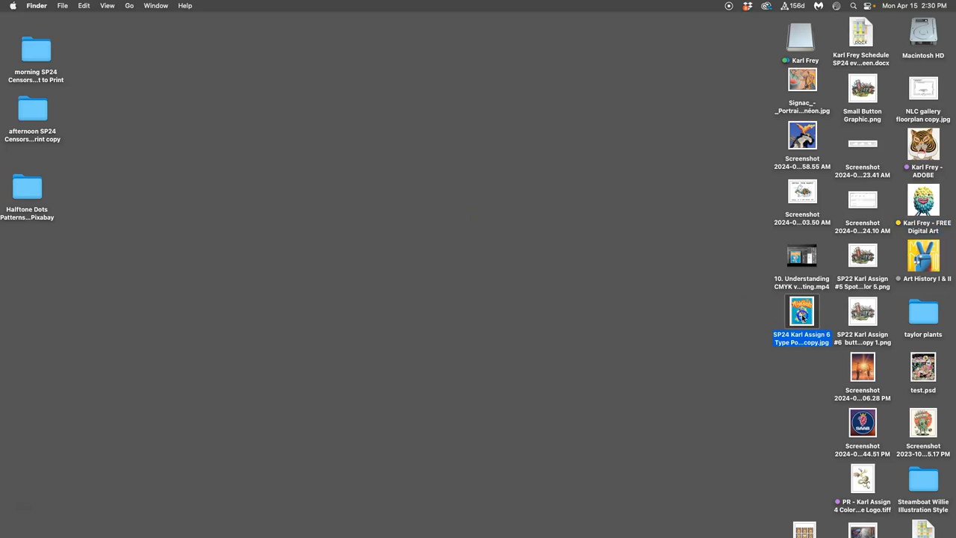
left_click_drag(801, 312, 752, 317)
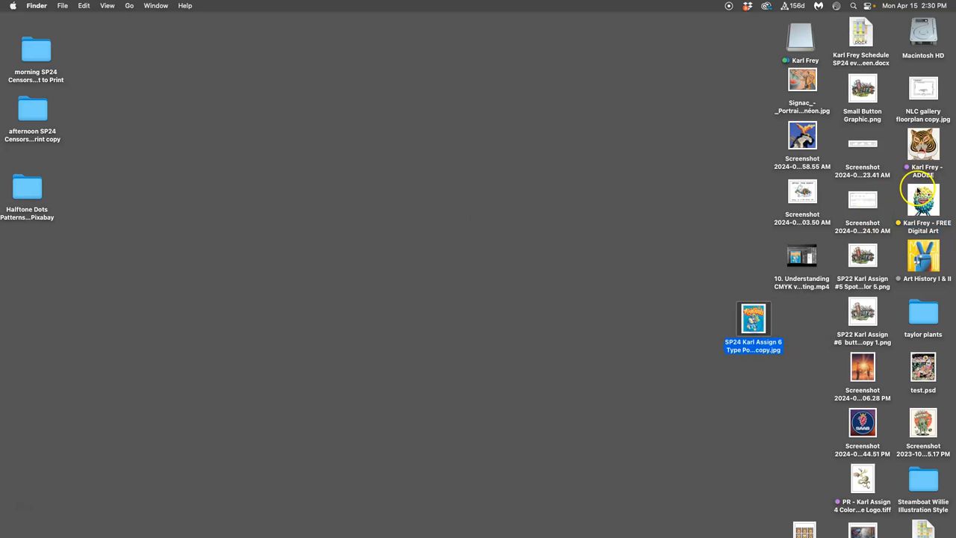
double_click(921, 216)
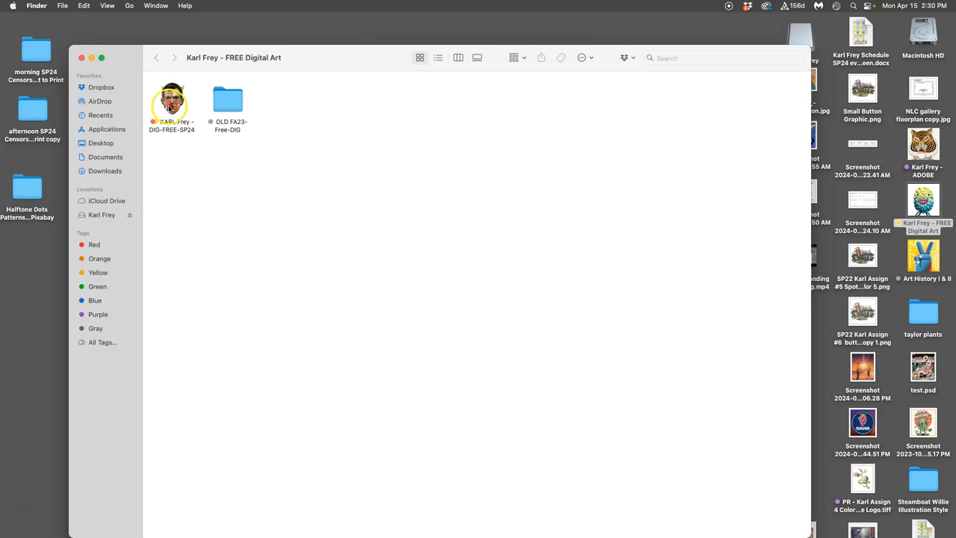
Open DIG-FREE-SP24 and then the Assignment #6 folder.
double_click(171, 101)
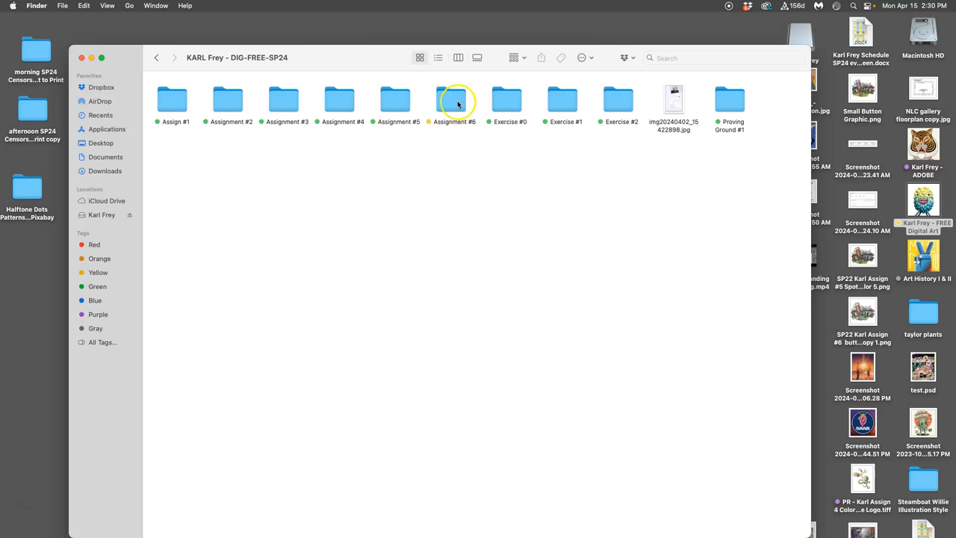
left_click(452, 101)
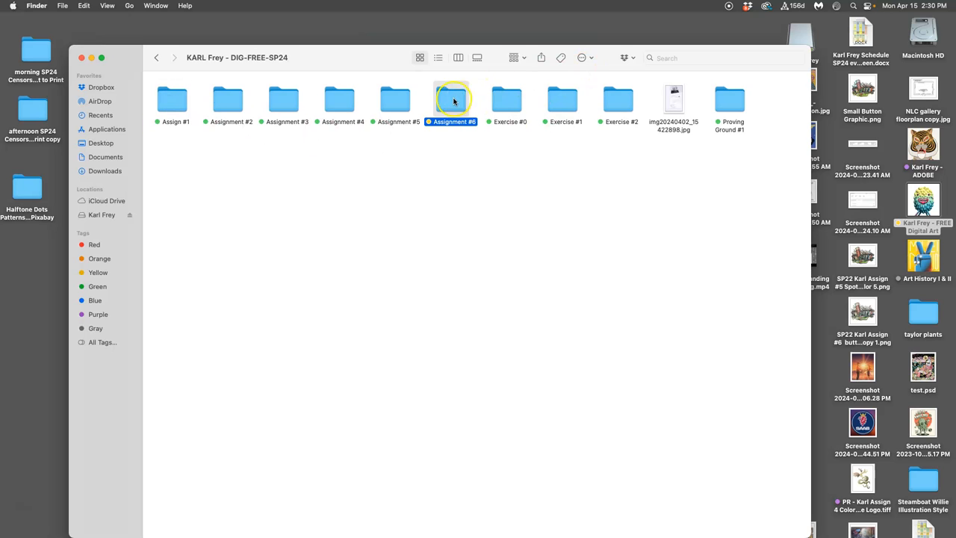
double_click(452, 101)
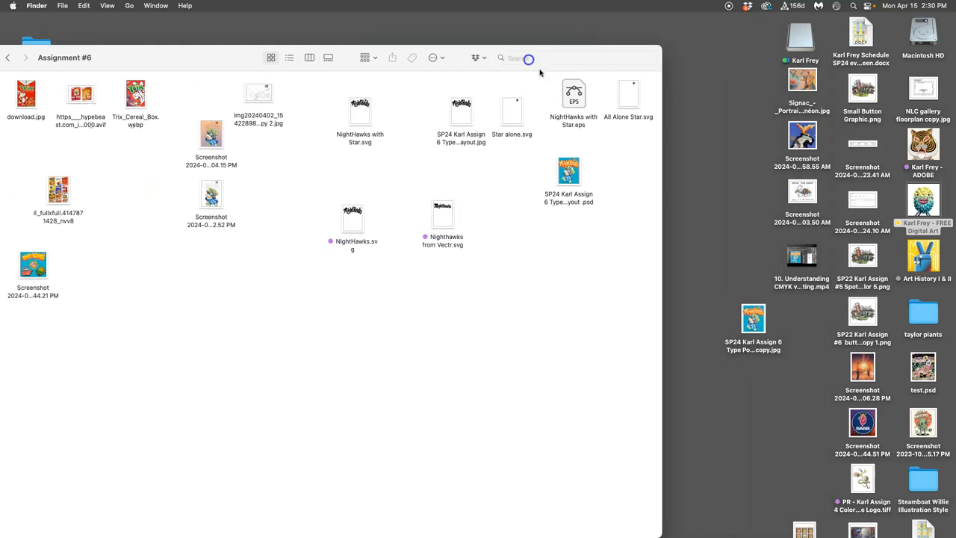
right_click(581, 269)
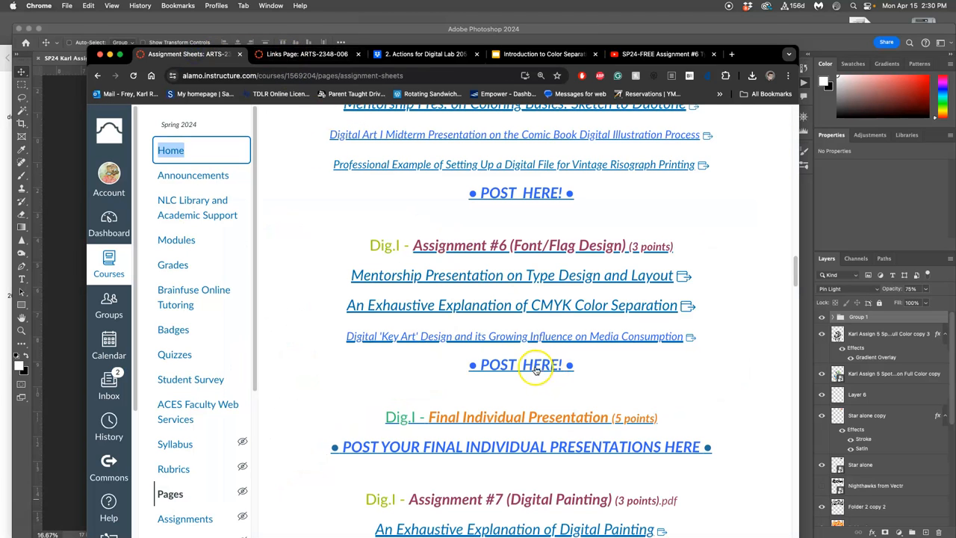
Open the Assignment #6 POST HERE! discussion and scroll down to the NightHawks reply.
left_click(521, 365)
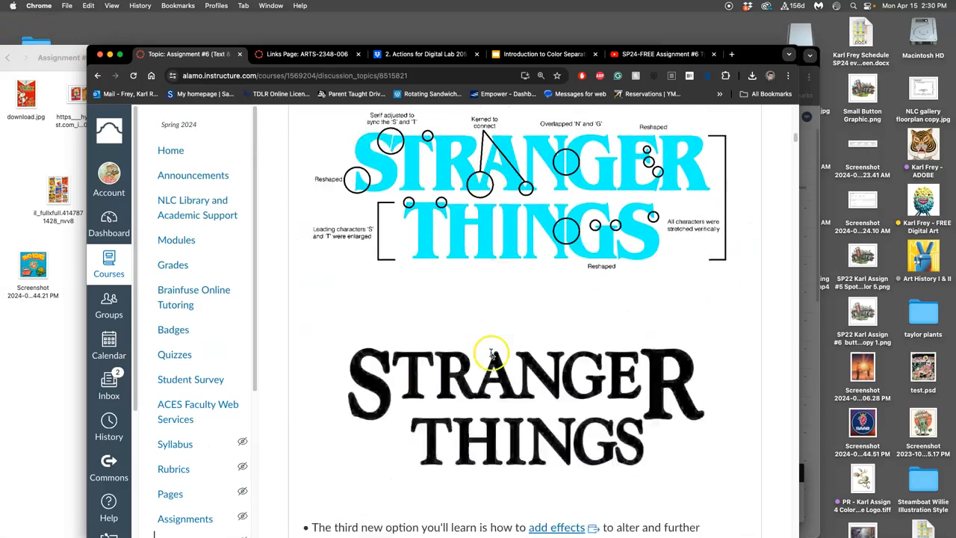
scroll("down", 3)
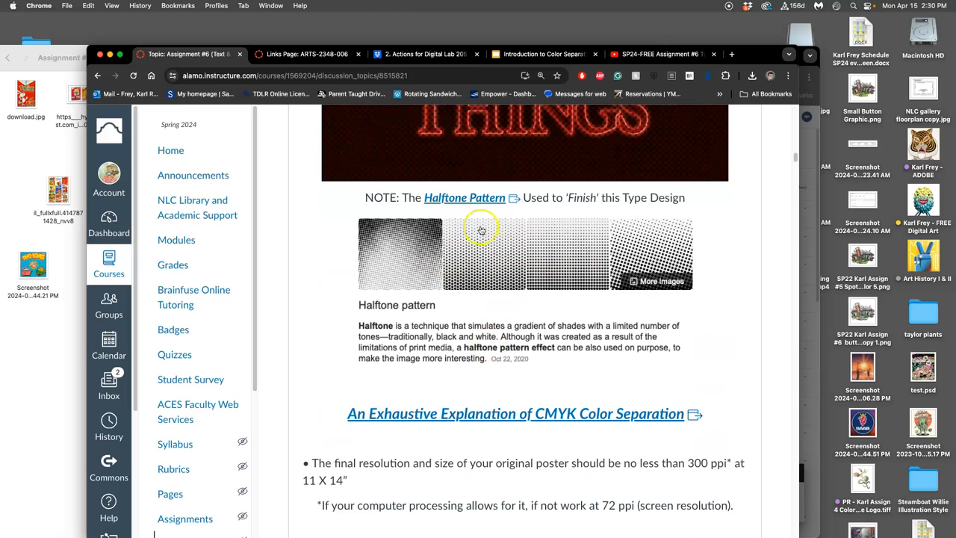
scroll("down", 3)
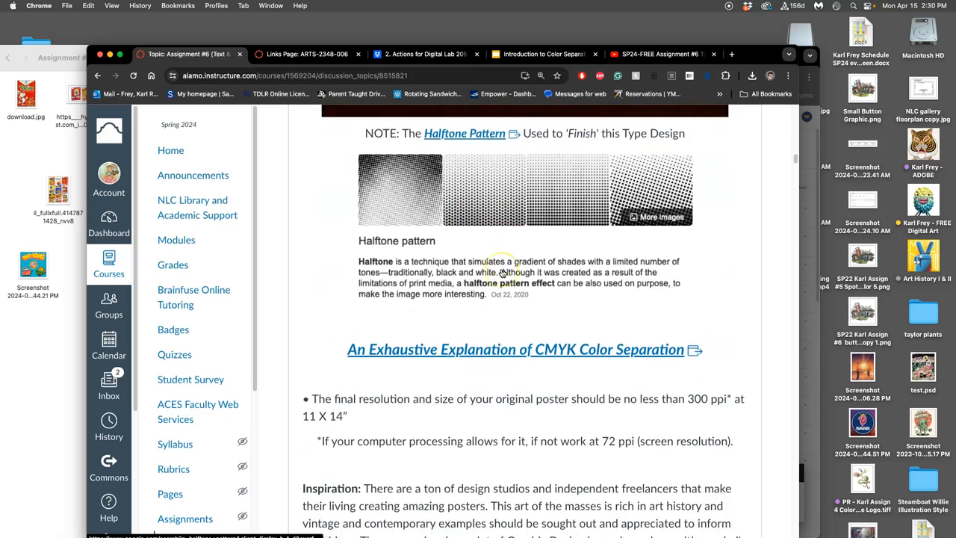
scroll("down", 3)
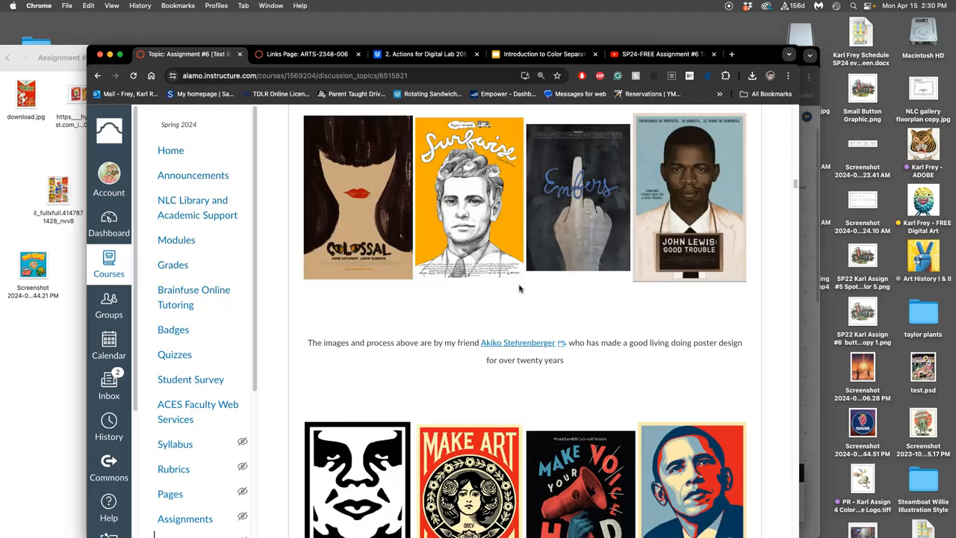
scroll("down", 3)
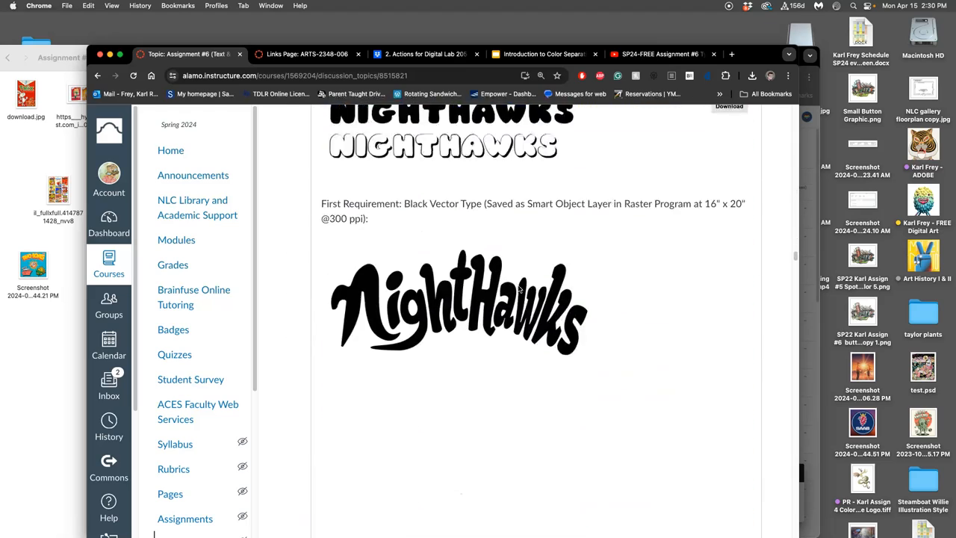
scroll("down", 3)
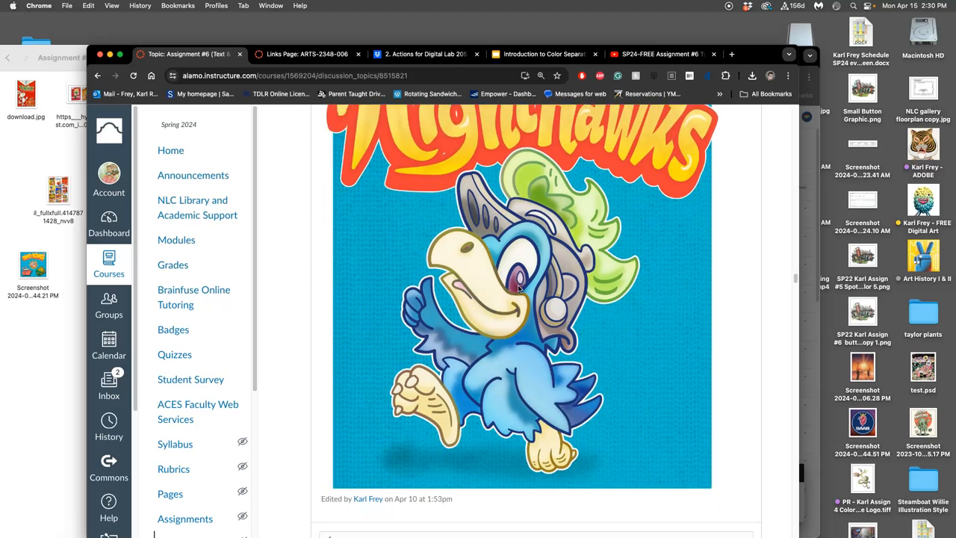
scroll("down", 3)
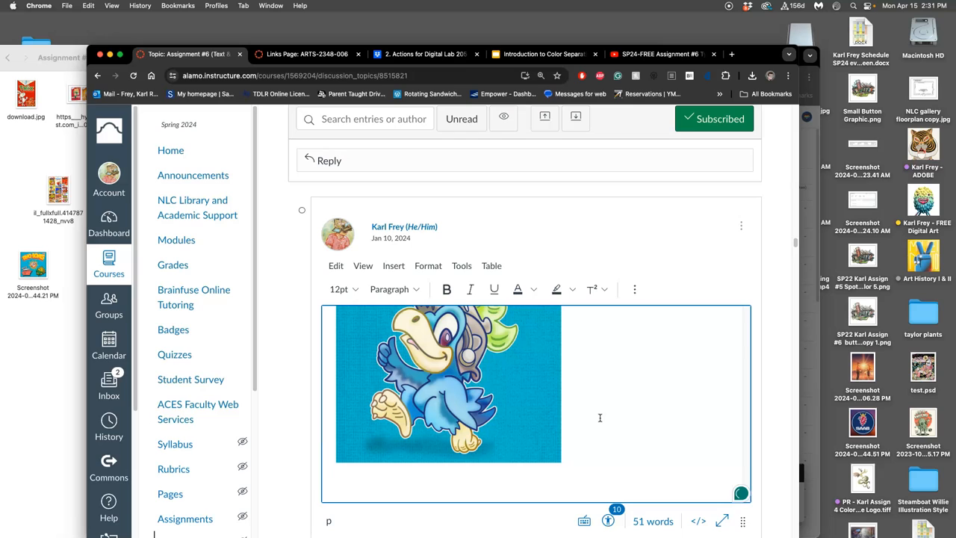
Add the caption "With Halftone CMYK Color Separation at Proper Screen Angles" under the mascot.
type("With Halftone")
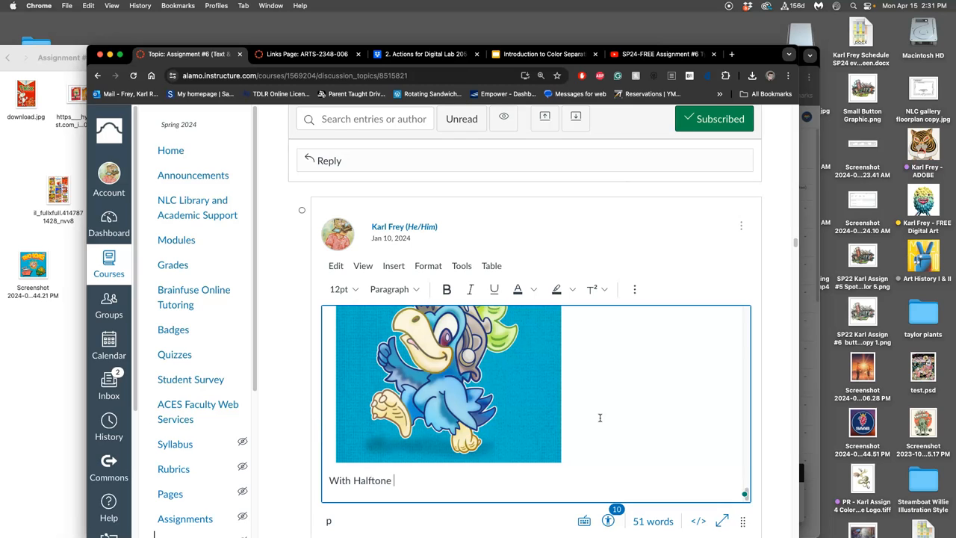
type("CM")
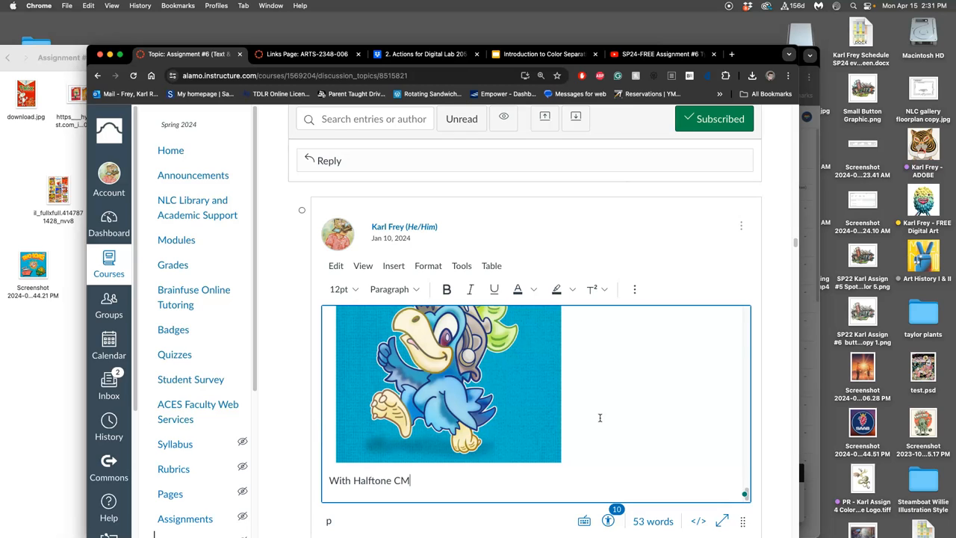
type("YK Col")
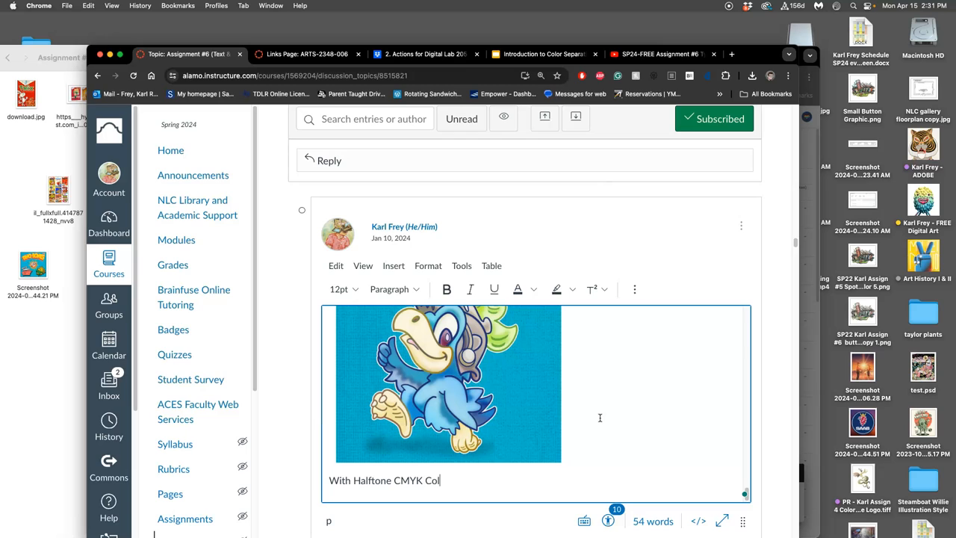
type("or Separation at Proper S")
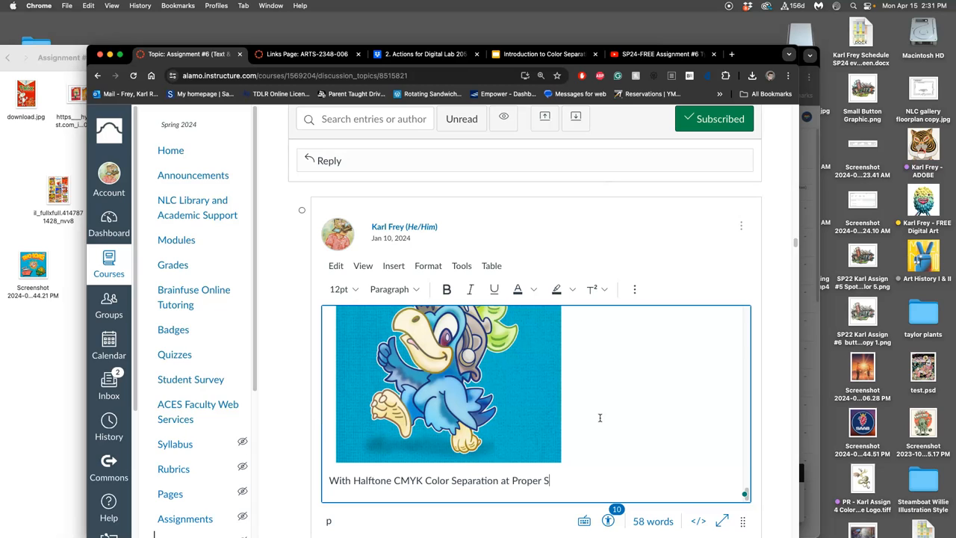
type("creen Angles")
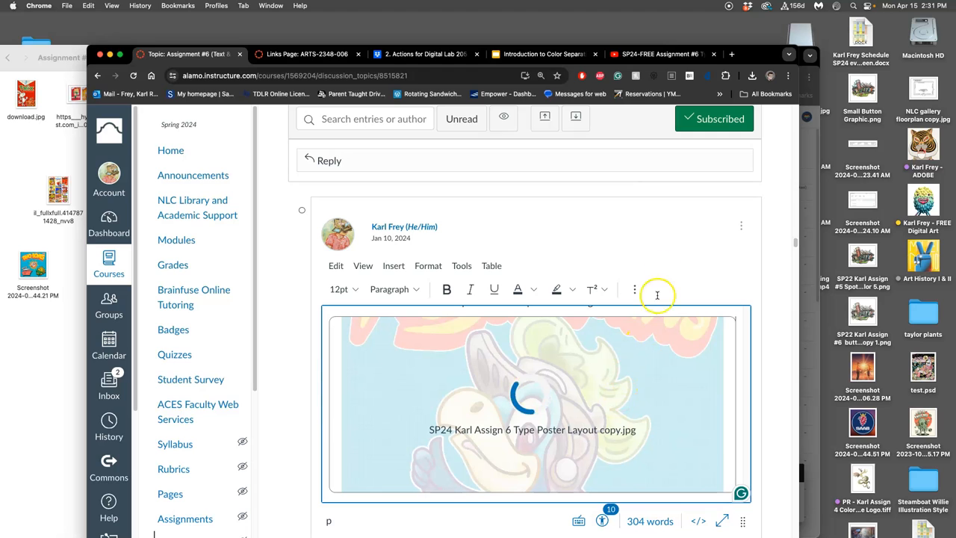
Scroll through the saved reply showing the poster, then switch away via the browser tabs.
scroll("down", 3)
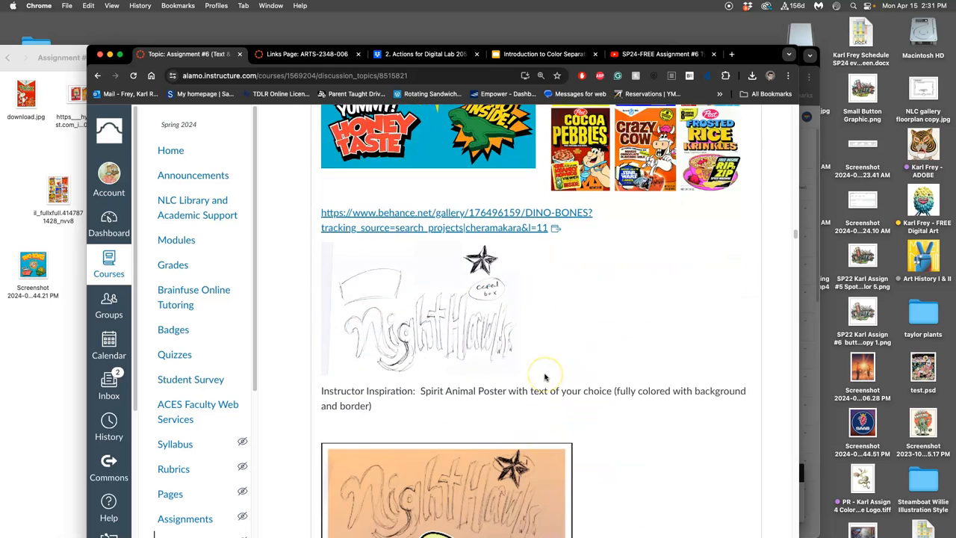
scroll("down", 3)
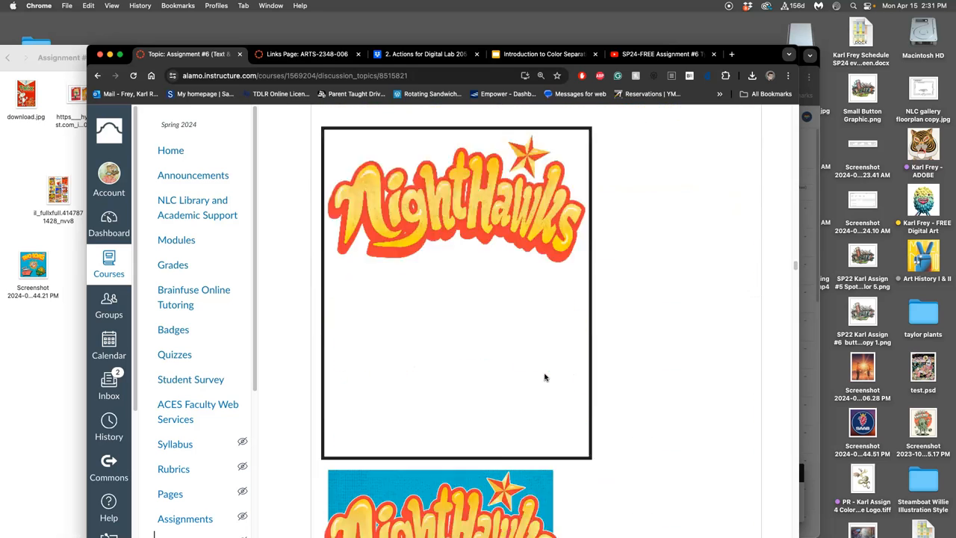
scroll("down", 3)
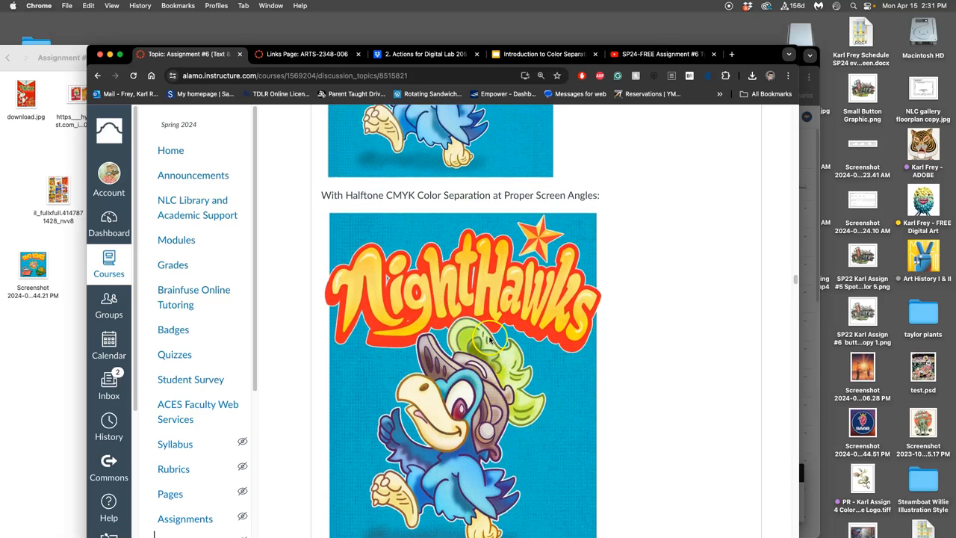
scroll("down", 3)
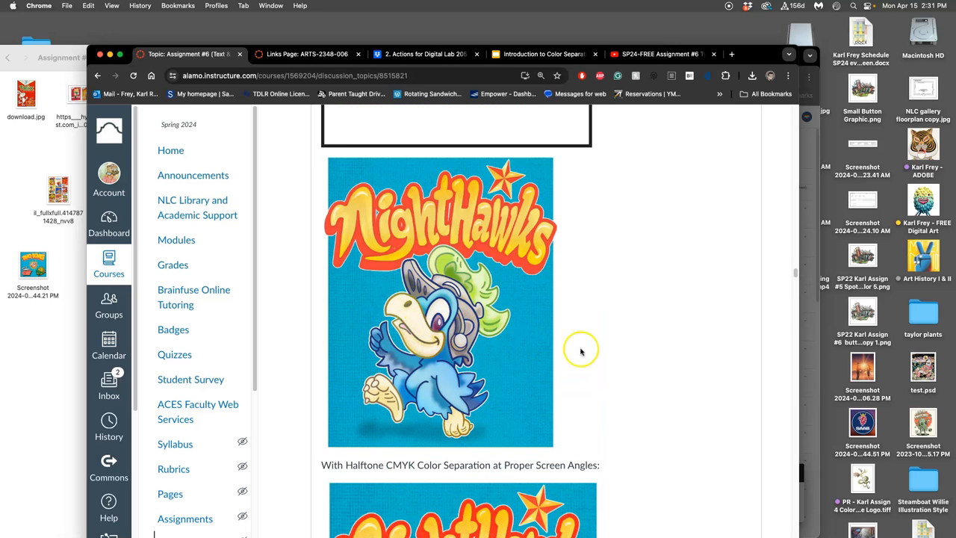
scroll("down", 3)
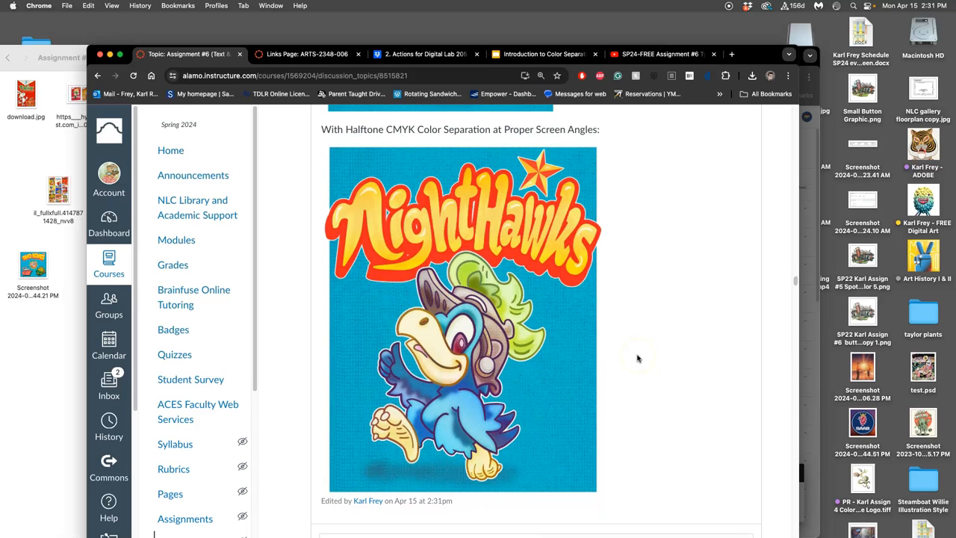
mouse_move(627, 359)
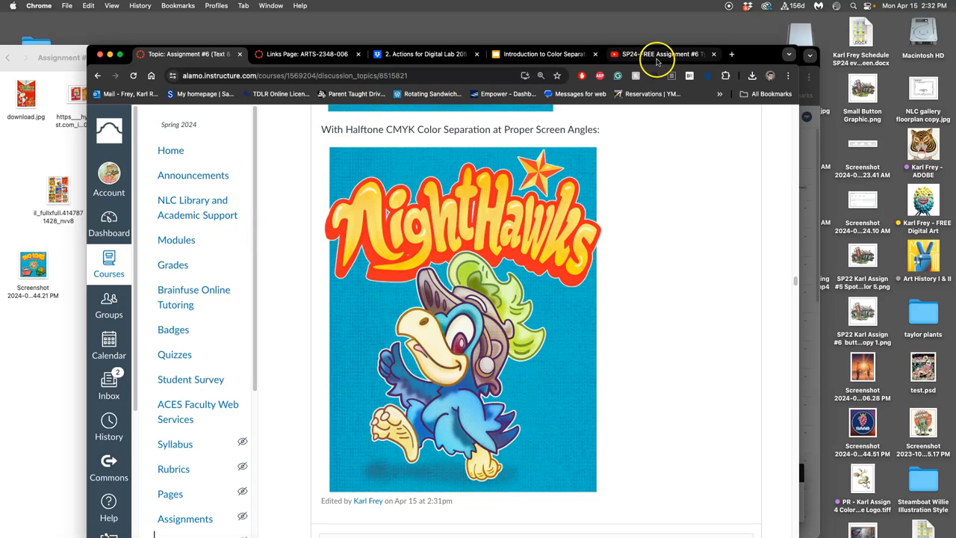
left_click(663, 53)
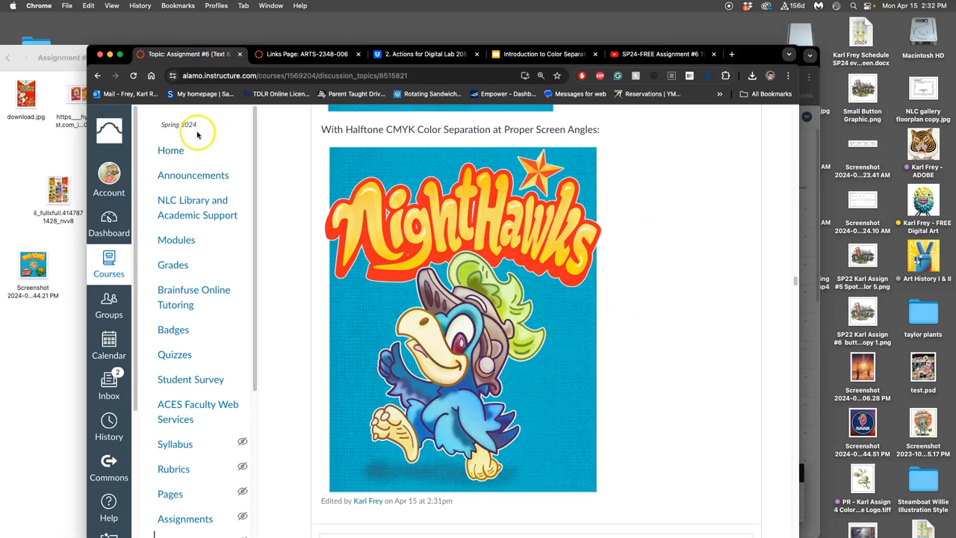
mouse_move(461, 234)
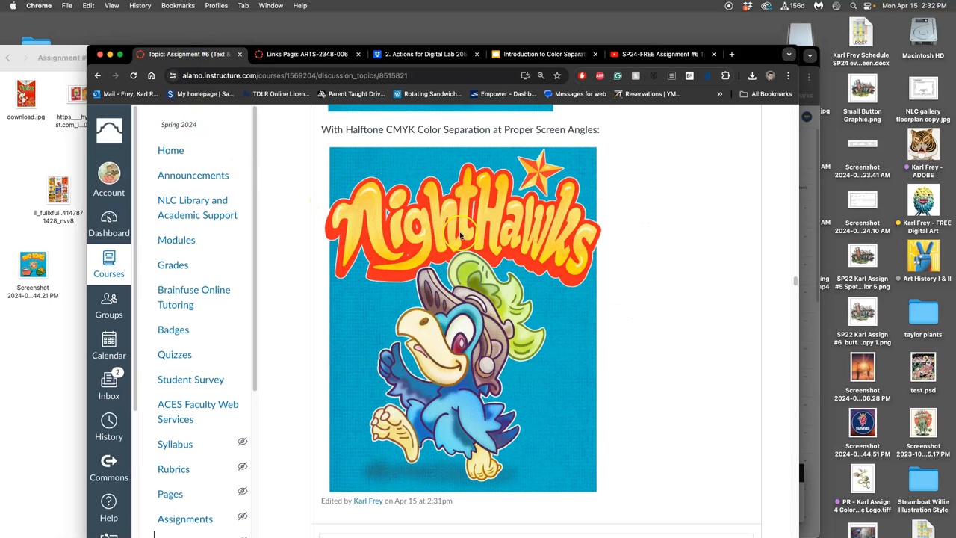
mouse_move(335, 326)
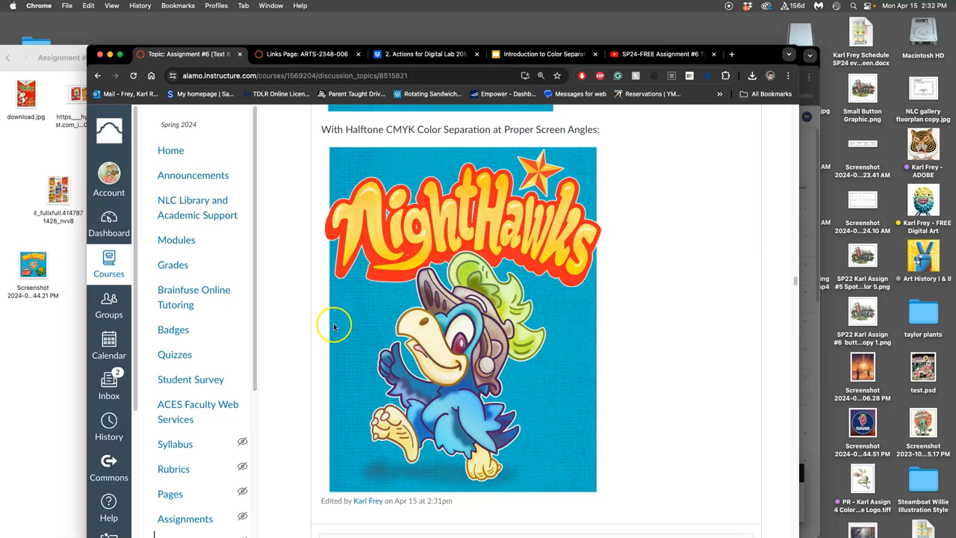
mouse_move(577, 321)
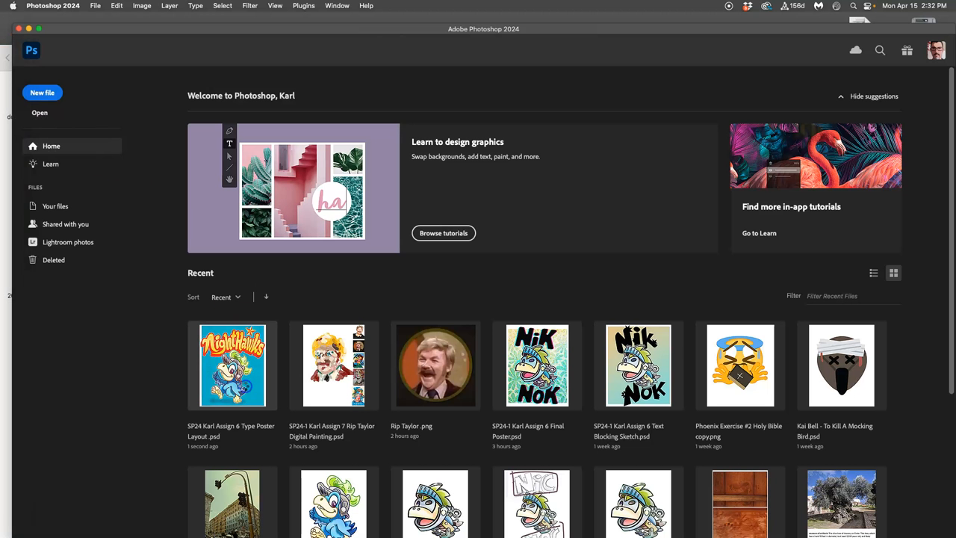
Reopen the NightHawks poster, fill Layer 8 with white, and choose red as the foreground colour.
double_click(233, 365)
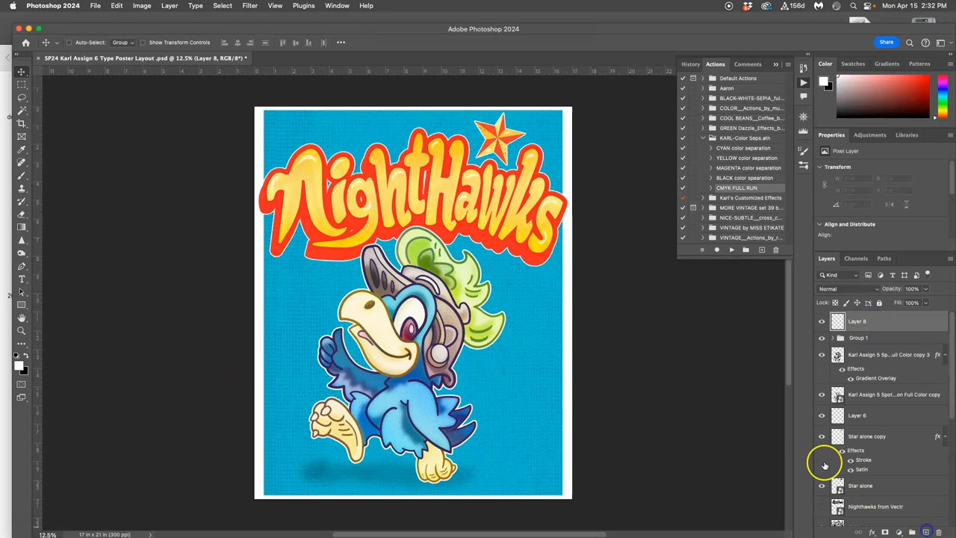
left_click(117, 6)
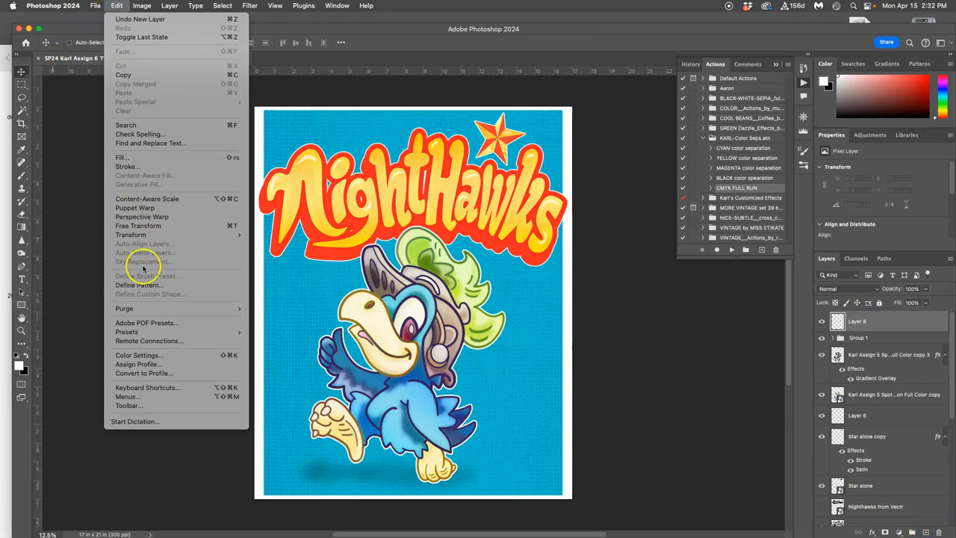
mouse_move(139, 142)
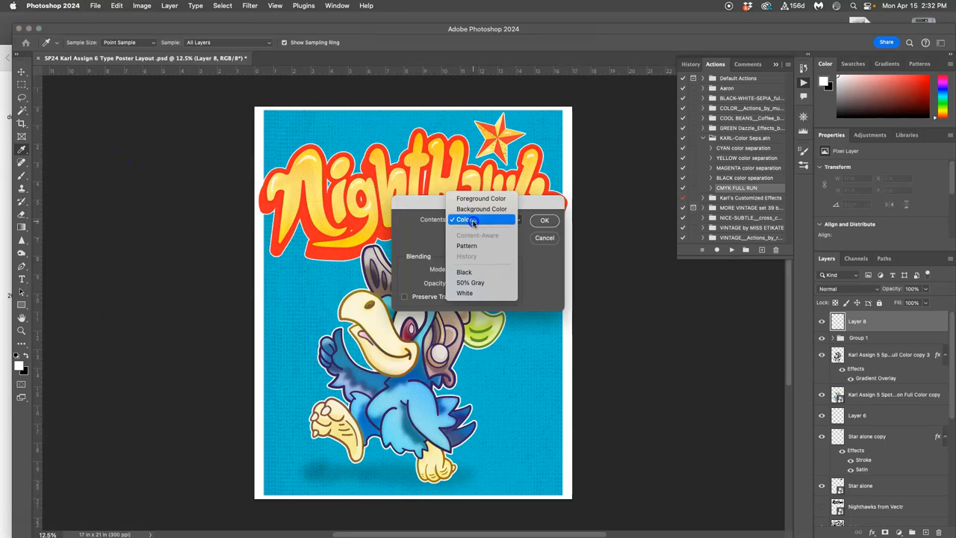
left_click(544, 219)
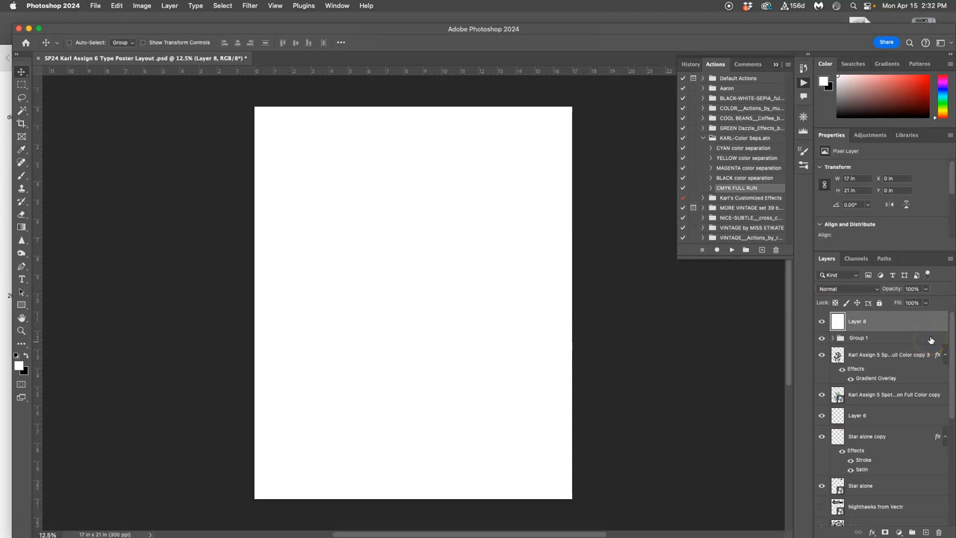
mouse_move(927, 339)
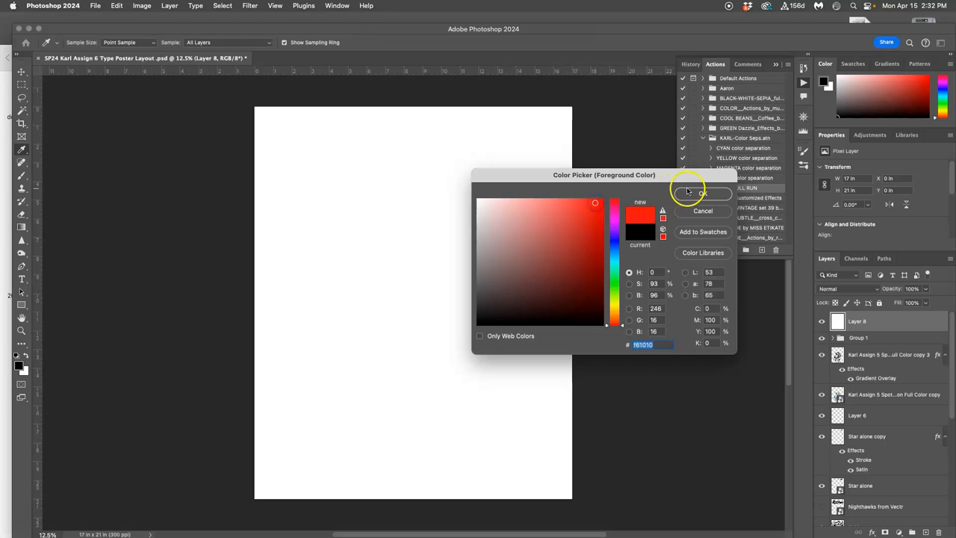
left_click(702, 193)
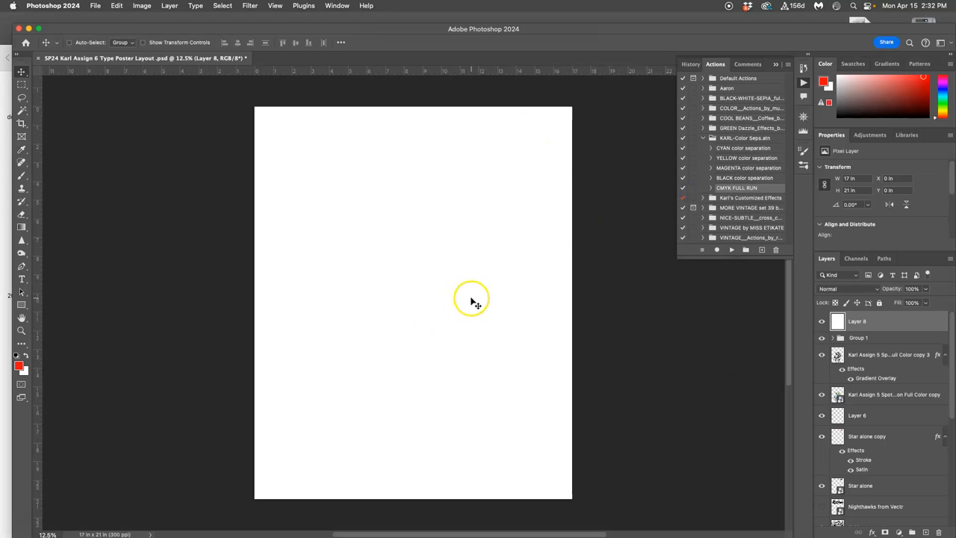
mouse_move(464, 295)
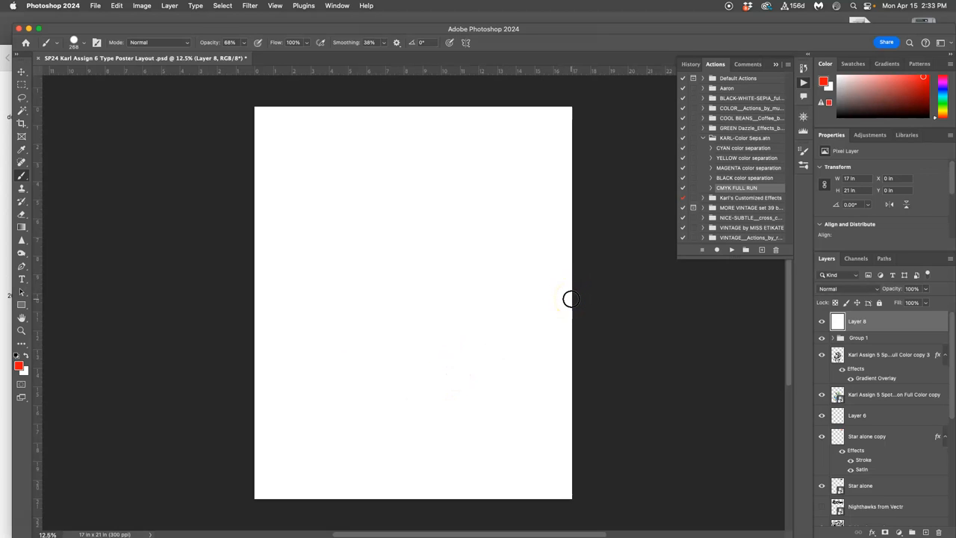
mouse_move(636, 202)
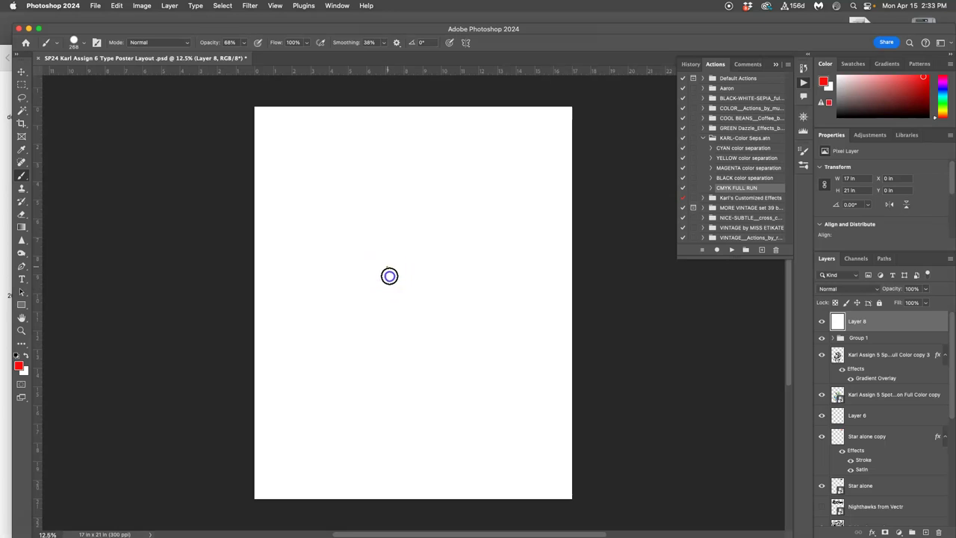
Paint red '1.' mid-page and '2.' top-left, then a zigzag stroke from top to bottom.
left_click_drag(389, 268, 403, 295)
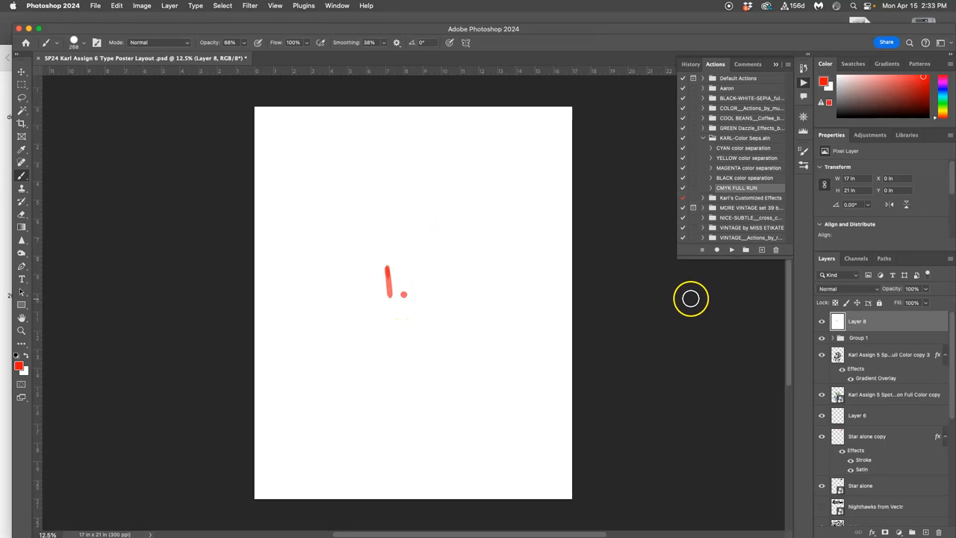
mouse_move(459, 311)
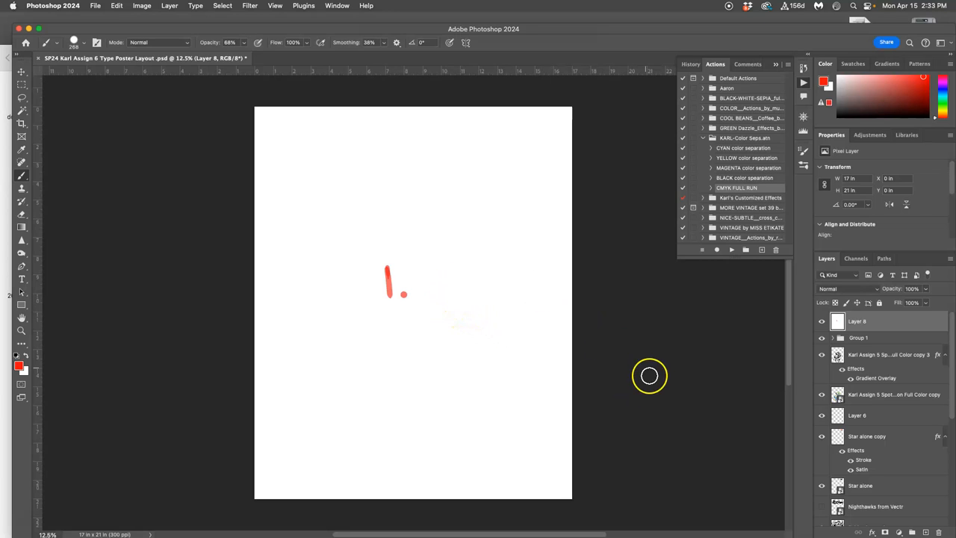
mouse_move(274, 132)
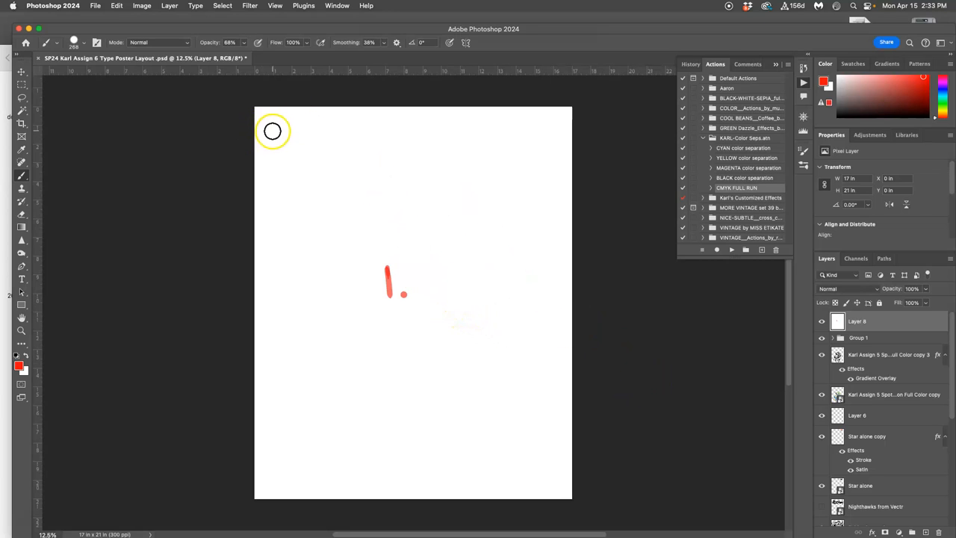
left_click_drag(272, 138, 295, 153)
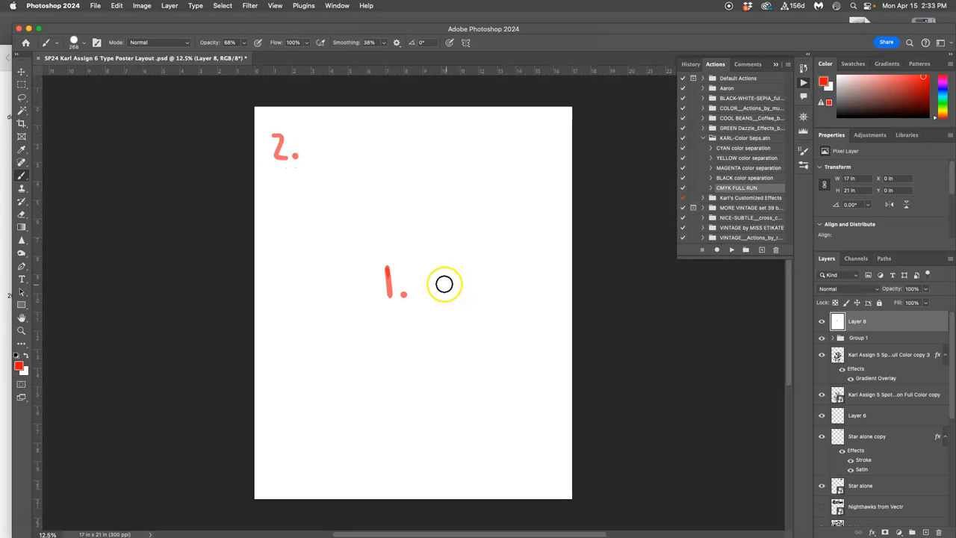
mouse_move(329, 145)
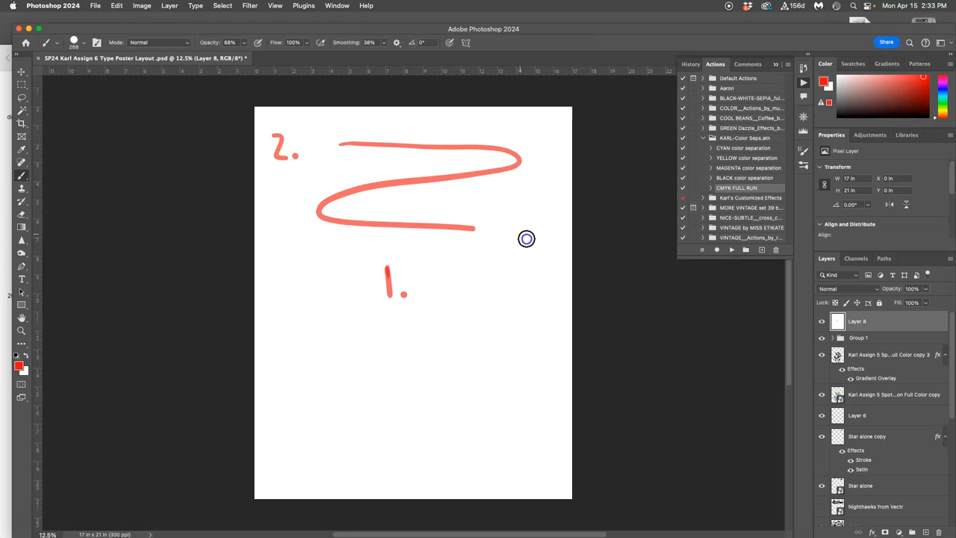
left_click_drag(523, 157, 305, 459)
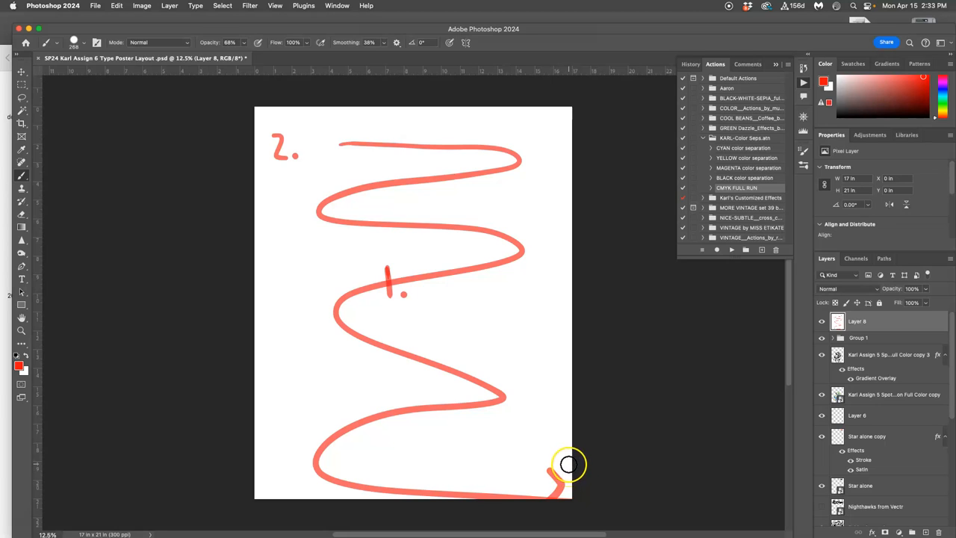
mouse_move(568, 454)
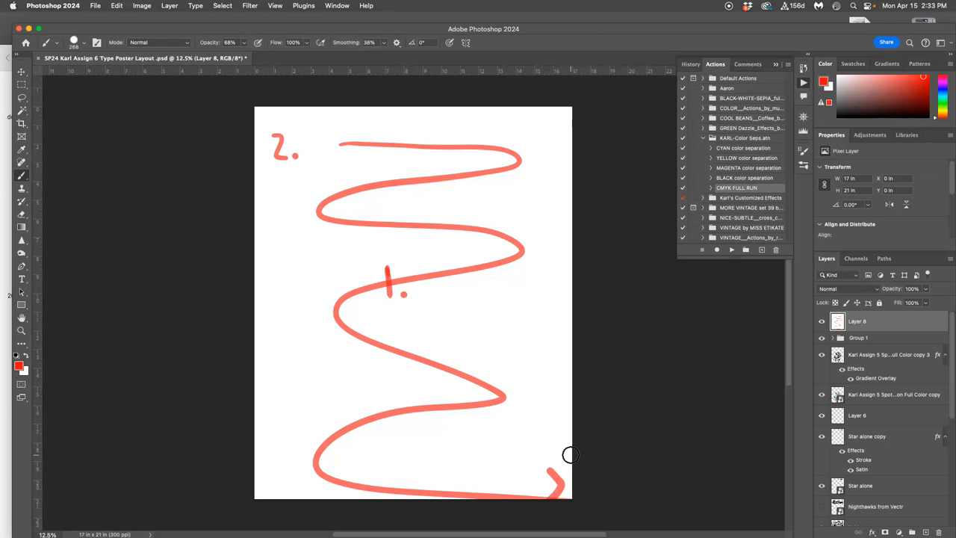
mouse_move(377, 316)
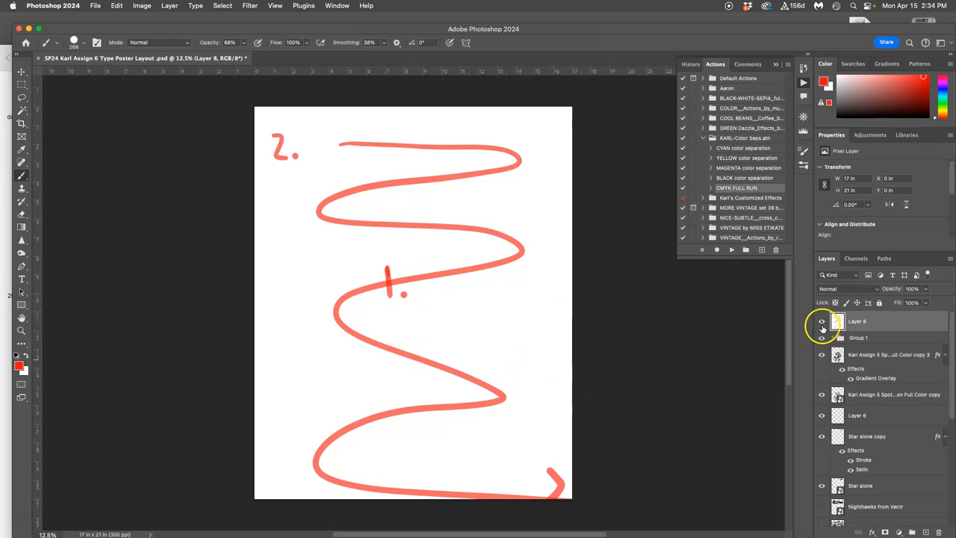
Hide Layer 8 so the full-colour NightHawks mascot poster reappears.
left_click(842, 287)
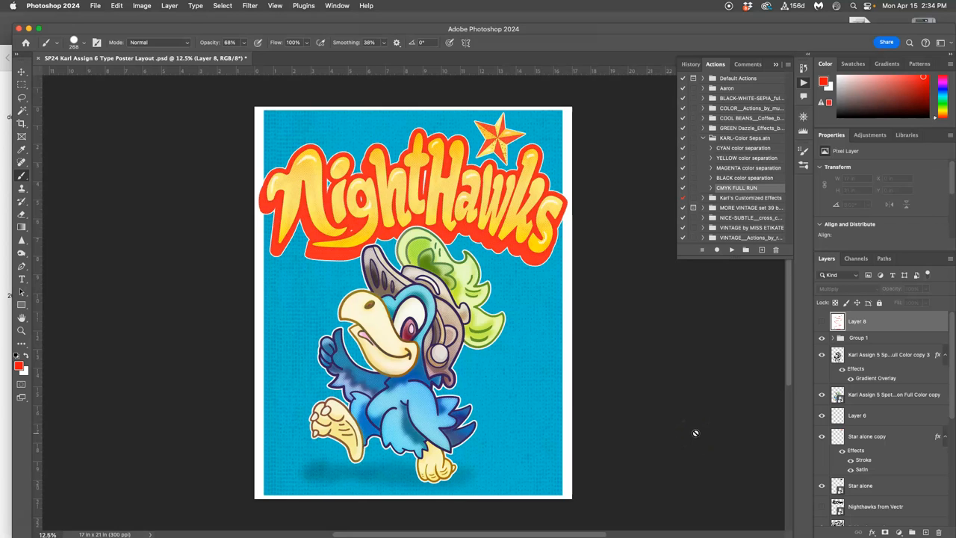
mouse_move(687, 434)
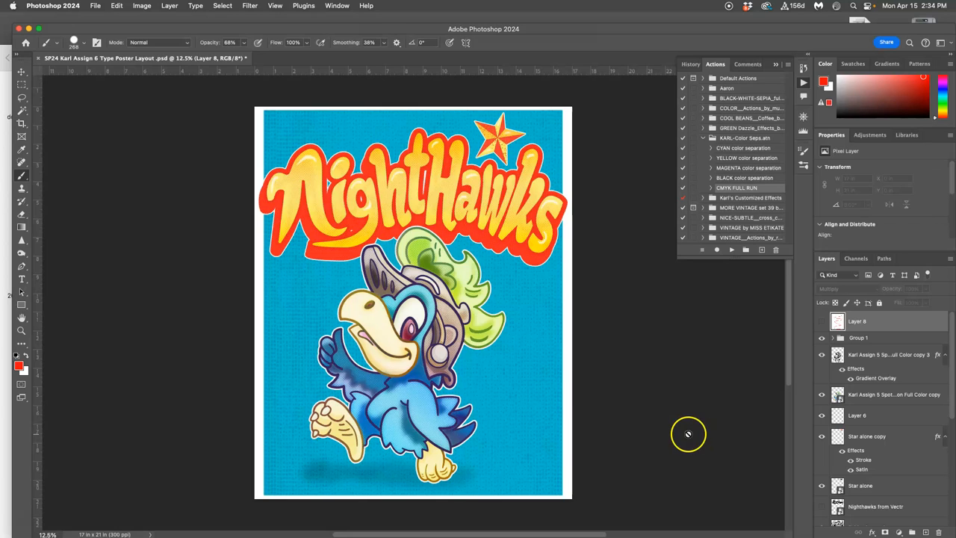
mouse_move(533, 380)
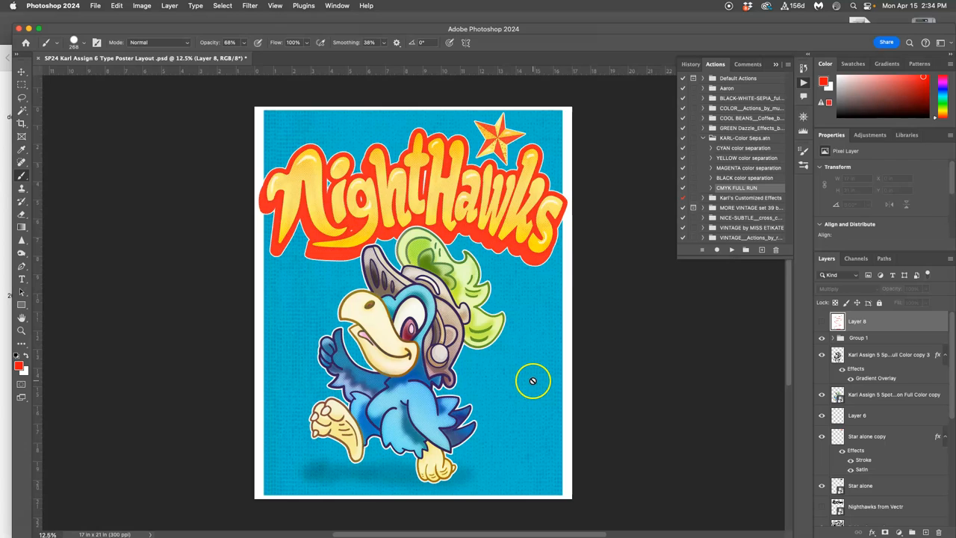
mouse_move(531, 379)
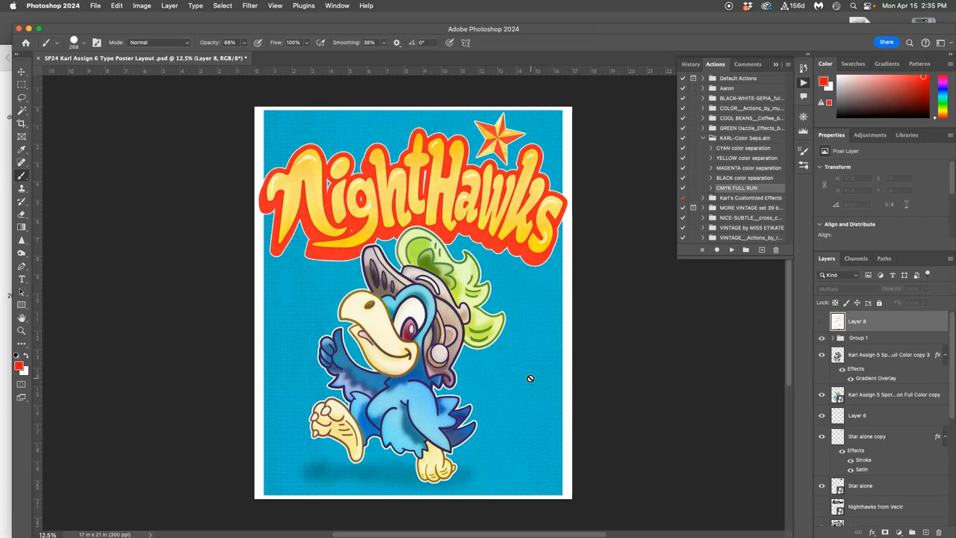
mouse_move(83, 494)
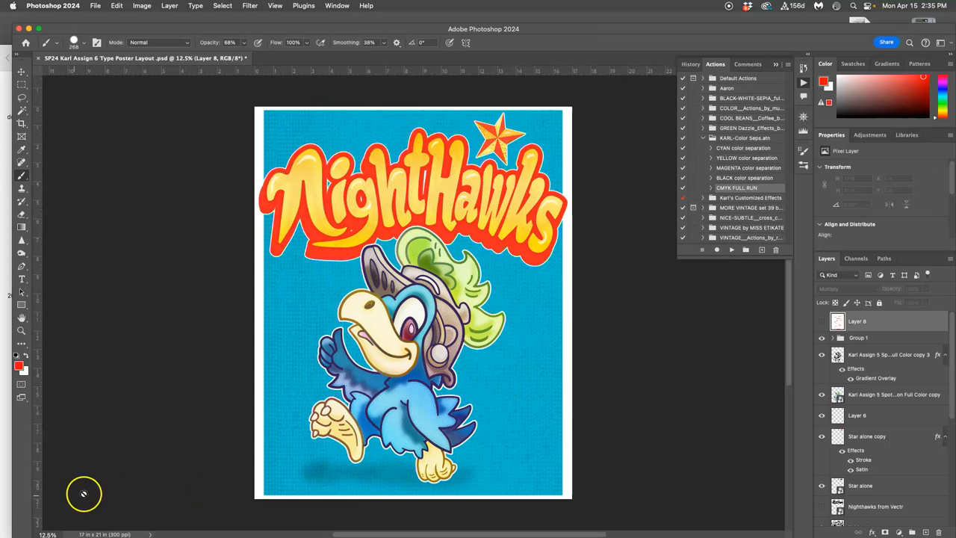